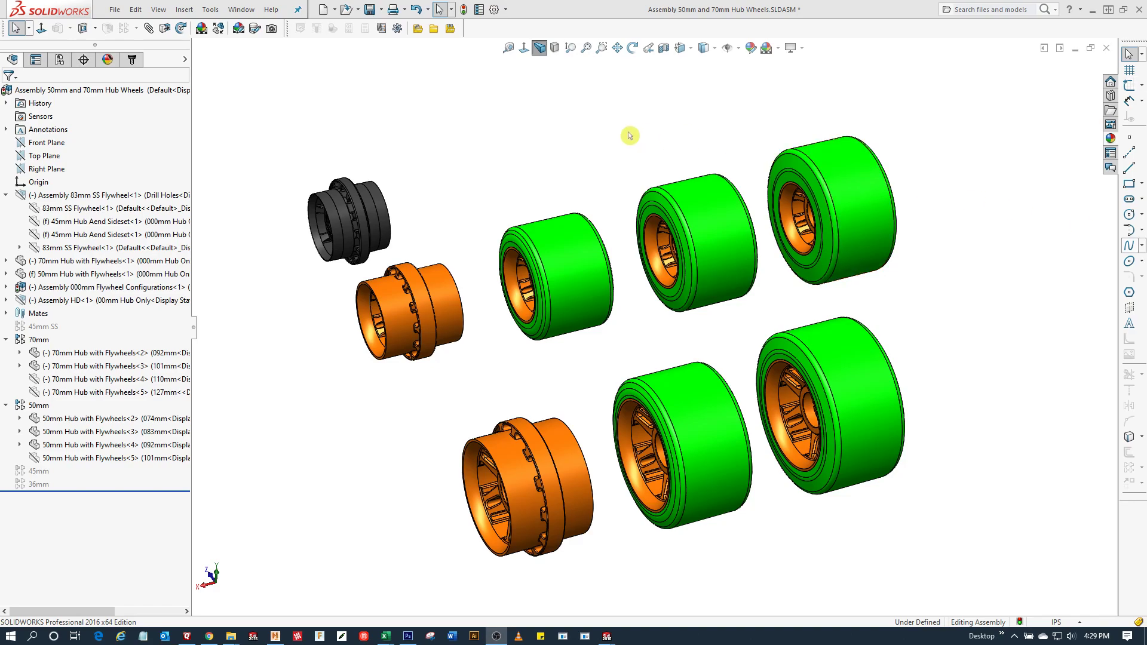
Select the black hub so the tree expands to the 45mm Hub Lock Tri component.
left_click(373, 216)
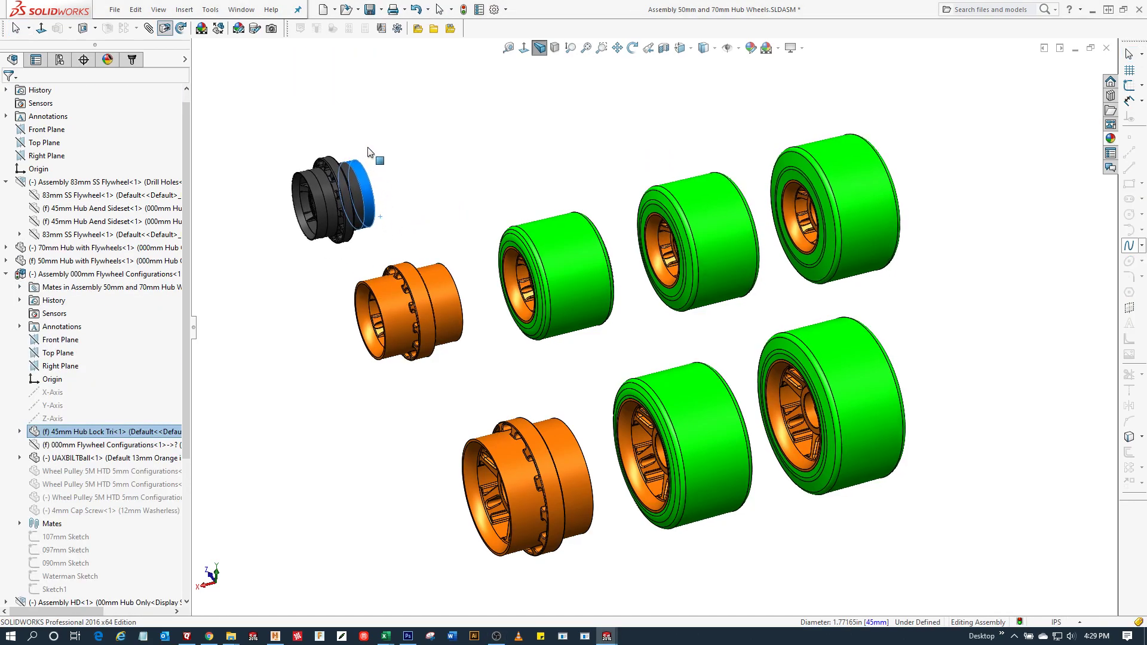
left_click(509, 147)
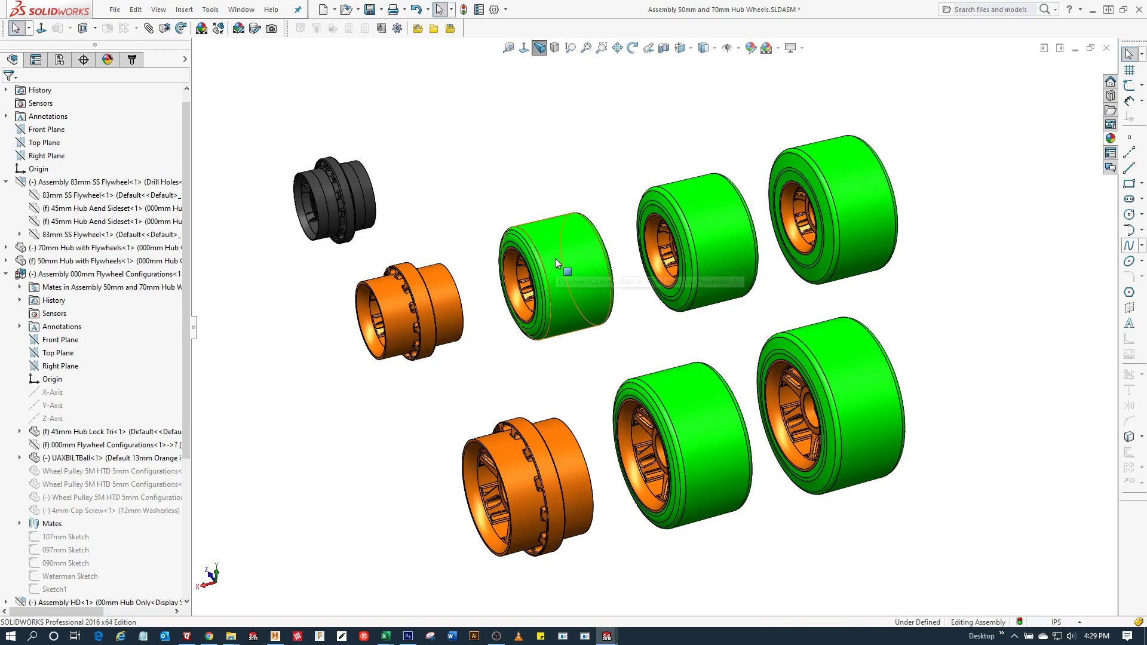
mouse_move(556, 262)
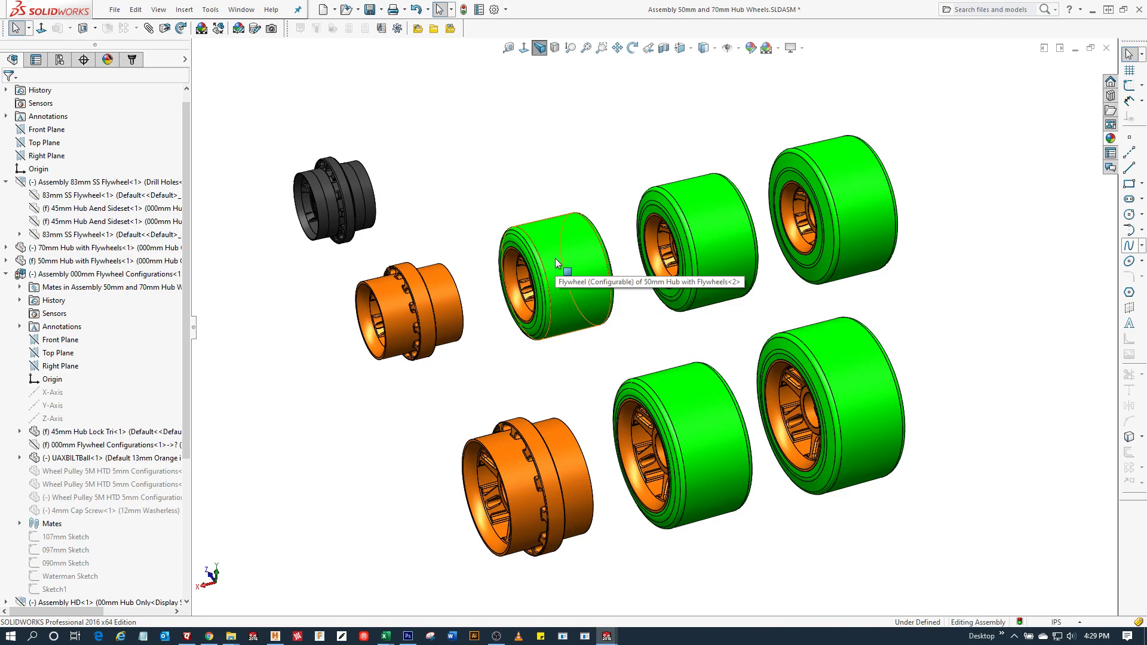
mouse_move(707, 232)
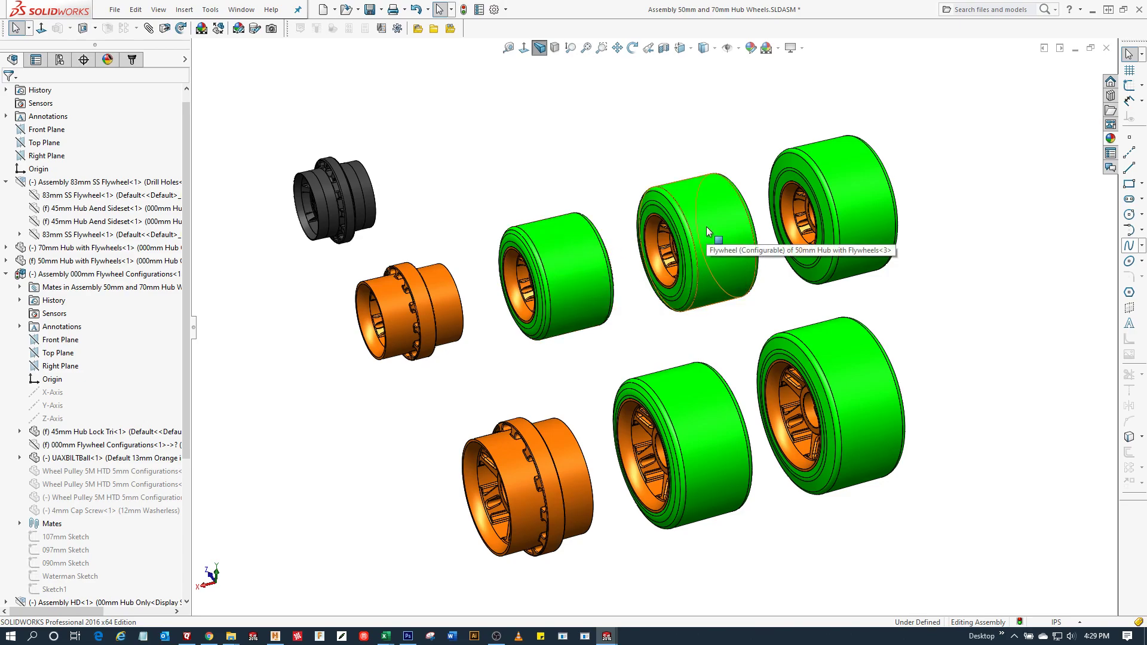
mouse_move(713, 228)
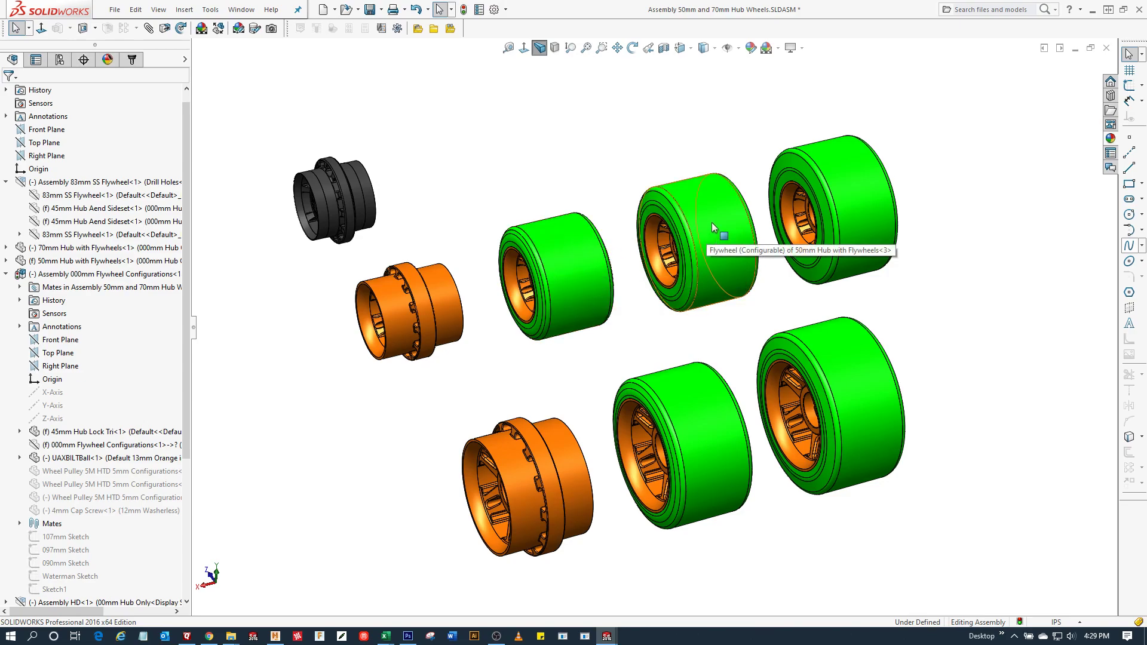
mouse_move(847, 205)
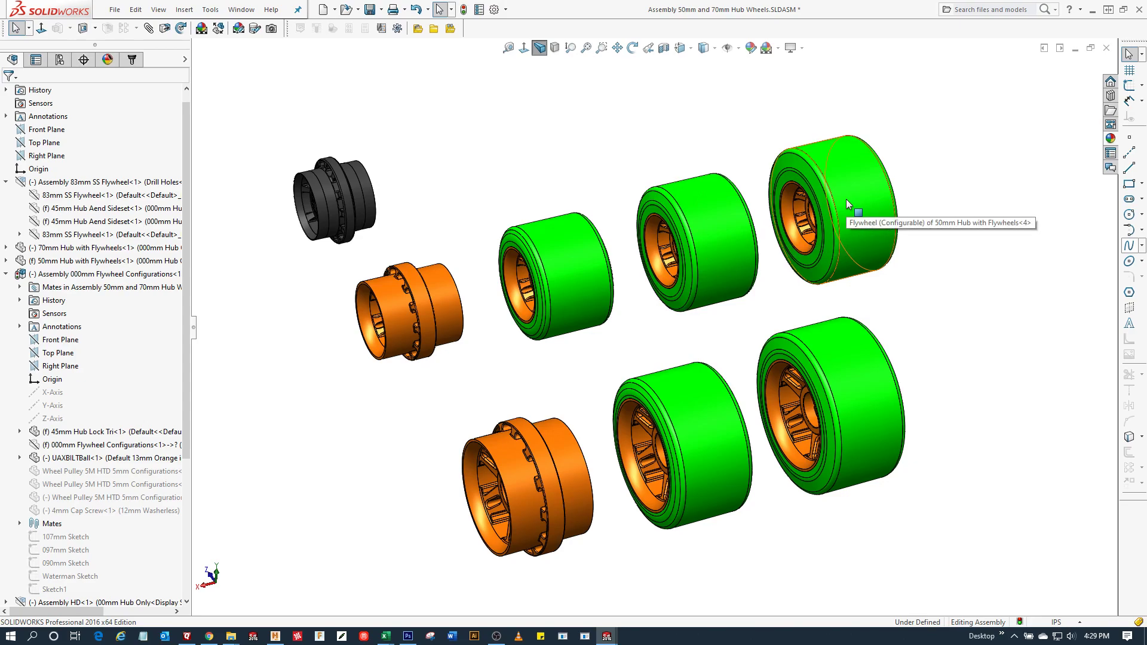
mouse_move(474, 346)
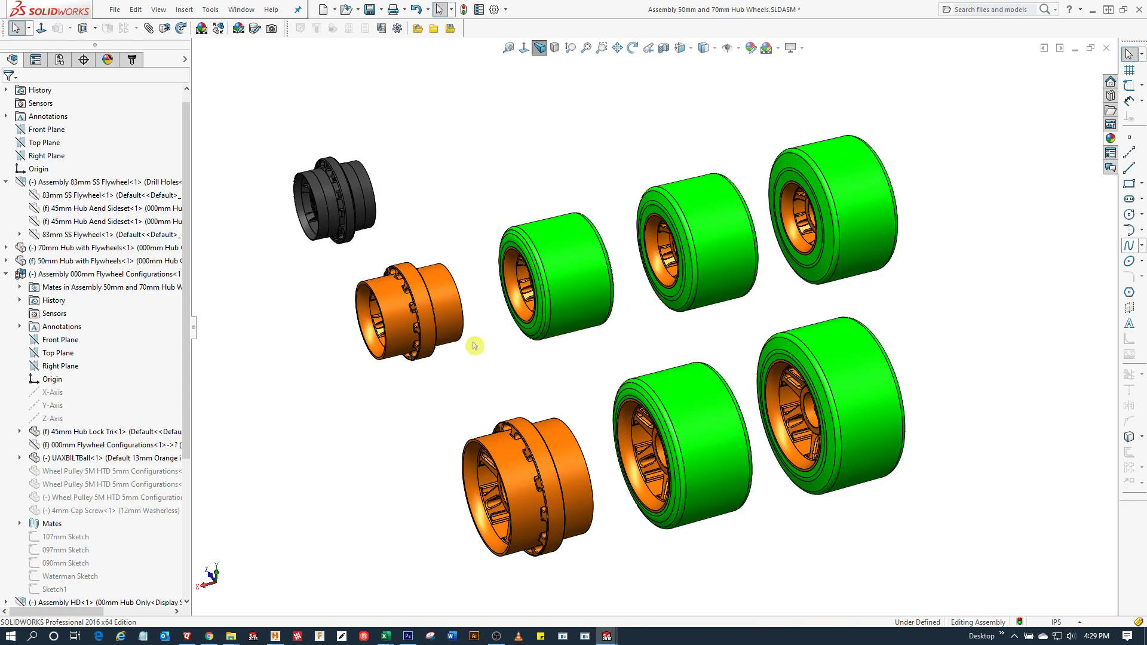
mouse_move(456, 313)
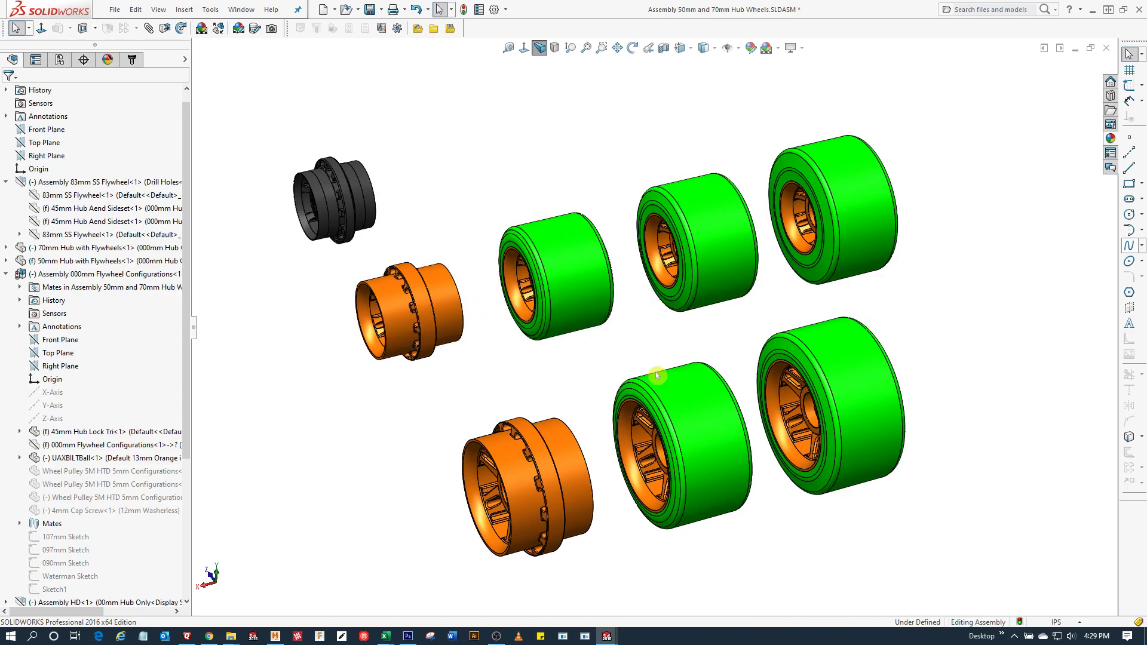
mouse_move(686, 401)
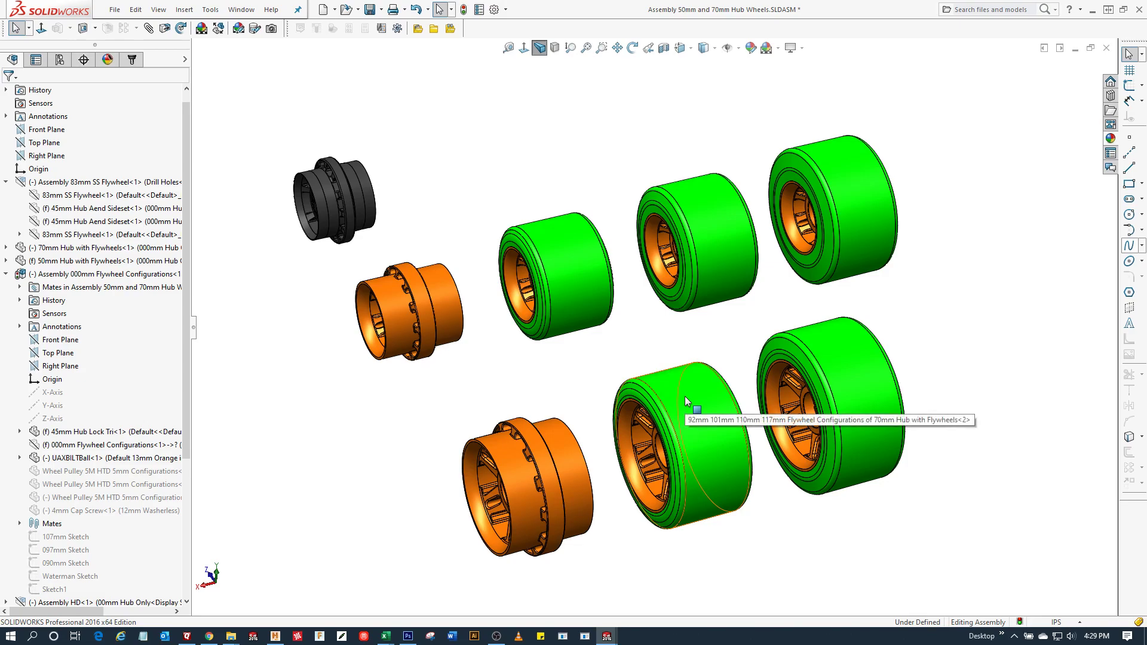
mouse_move(688, 401)
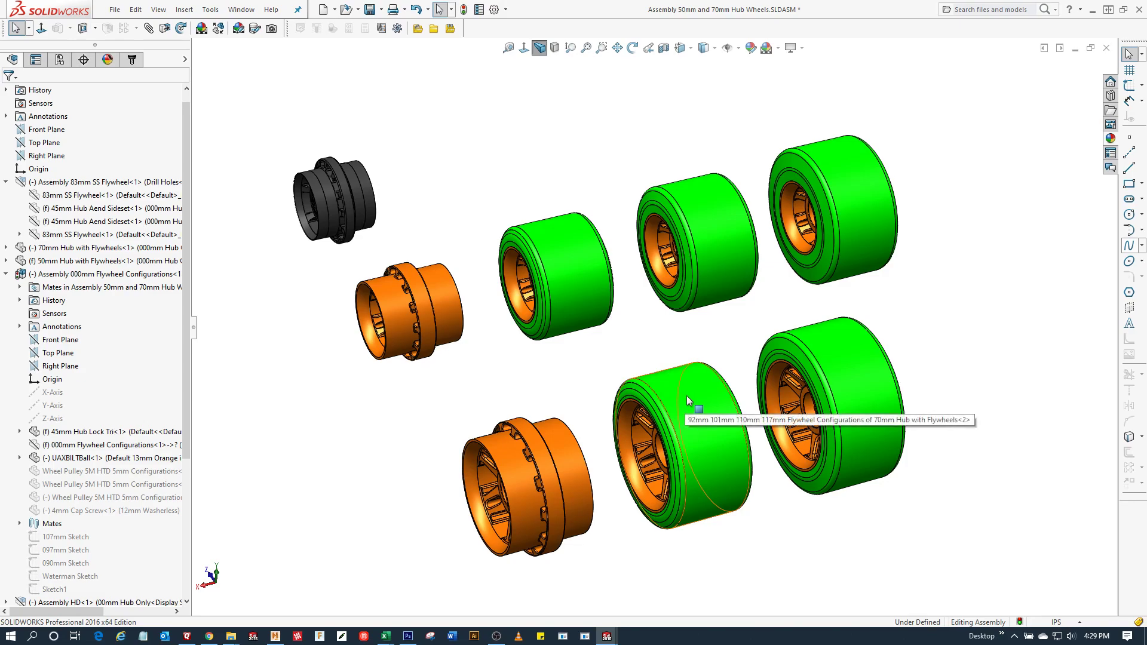
mouse_move(631, 434)
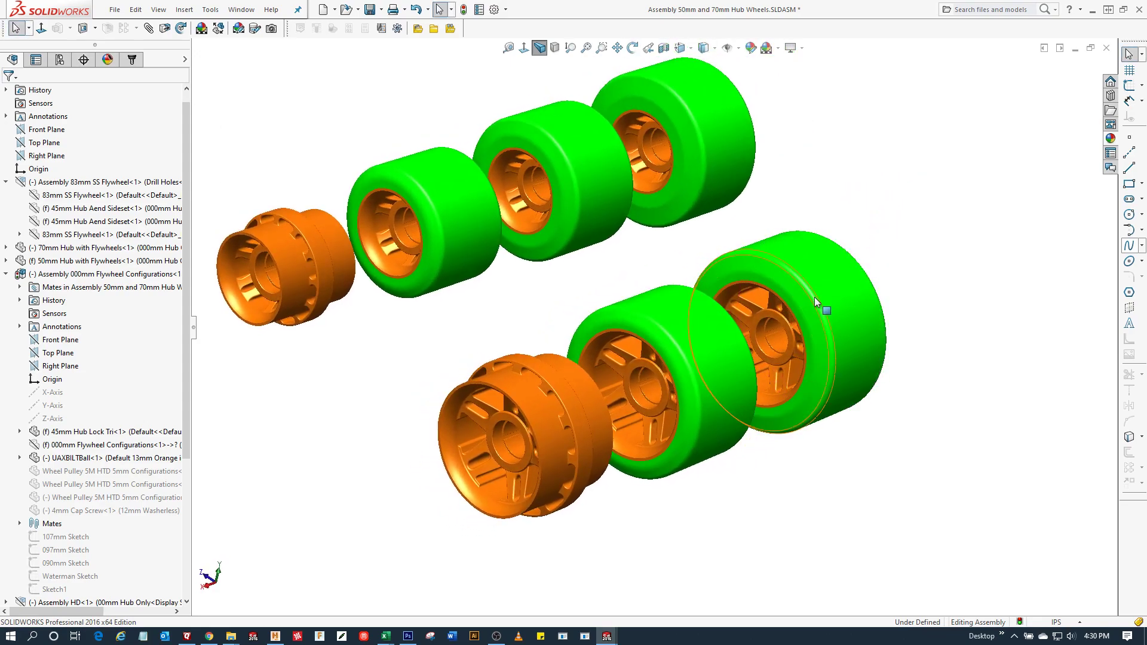
mouse_move(824, 286)
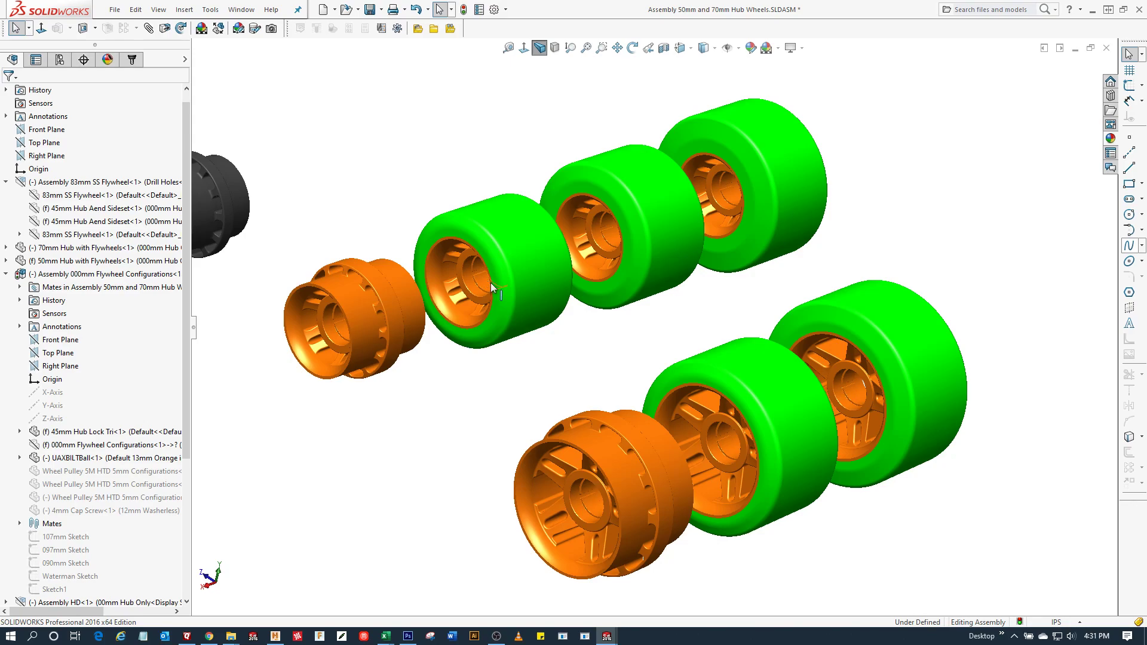
mouse_move(610, 241)
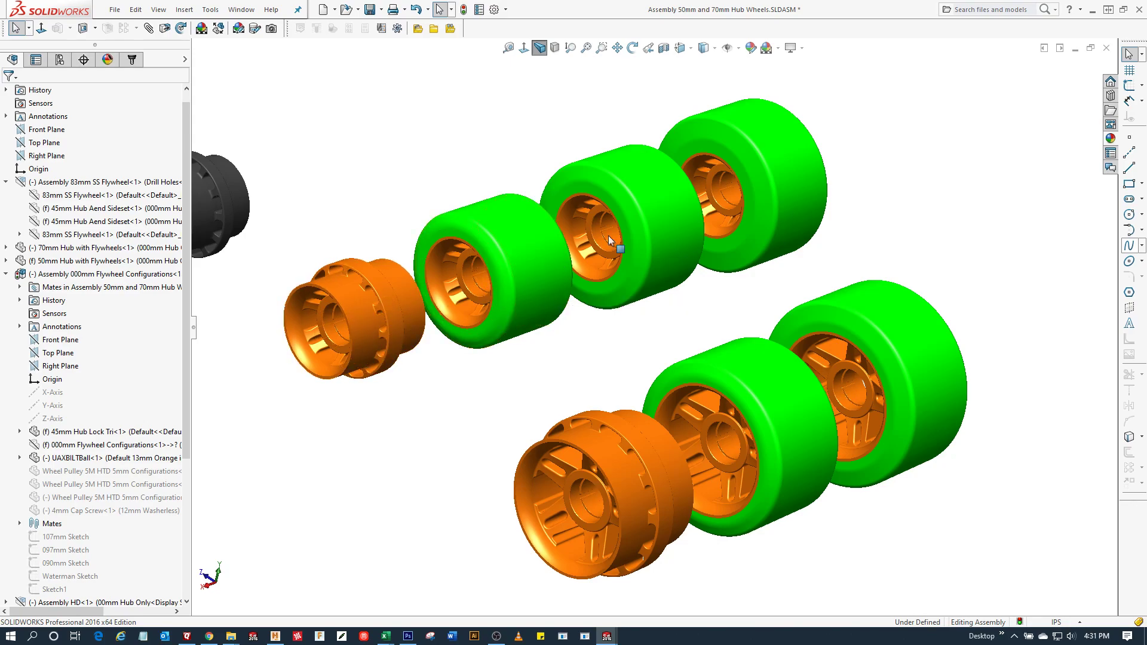
mouse_move(814, 191)
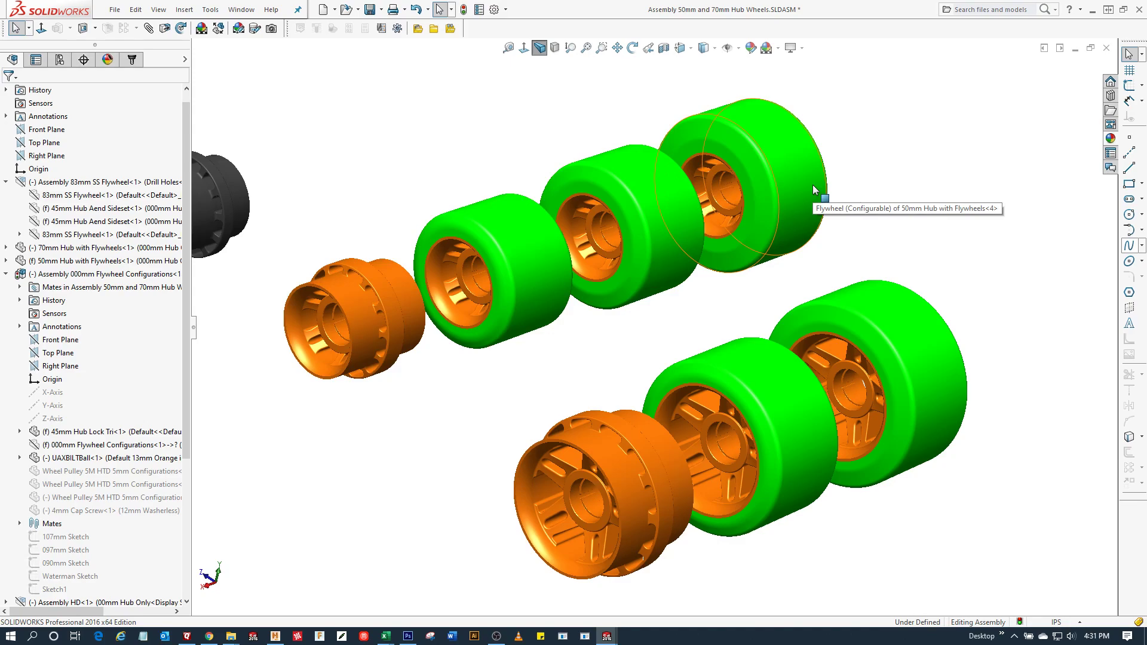
mouse_move(393, 339)
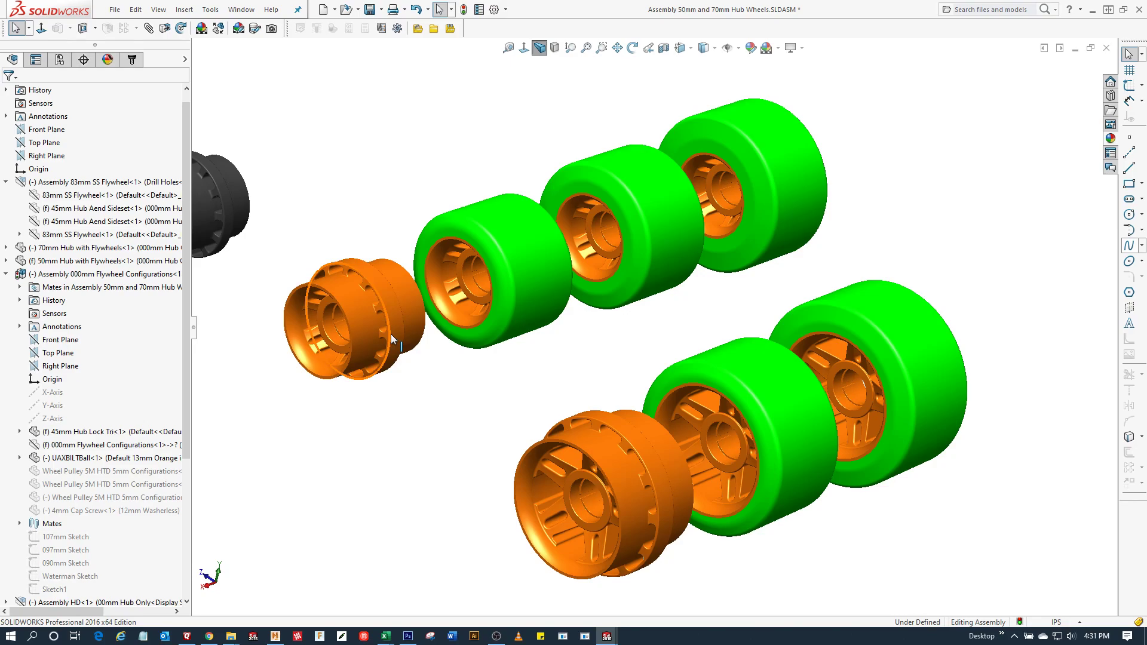
mouse_move(496, 254)
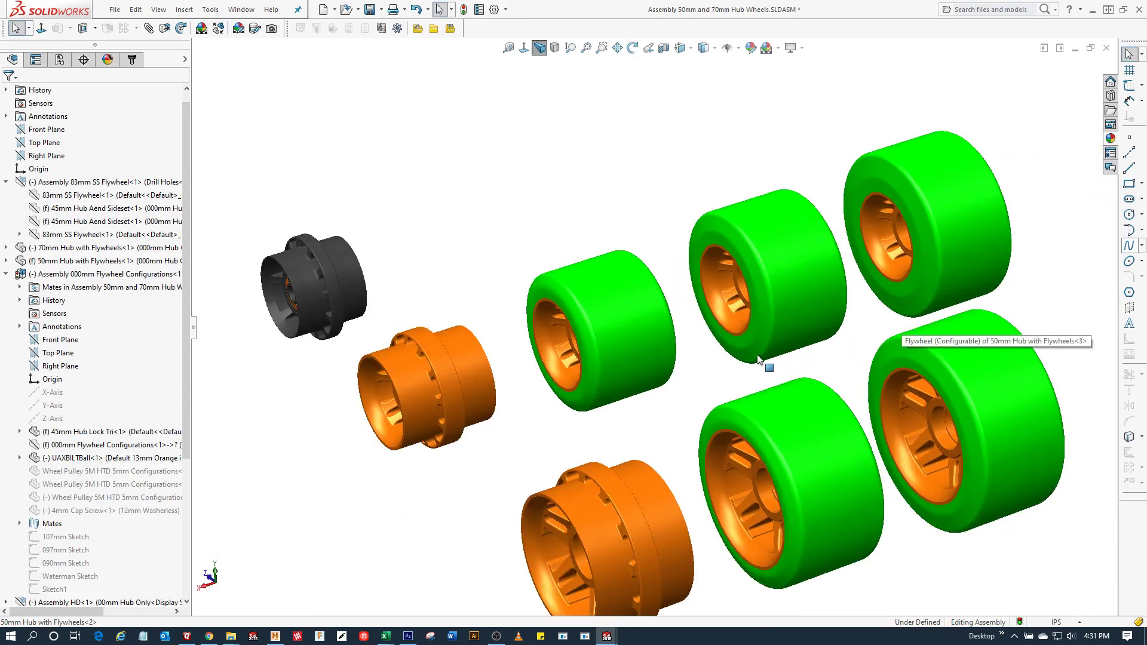
mouse_move(701, 372)
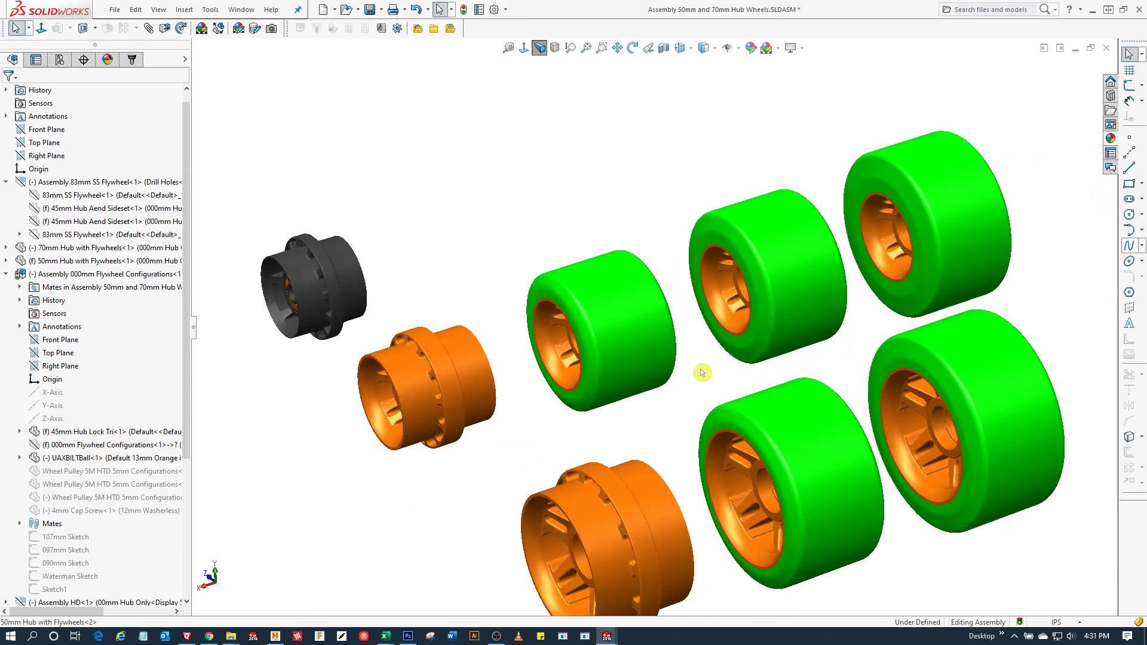
mouse_move(696, 377)
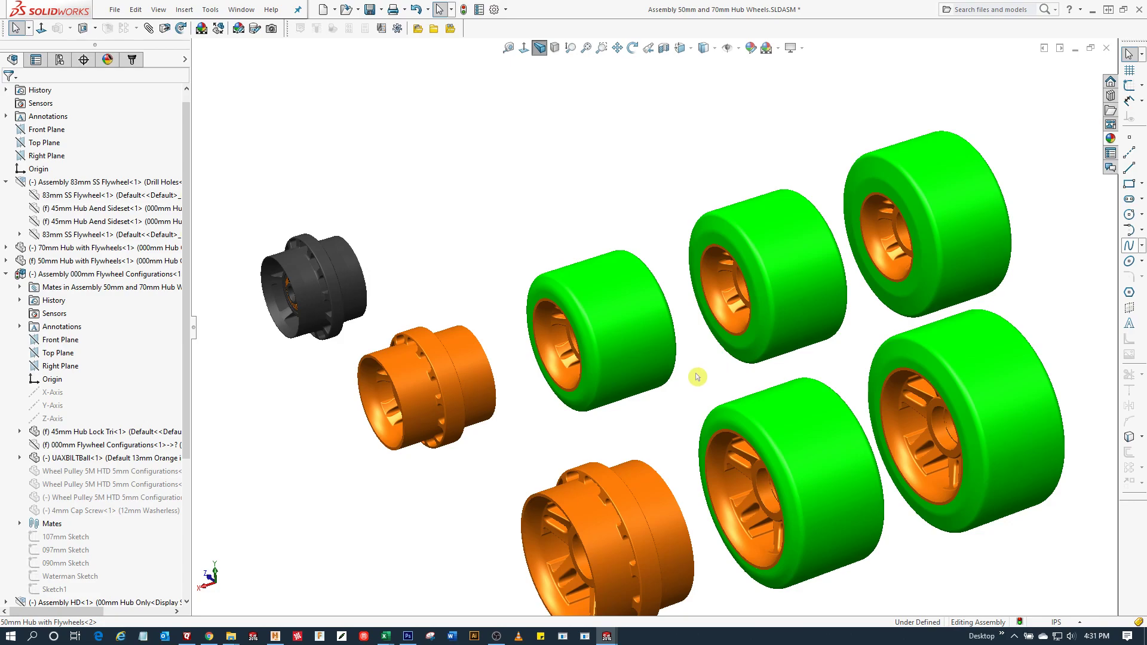
mouse_move(661, 394)
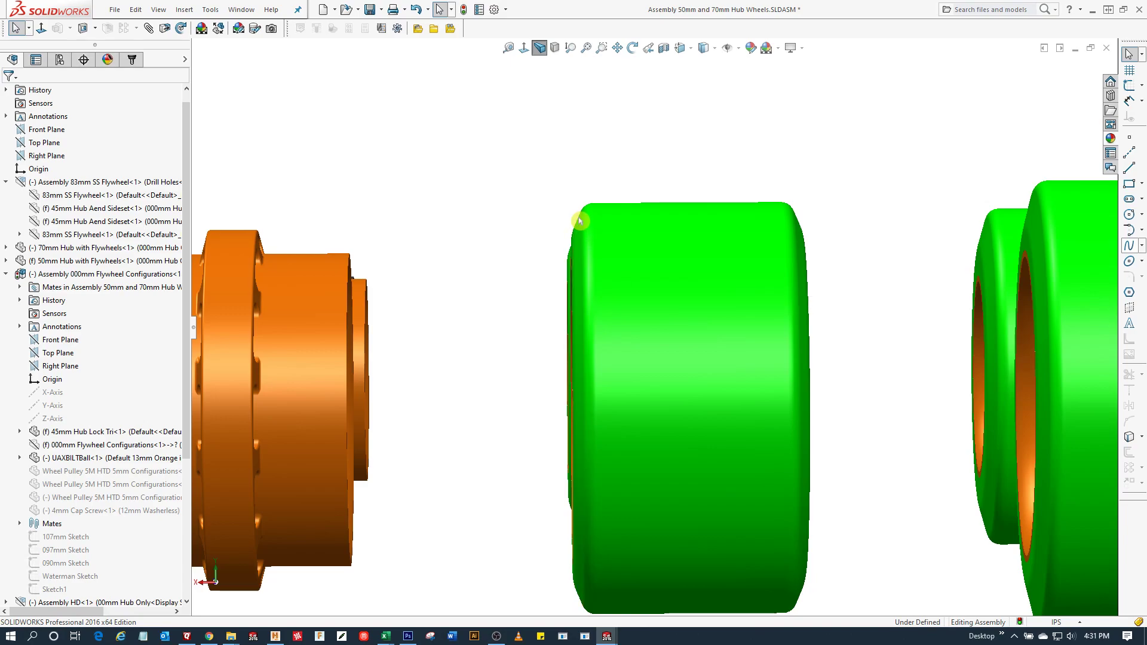
left_click(582, 223)
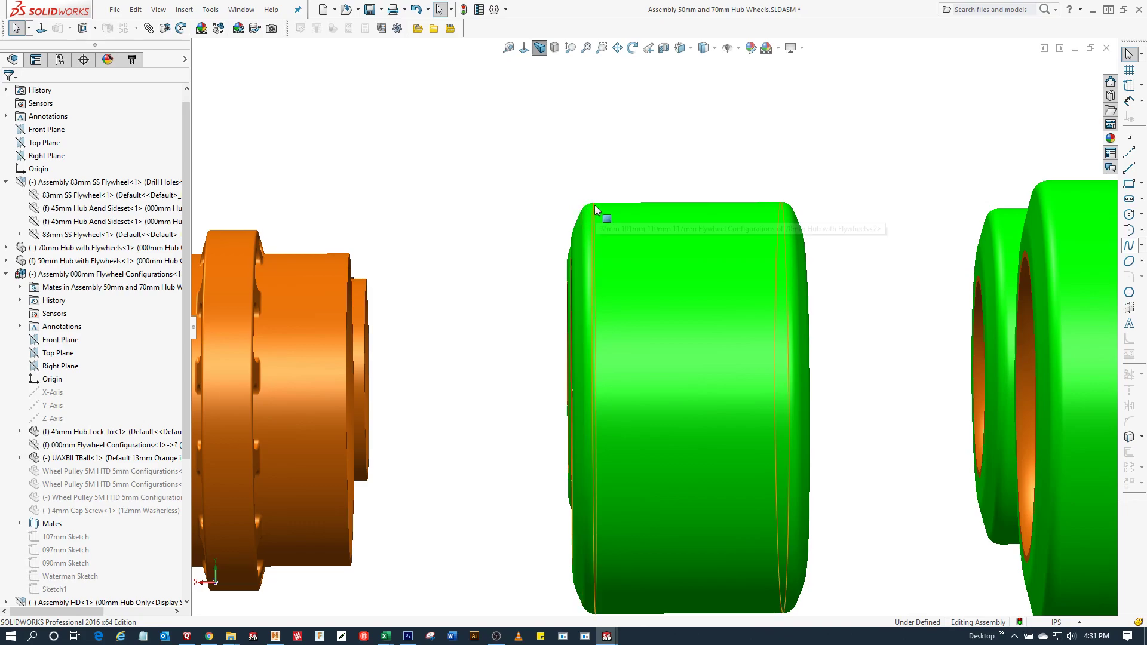
mouse_move(558, 214)
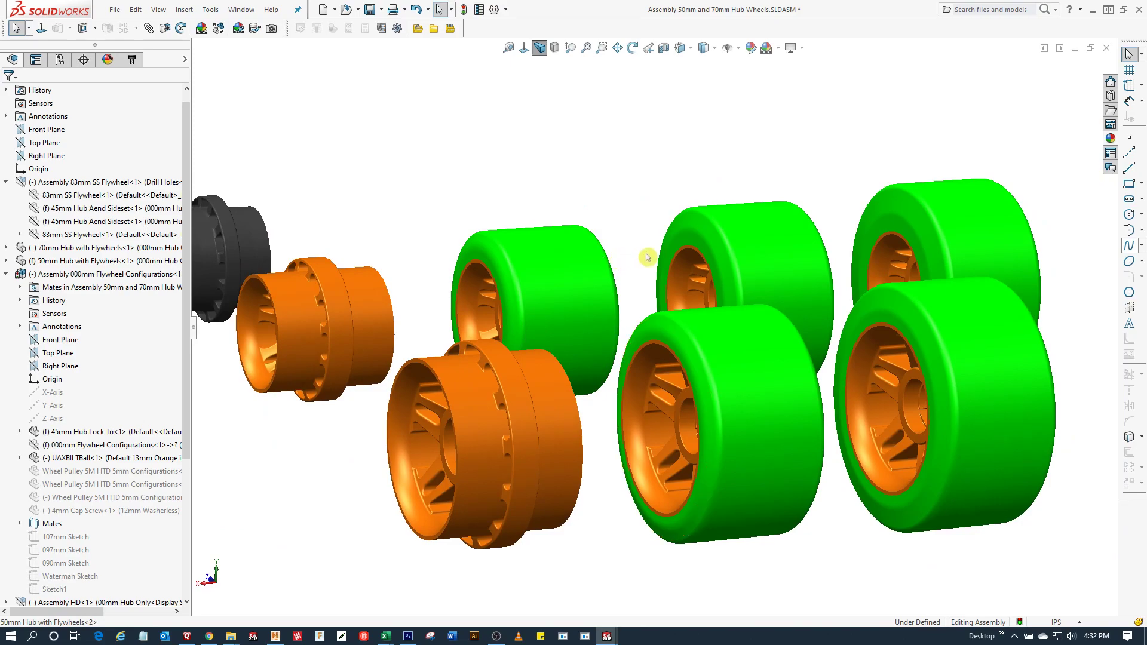
mouse_move(640, 251)
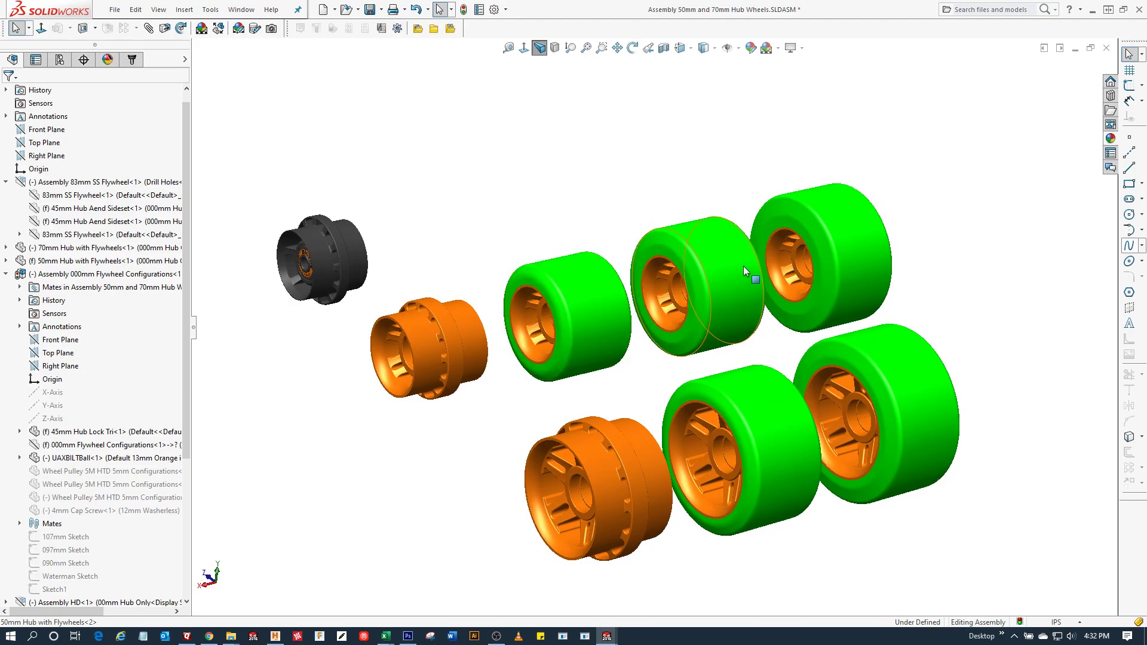
mouse_move(892, 364)
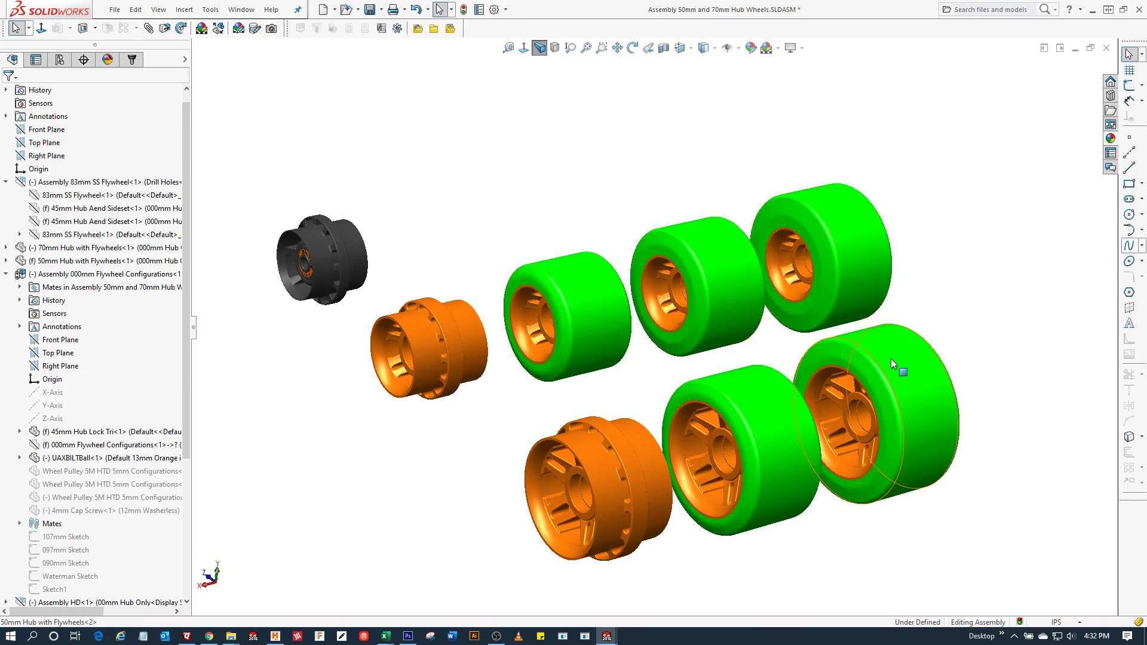
mouse_move(899, 367)
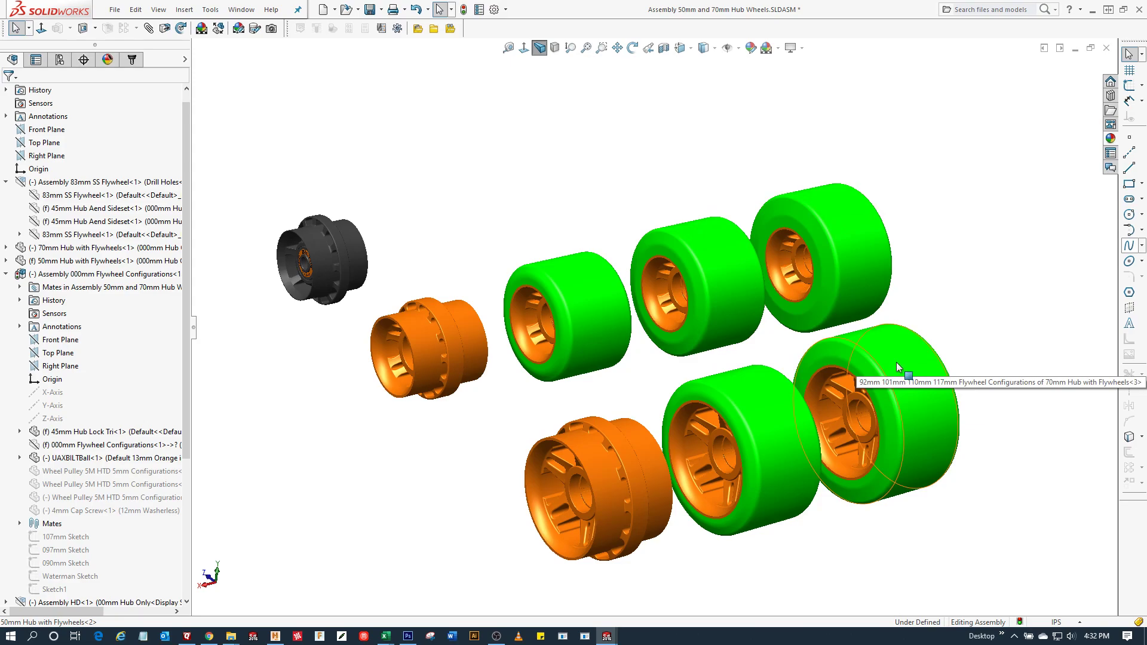
mouse_move(600, 465)
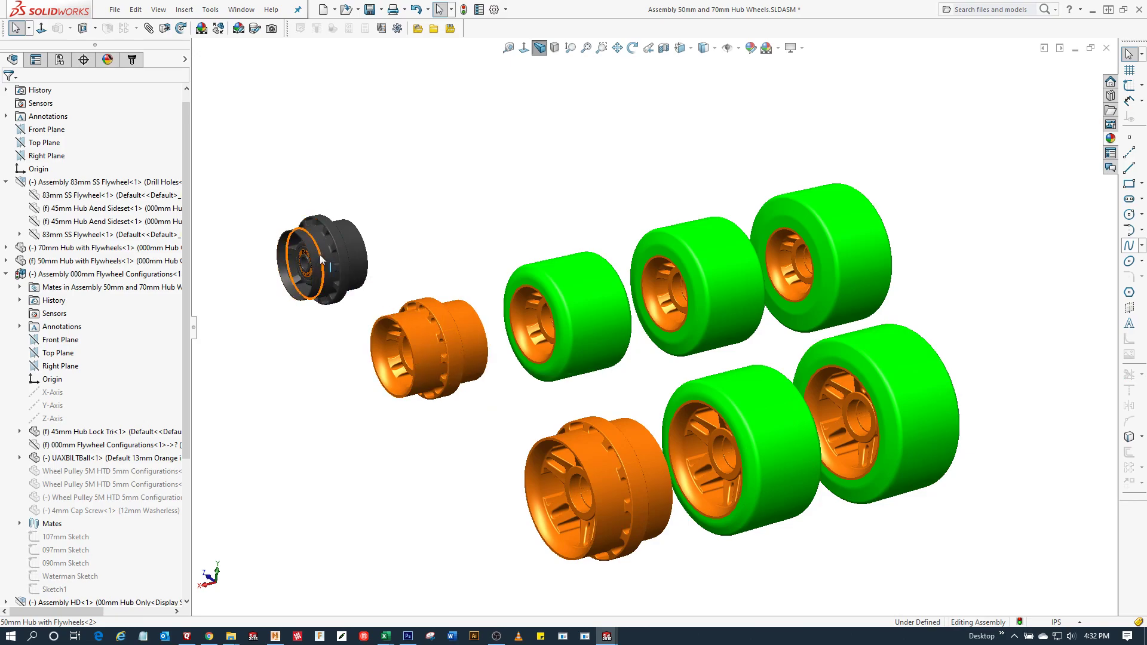
mouse_move(326, 258)
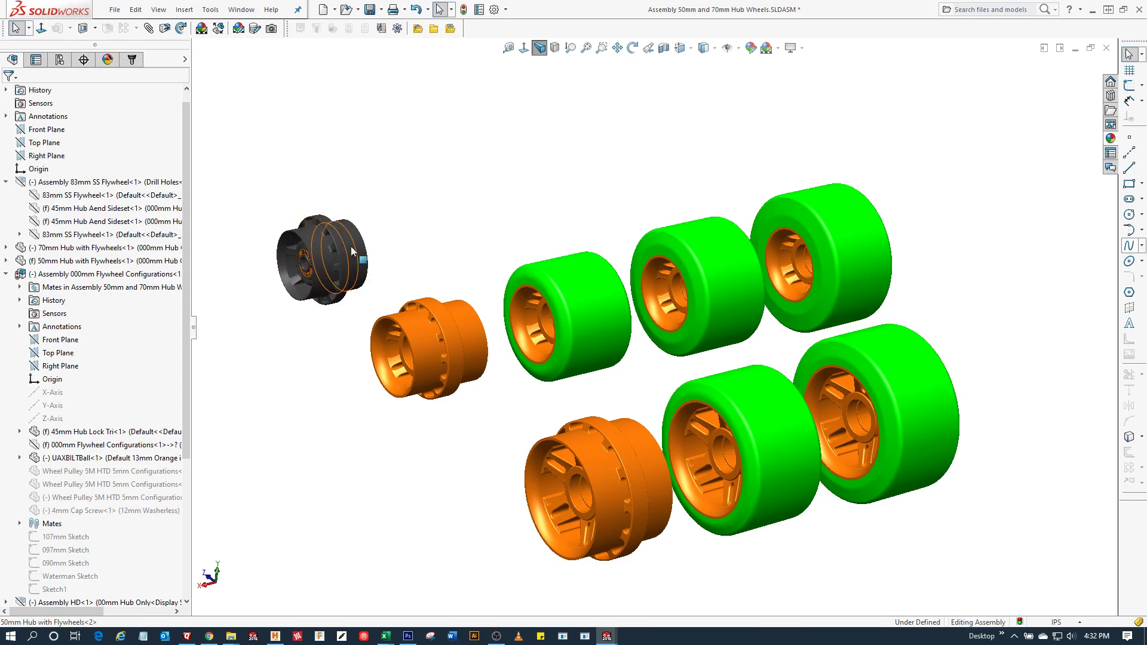
mouse_move(417, 328)
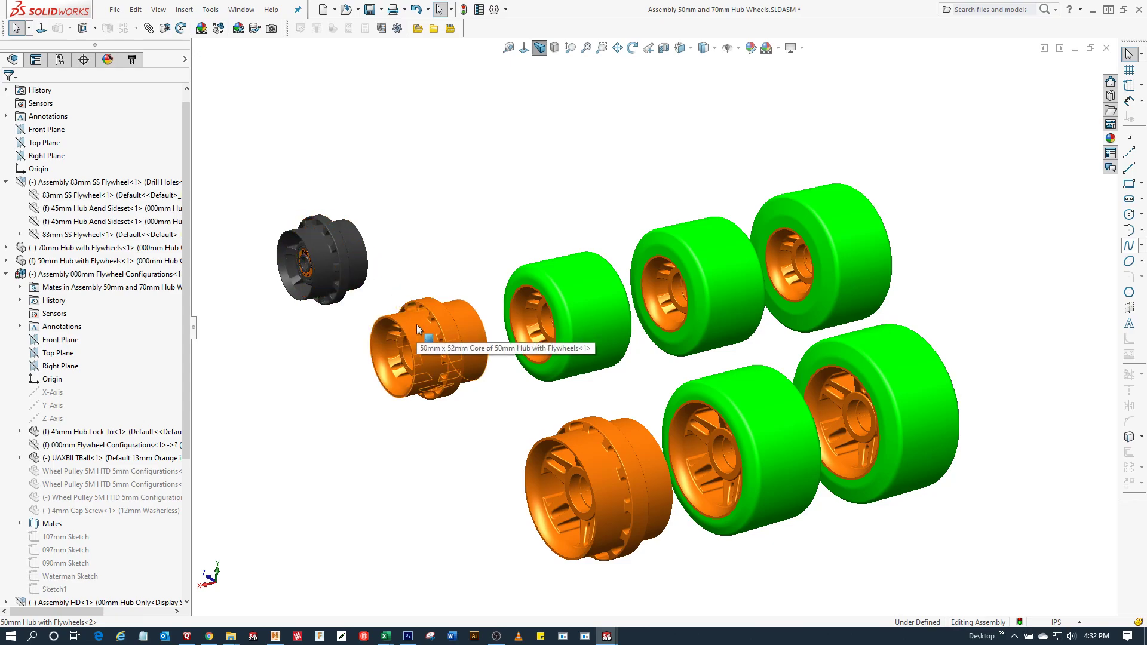
mouse_move(376, 237)
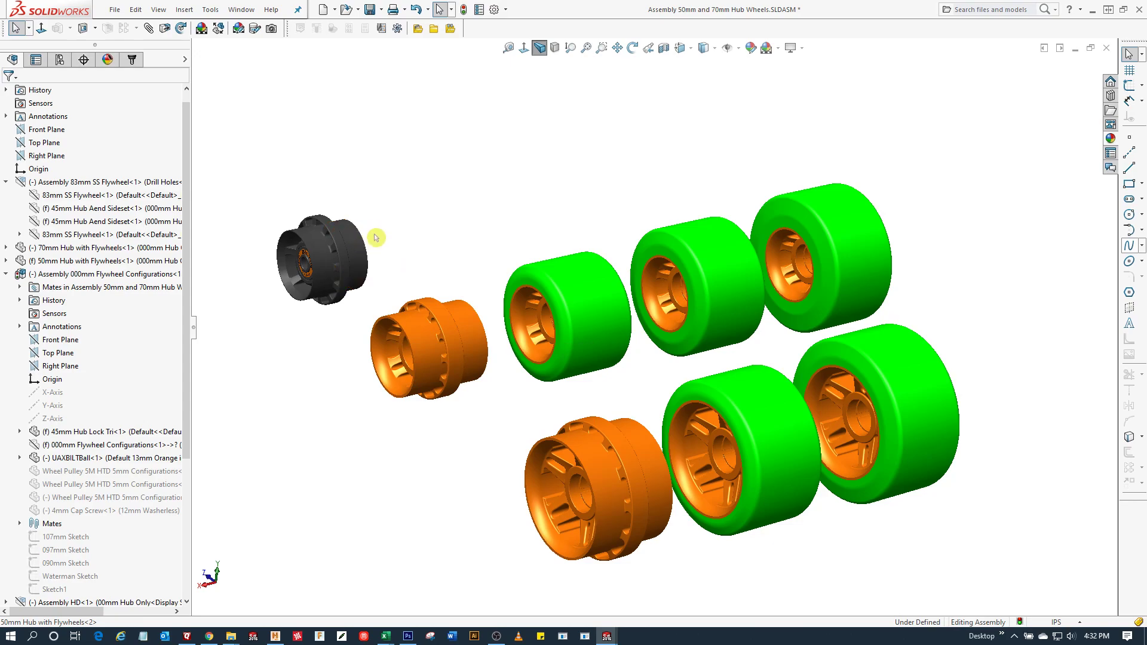
mouse_move(345, 228)
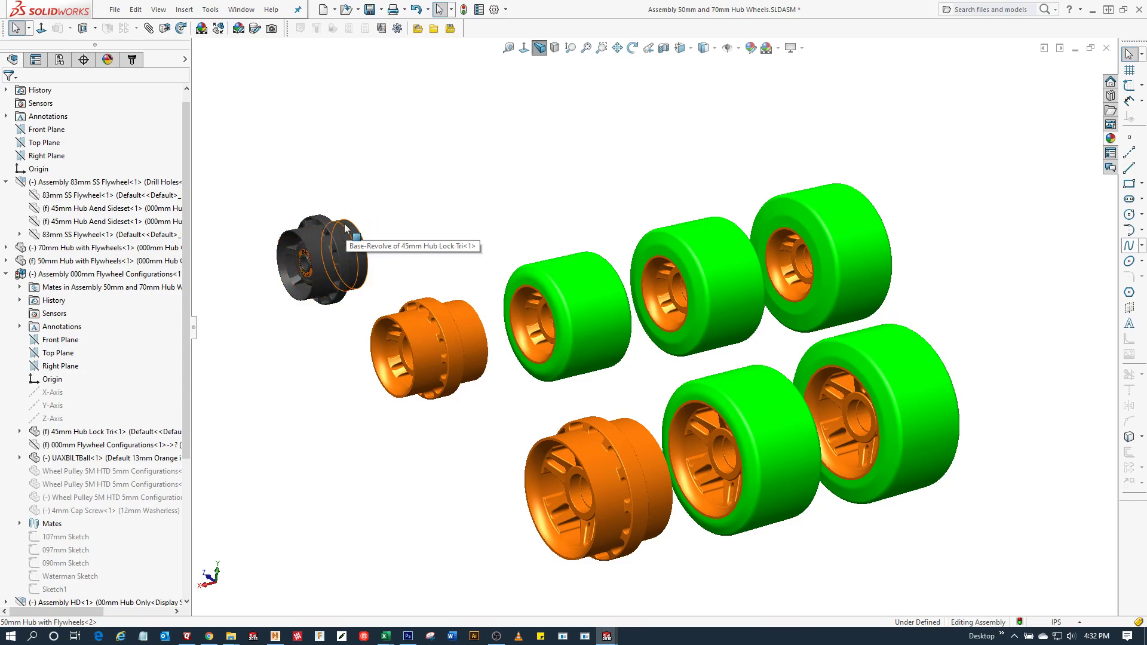
mouse_move(320, 203)
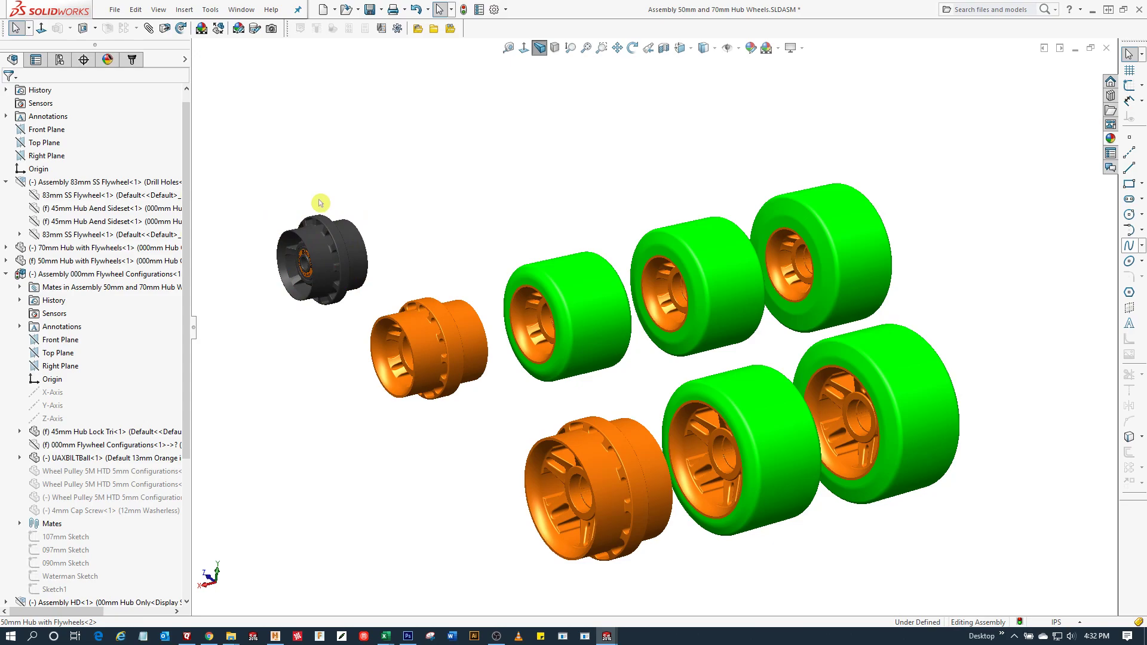
mouse_move(547, 228)
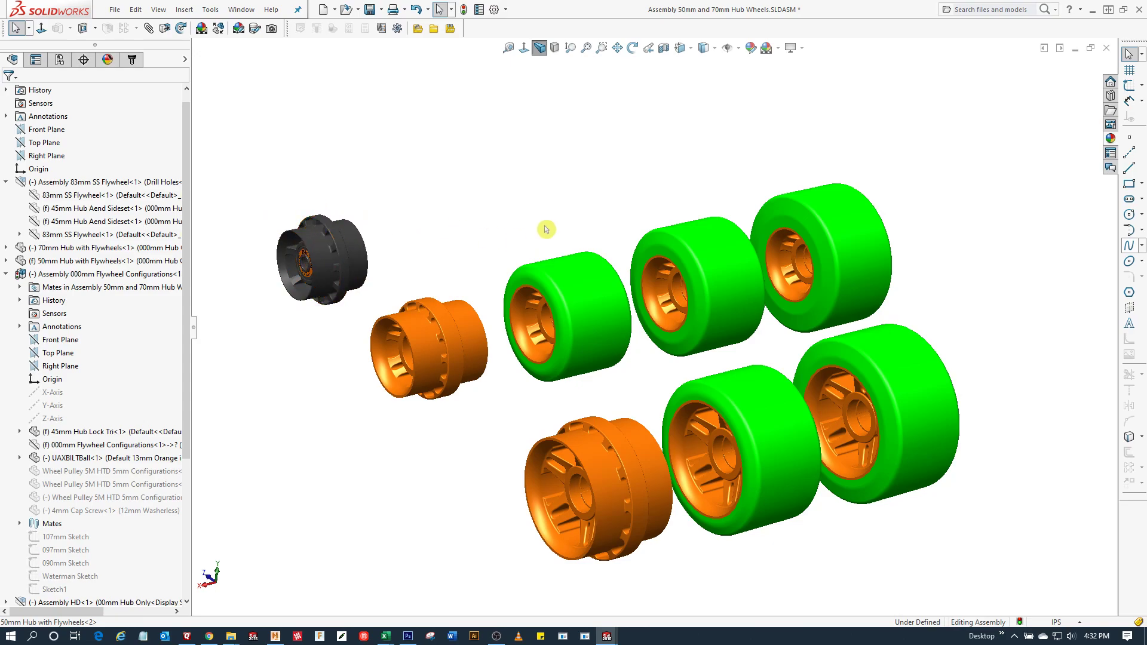
Switch to the 76mm–107mm Flywheels assembly and set its display style to Shaded.
left_click(241, 9)
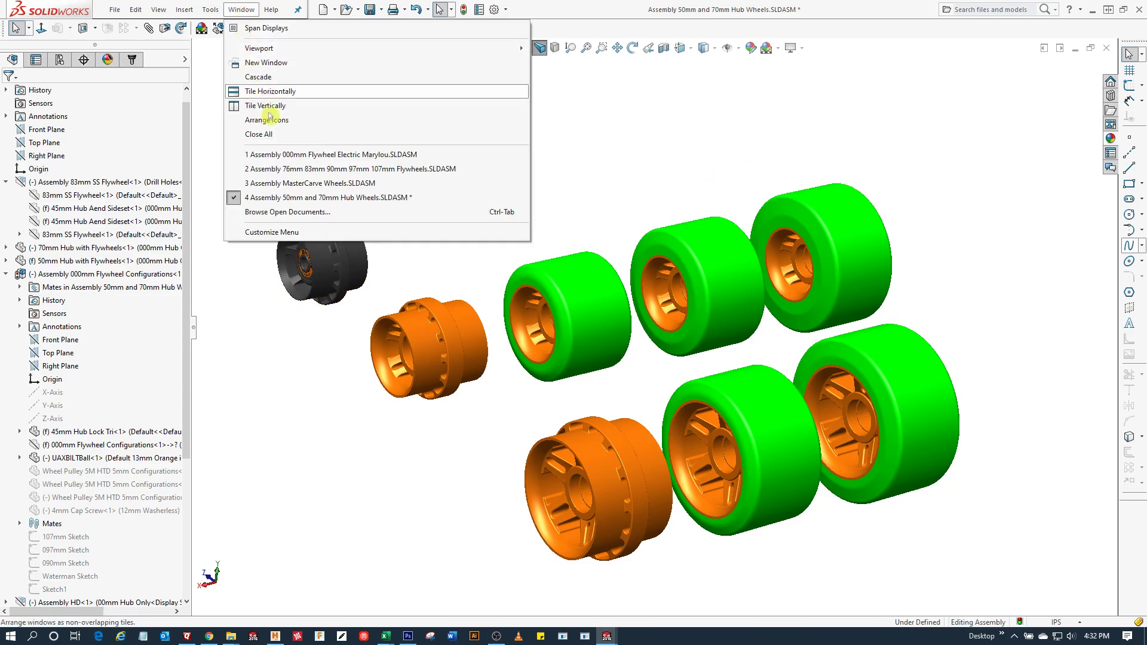
left_click(350, 169)
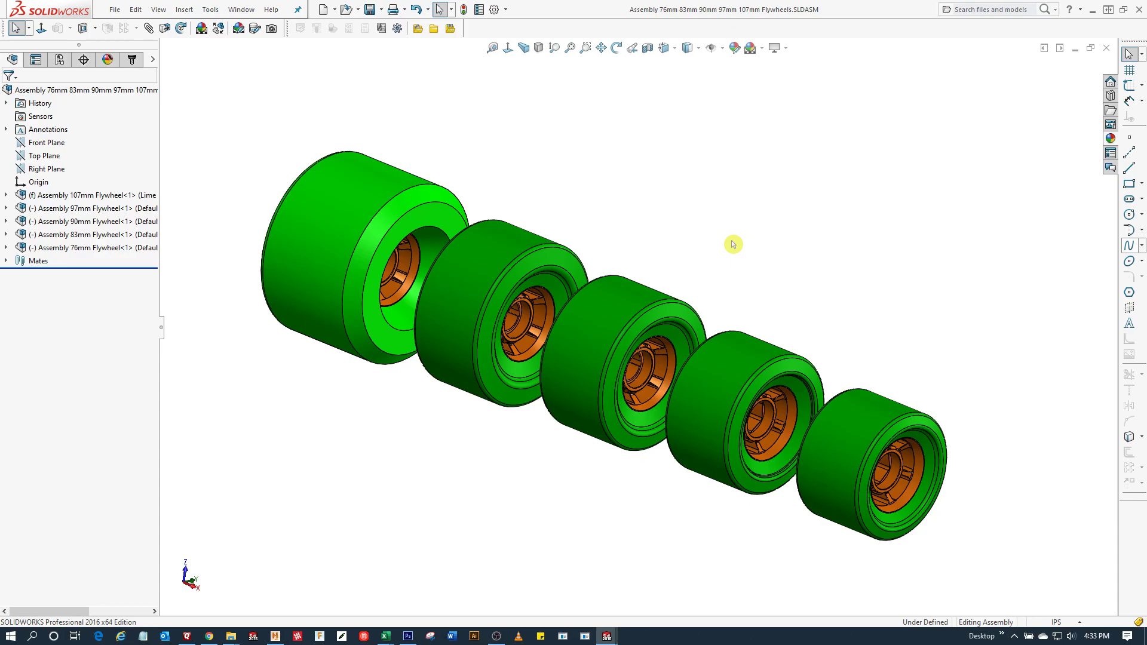
mouse_move(553, 299)
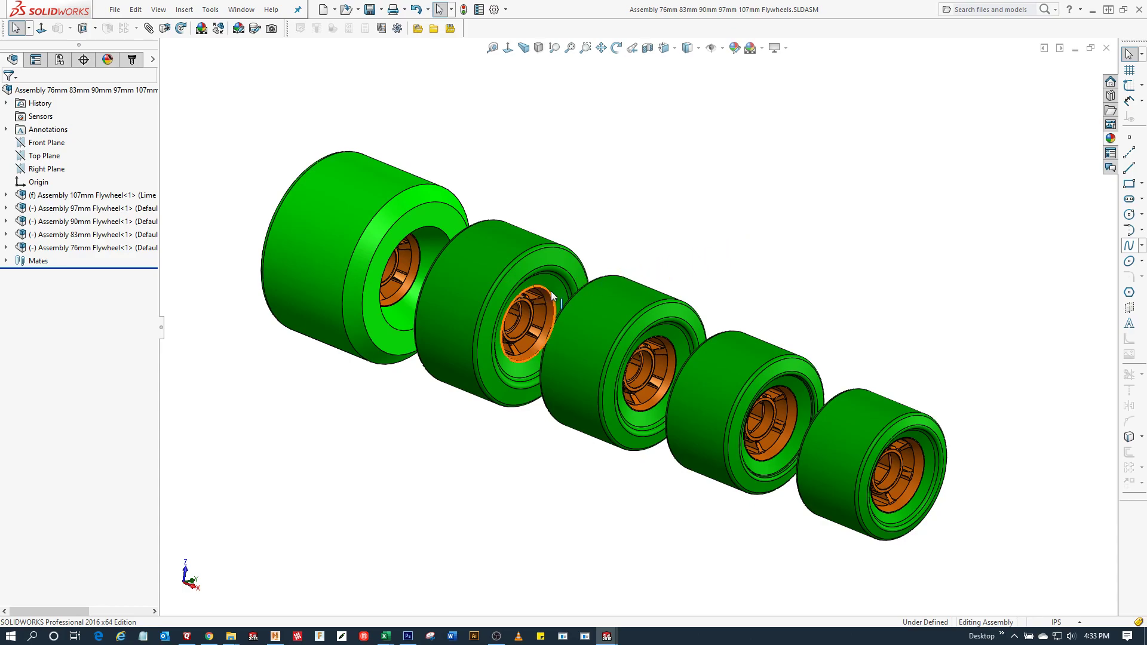
mouse_move(803, 397)
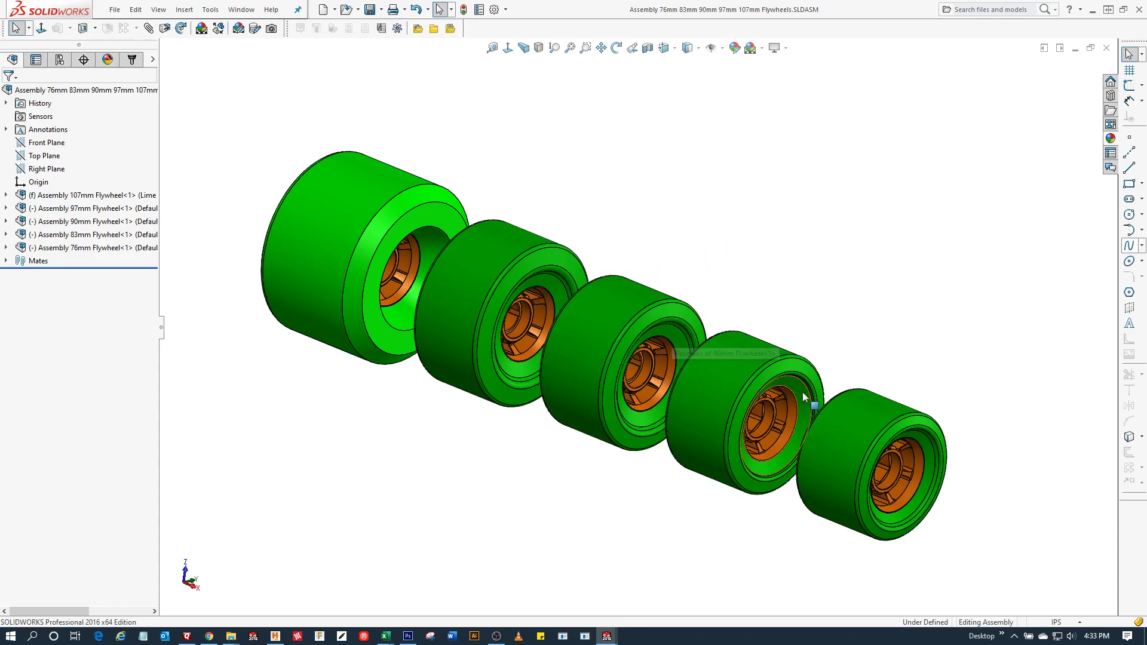
mouse_move(798, 392)
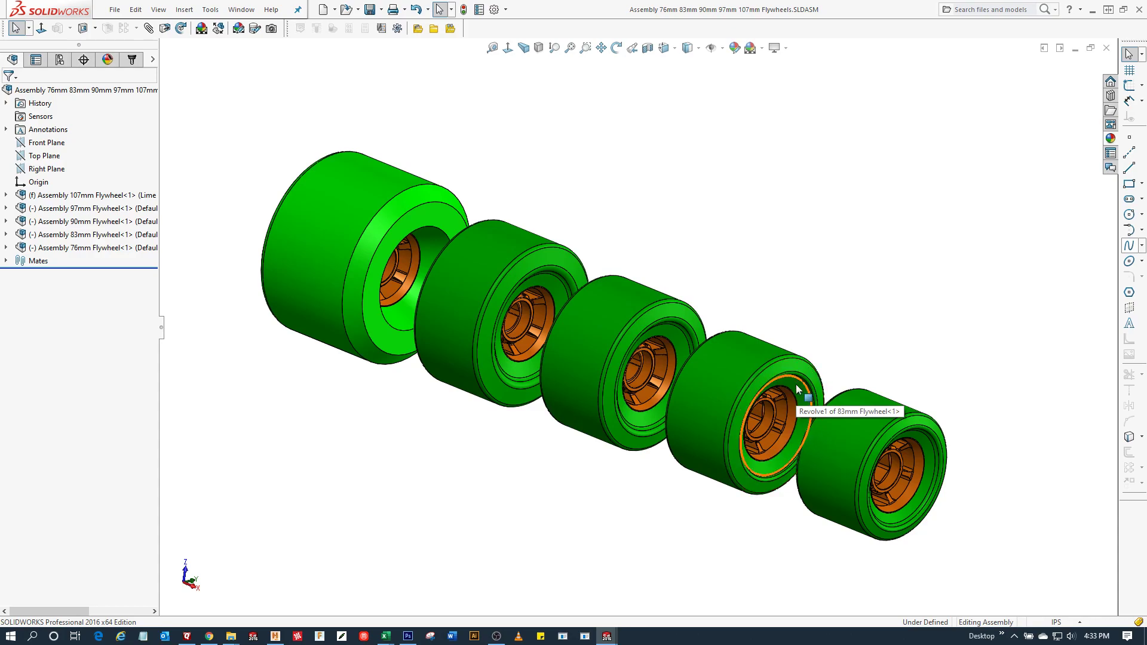
mouse_move(843, 335)
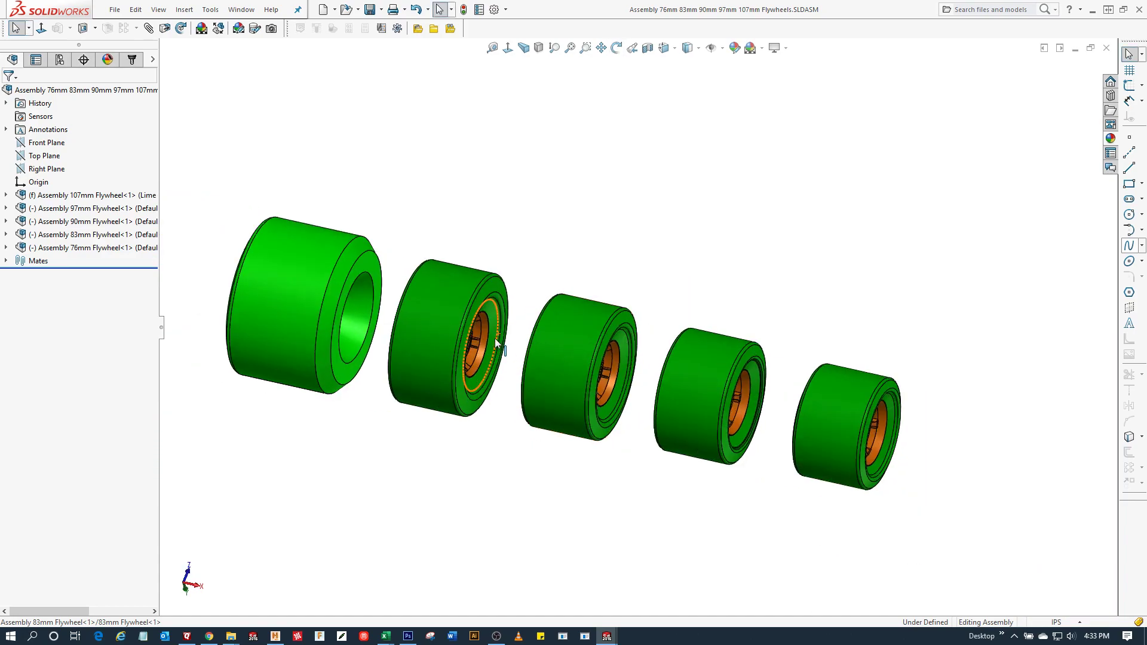
mouse_move(540, 348)
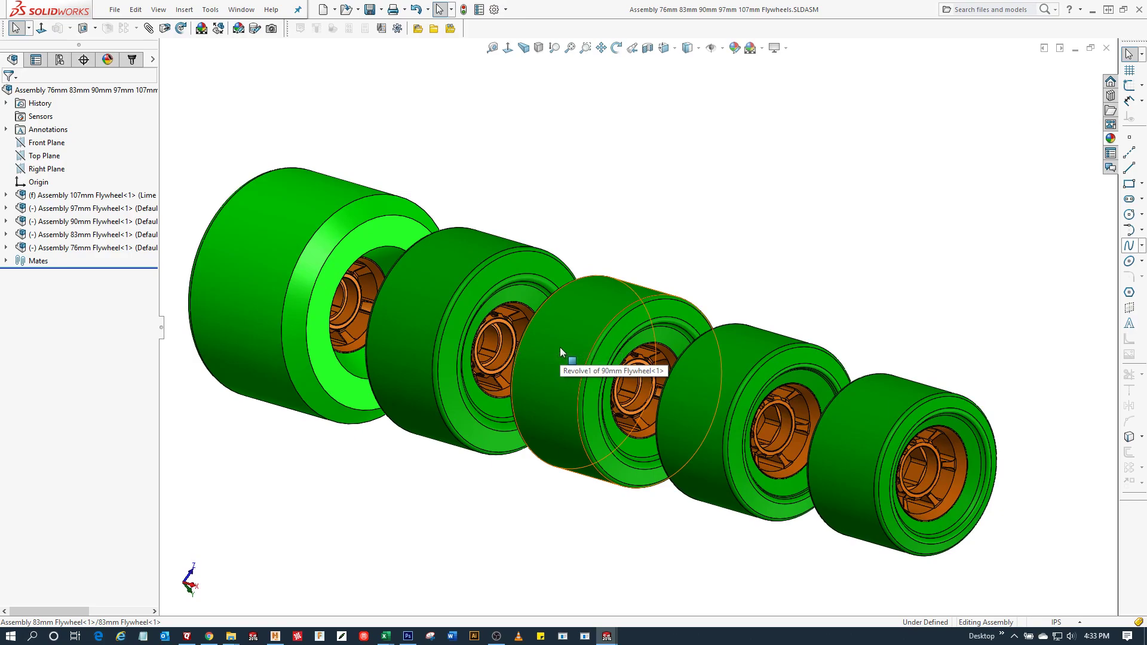
left_click(687, 48)
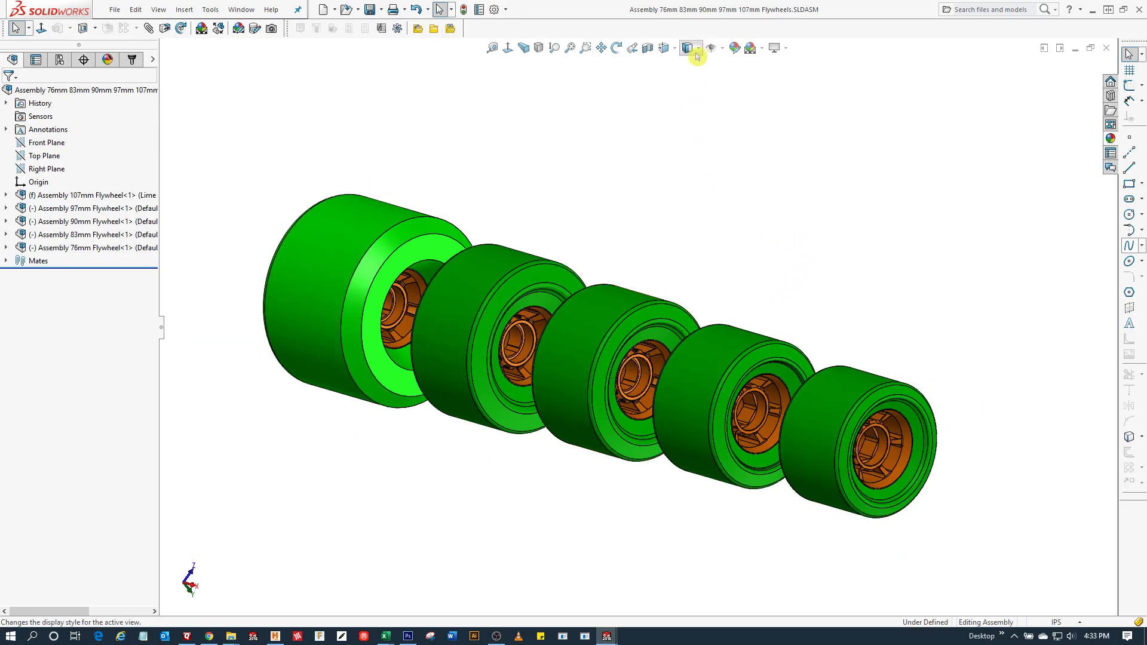
left_click(688, 48)
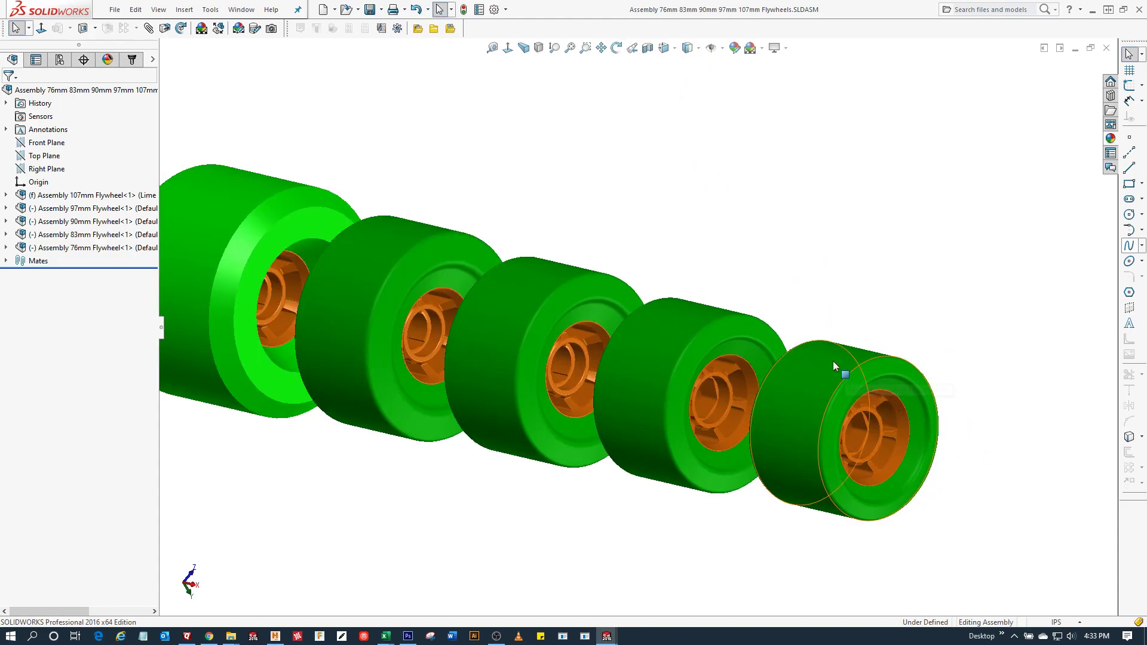
mouse_move(819, 373)
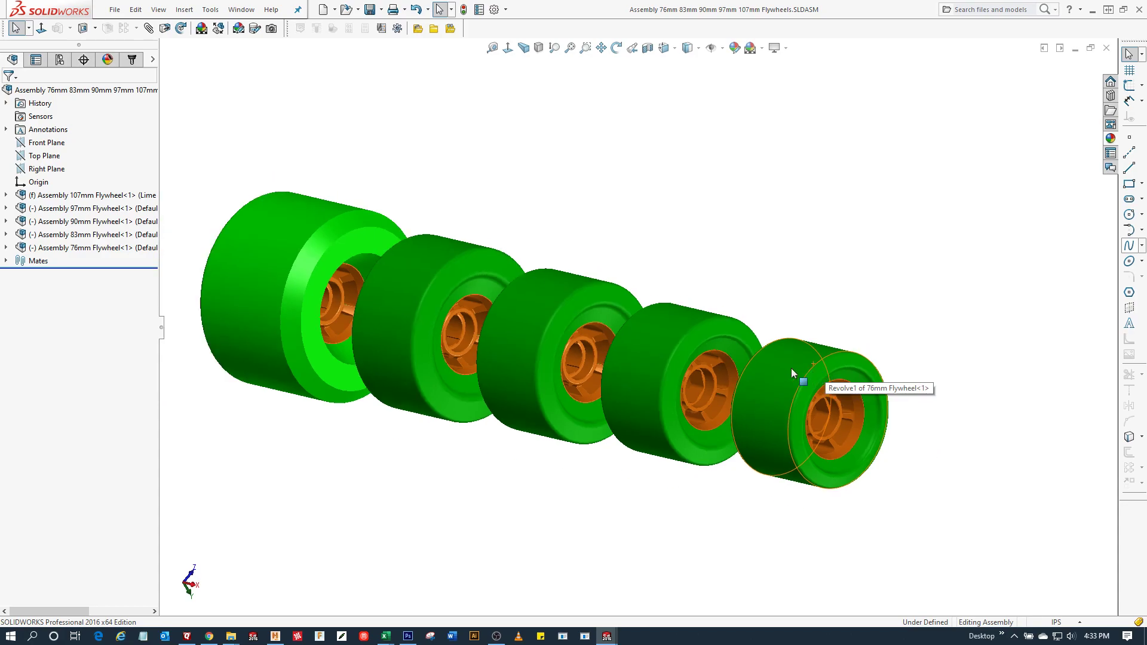
mouse_move(666, 331)
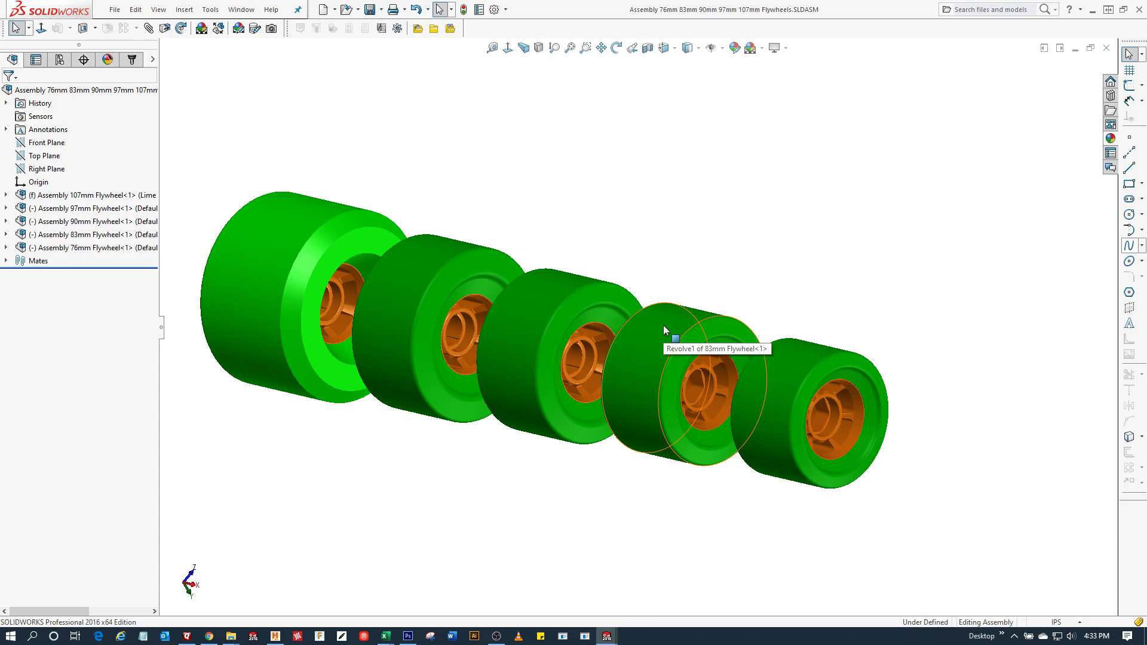
mouse_move(543, 296)
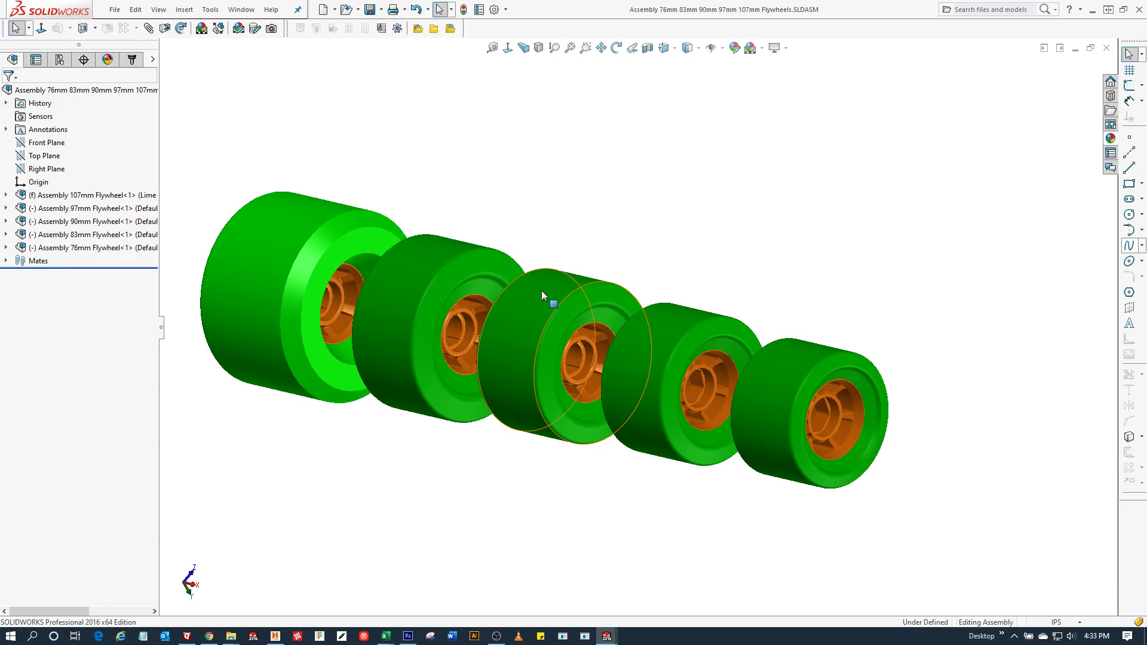
mouse_move(543, 297)
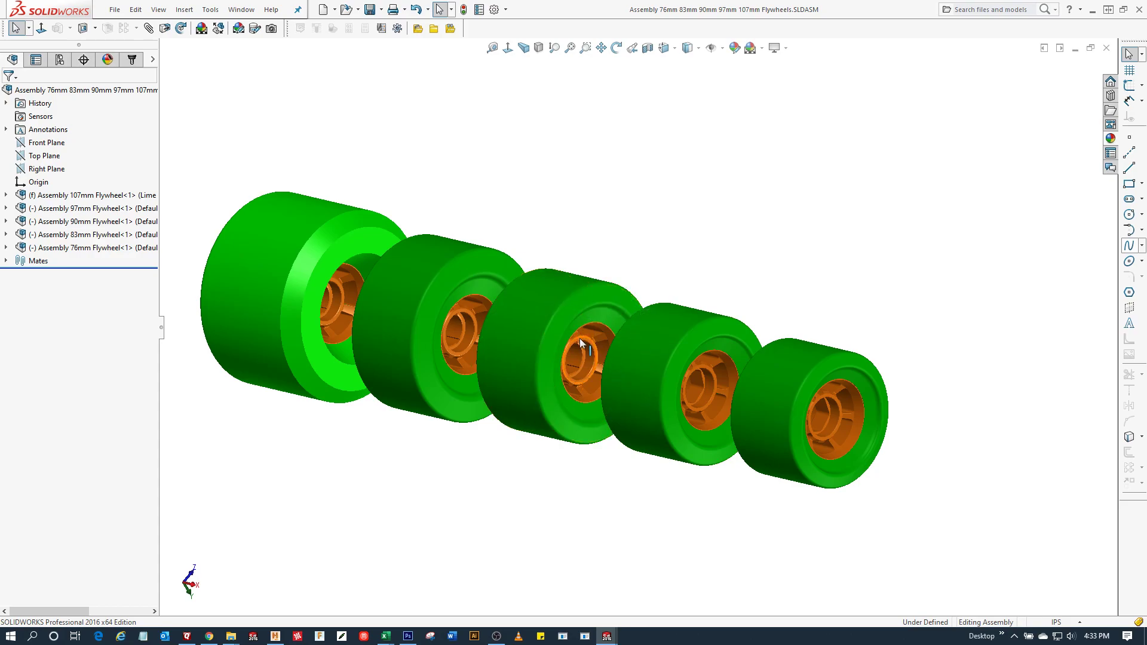
mouse_move(556, 301)
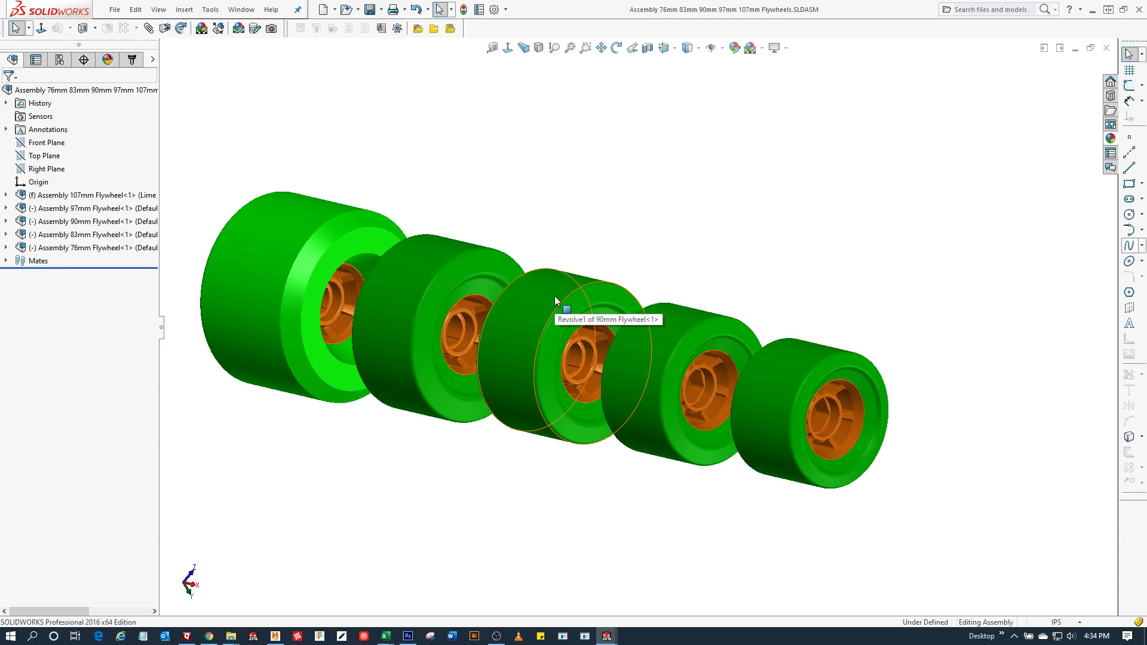
mouse_move(443, 260)
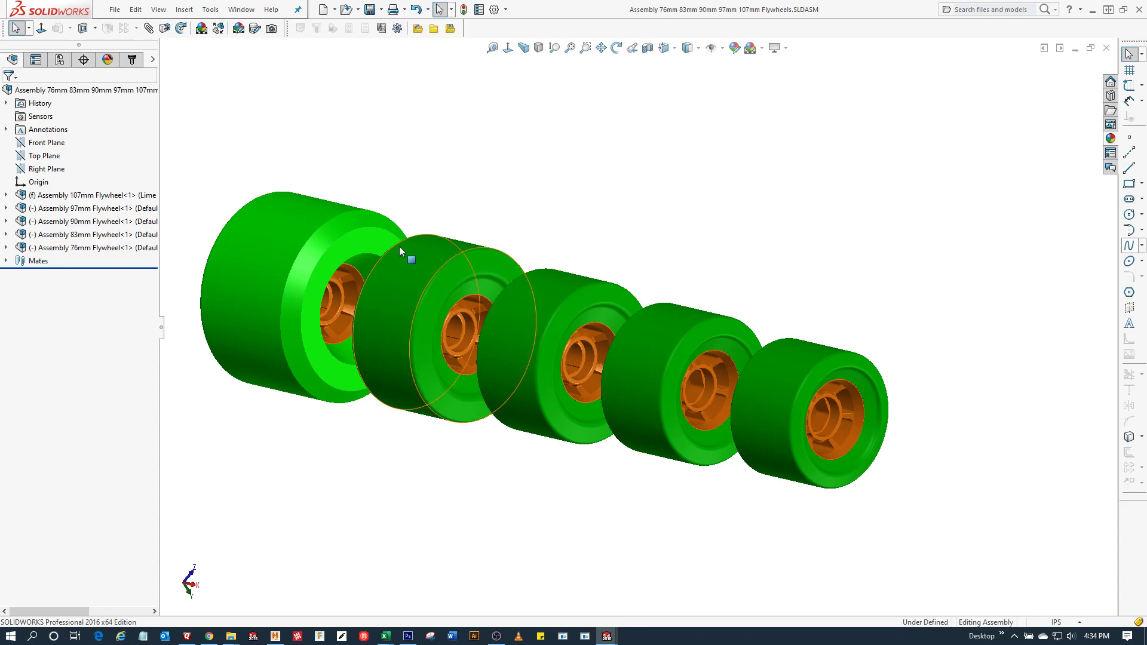
mouse_move(313, 221)
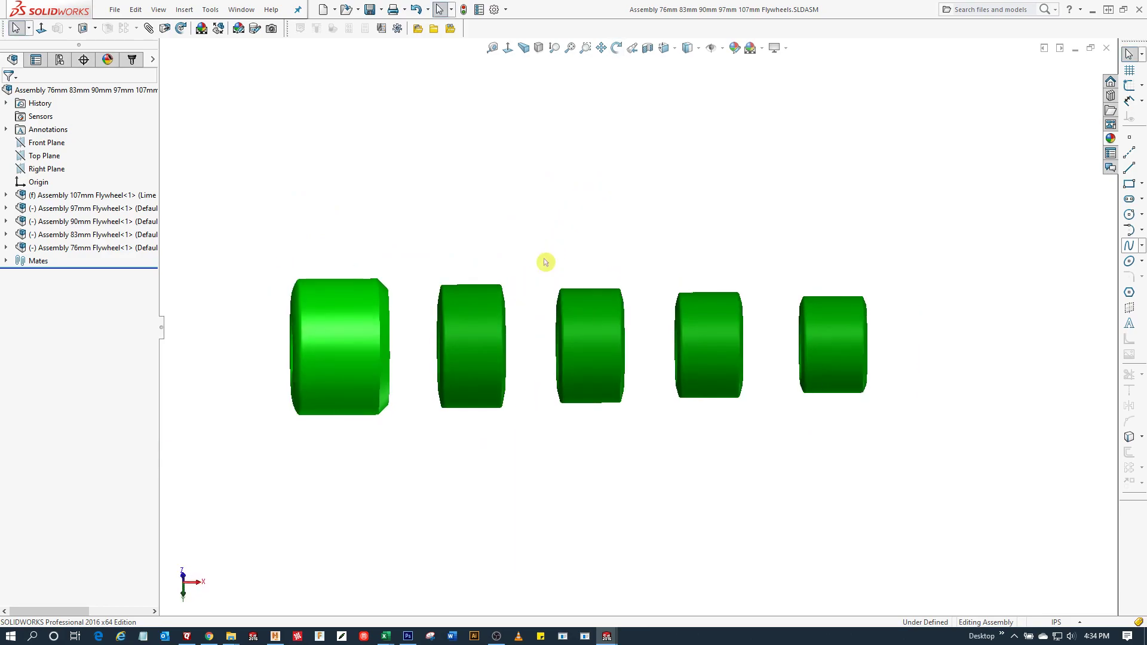
Apply Section View with the default plane to expose the orange hubs.
left_click(340, 346)
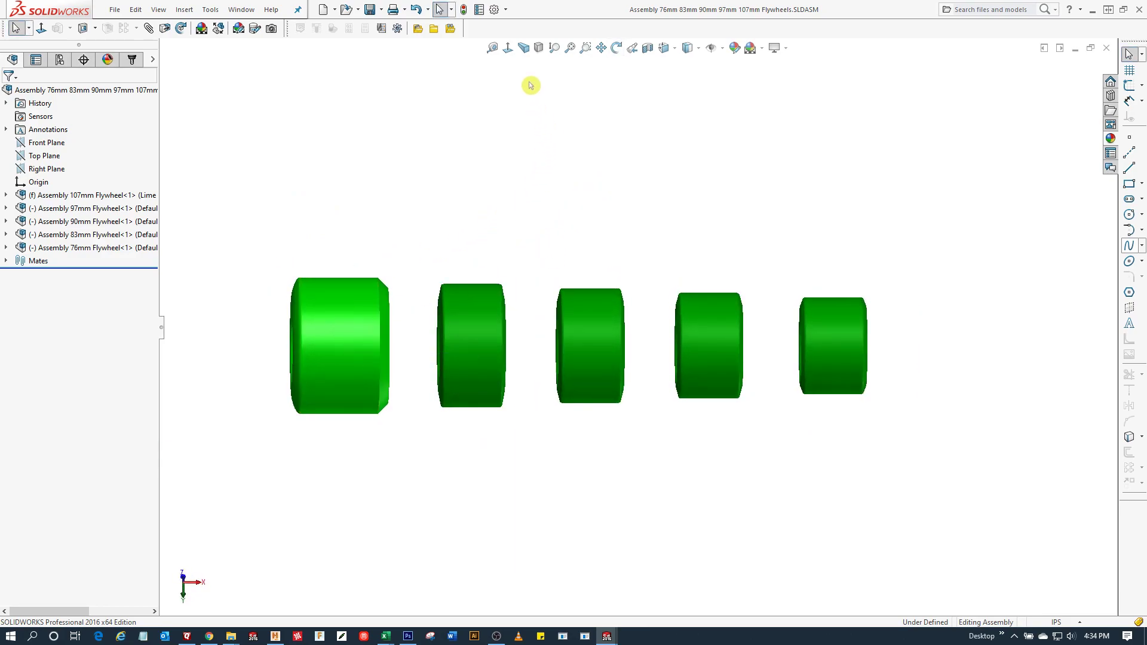
left_click(344, 344)
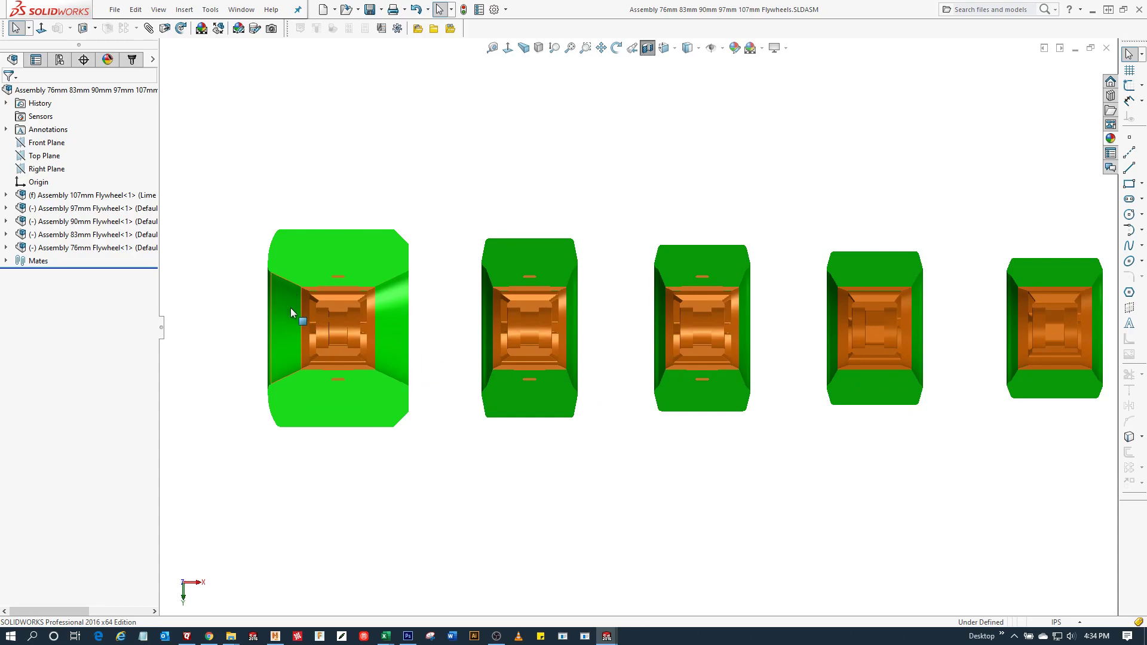
mouse_move(296, 313)
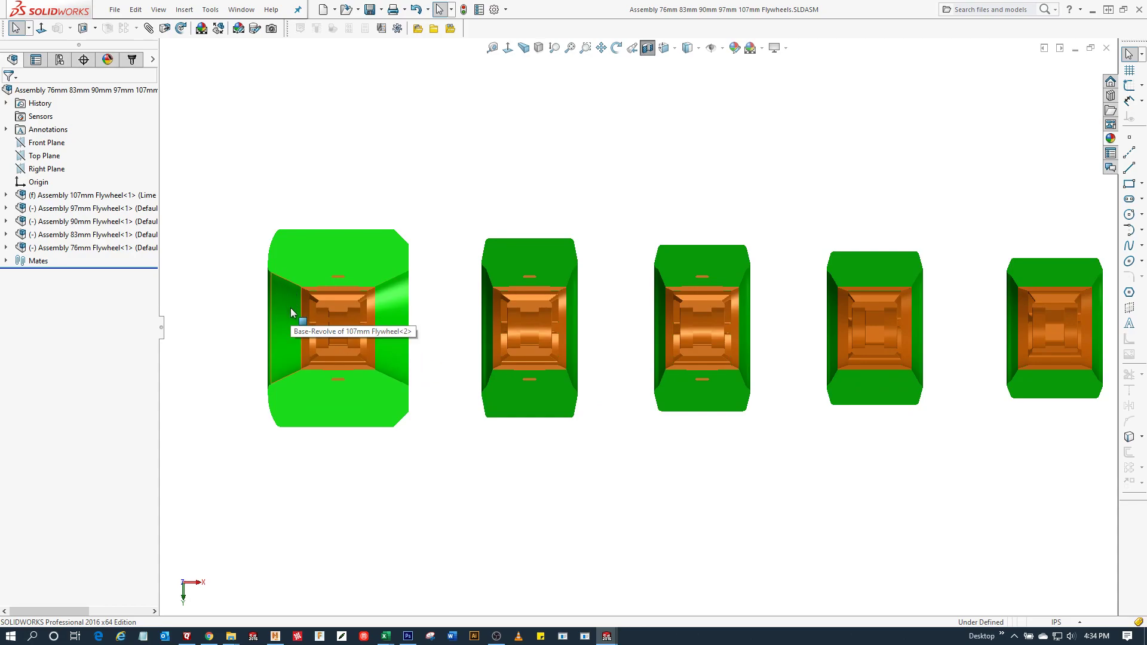
mouse_move(337, 228)
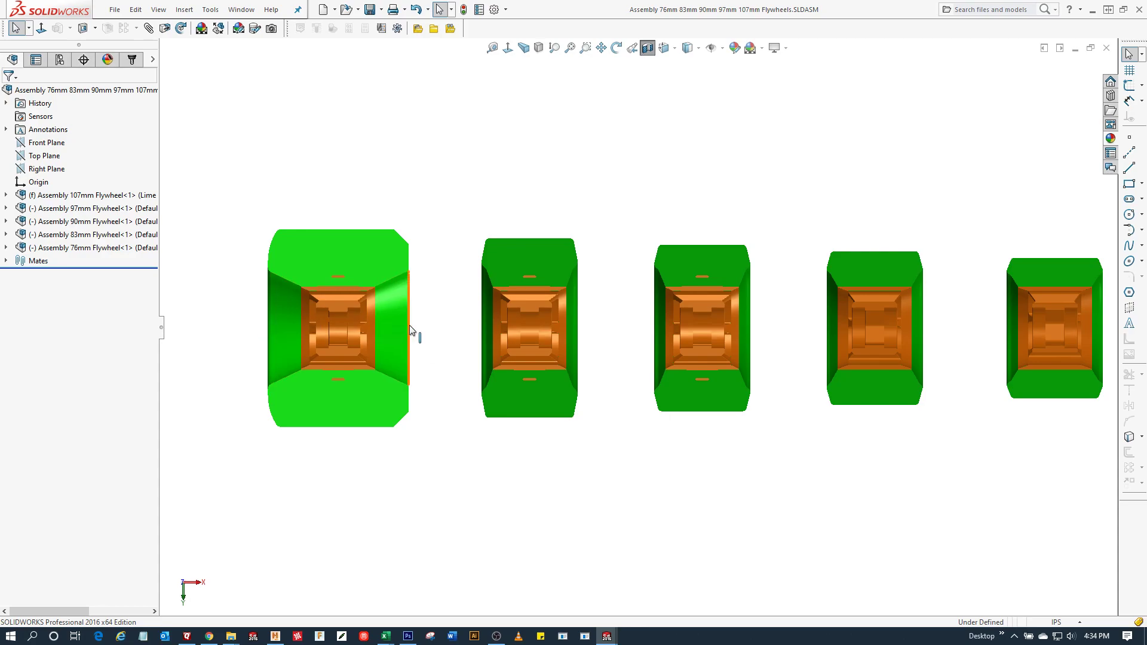
mouse_move(283, 266)
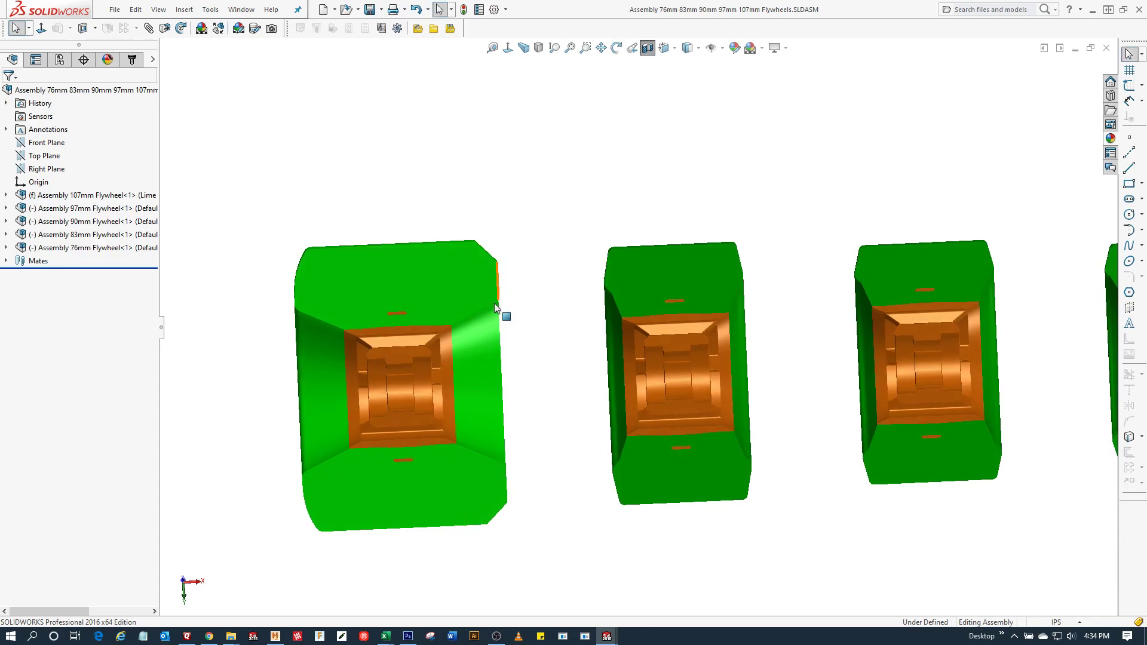
mouse_move(529, 300)
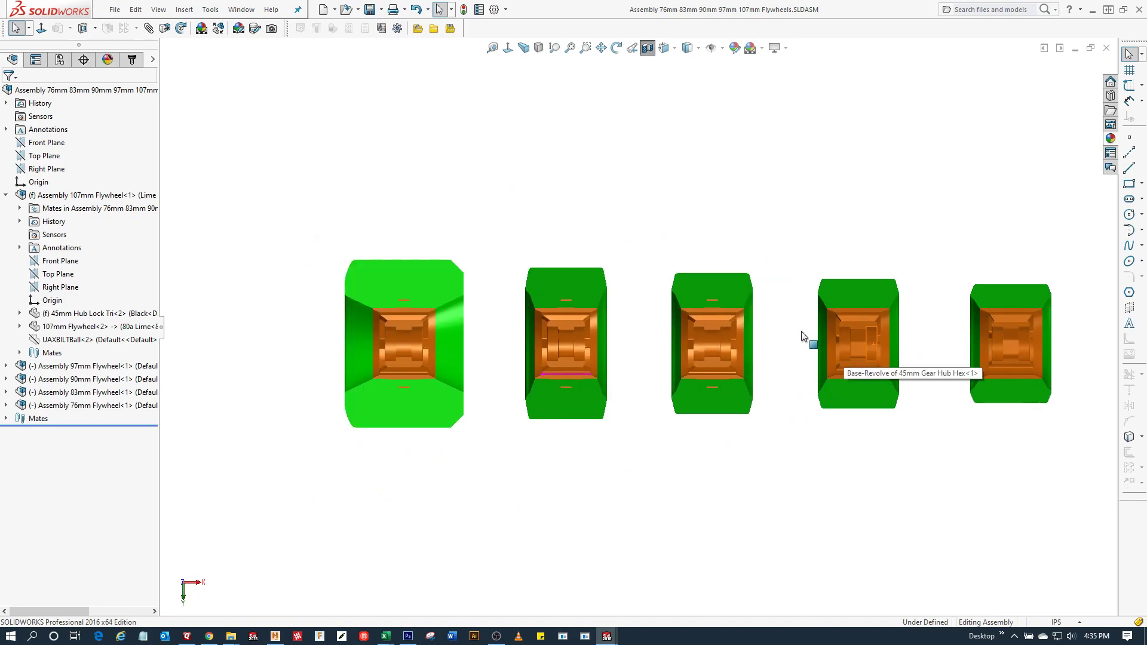
mouse_move(930, 347)
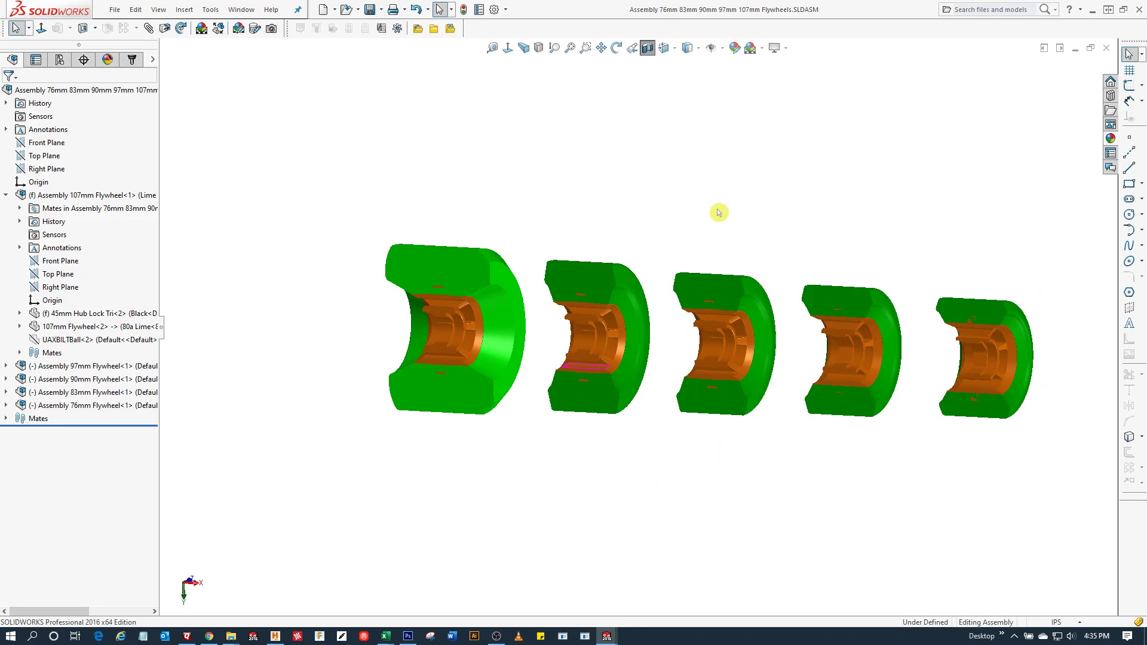
Turn off Section View so all five flywheels display whole.
left_click(646, 47)
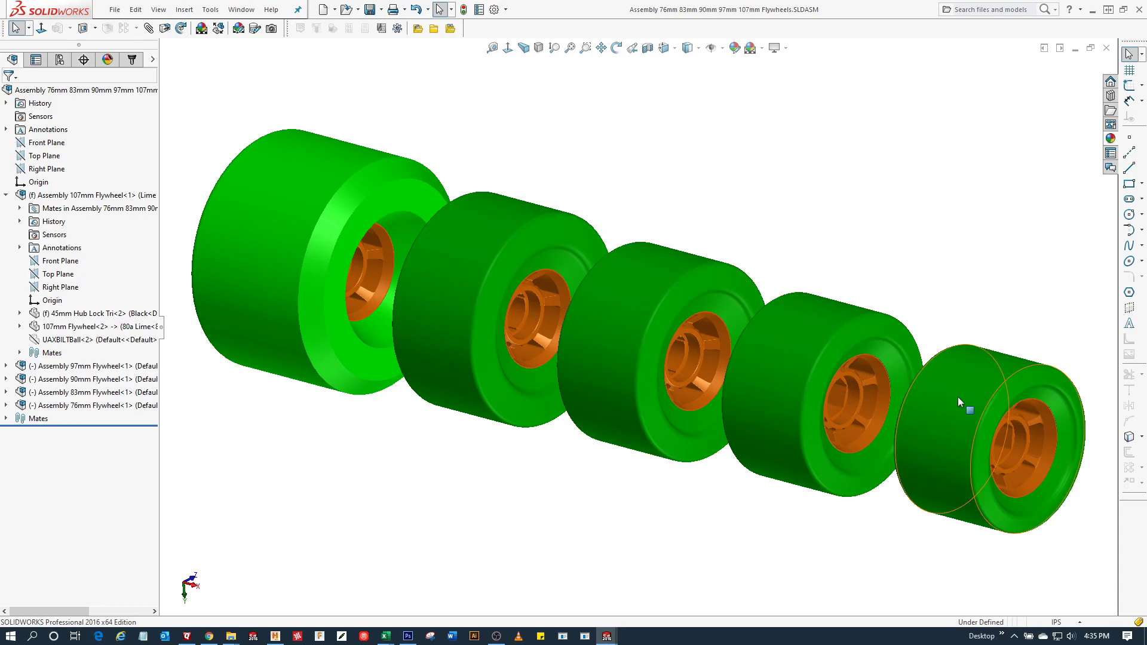
mouse_move(987, 392)
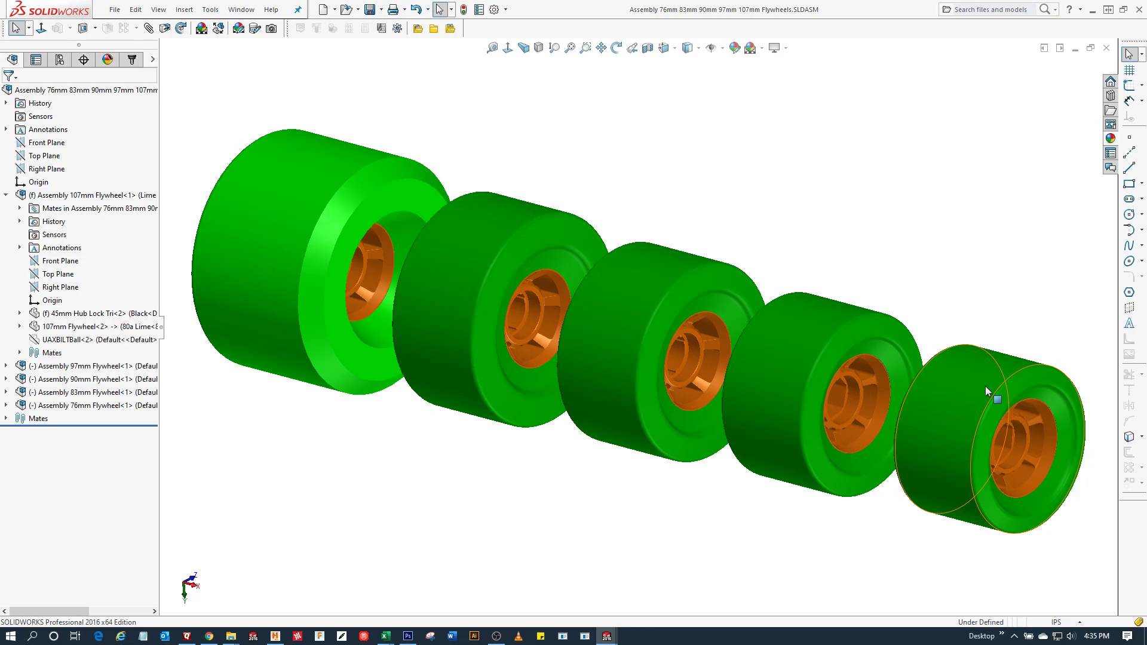
mouse_move(984, 384)
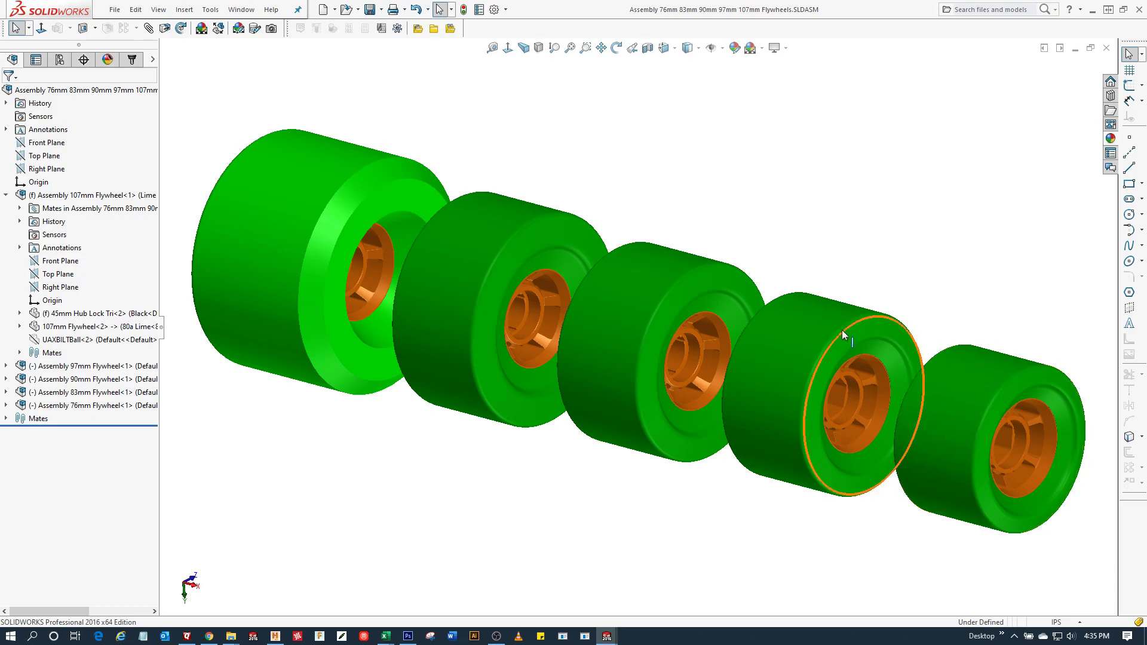
mouse_move(652, 286)
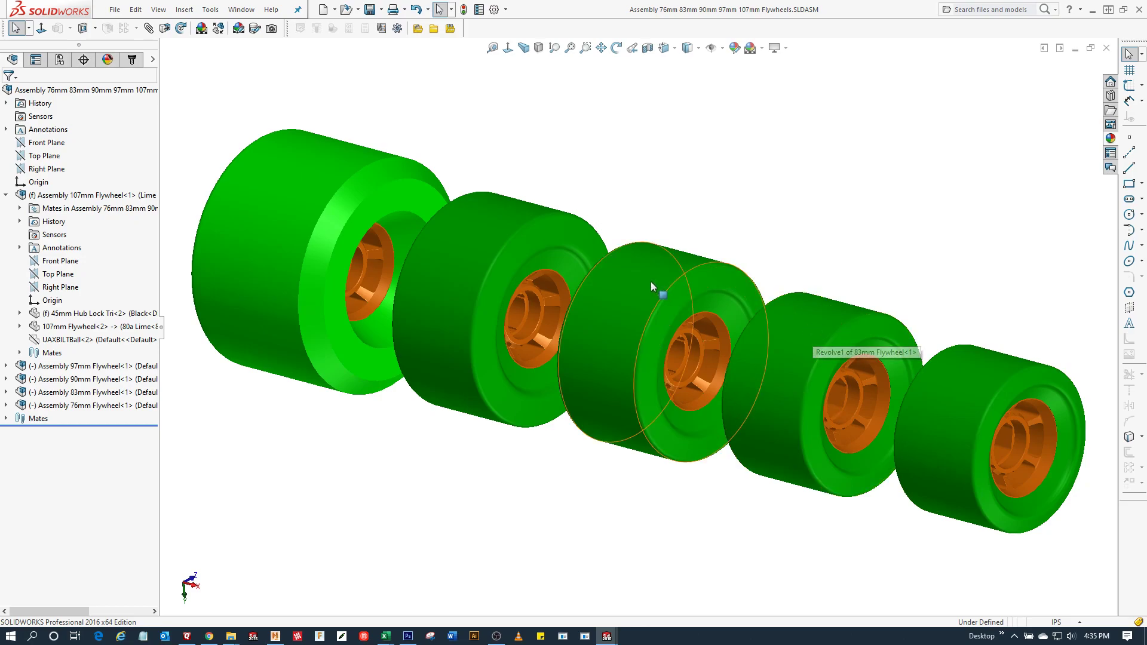
mouse_move(398, 193)
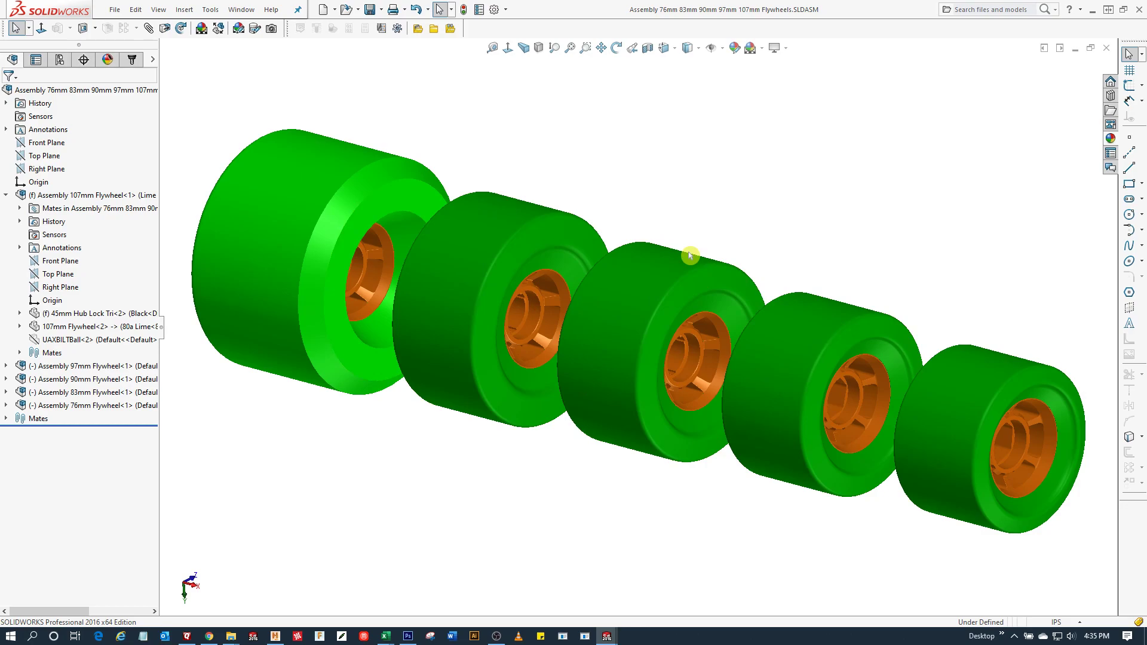
mouse_move(744, 225)
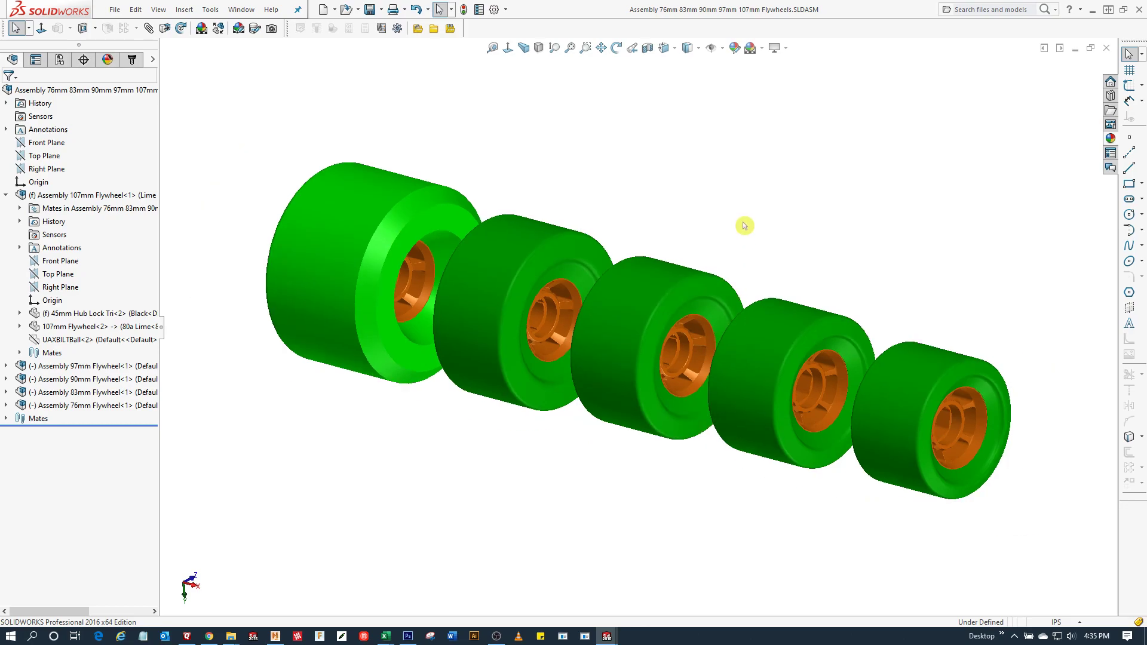
mouse_move(379, 86)
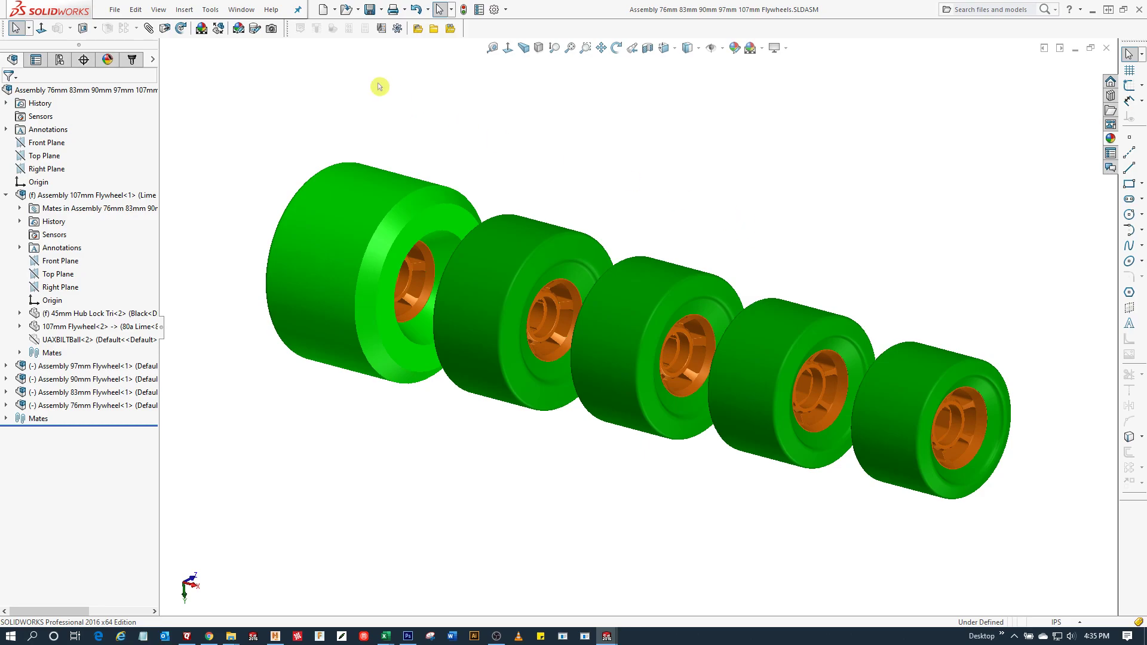
Activate Assembly MasterCarve Wheels.SLDASM from the Window menu's open documents.
left_click(242, 9)
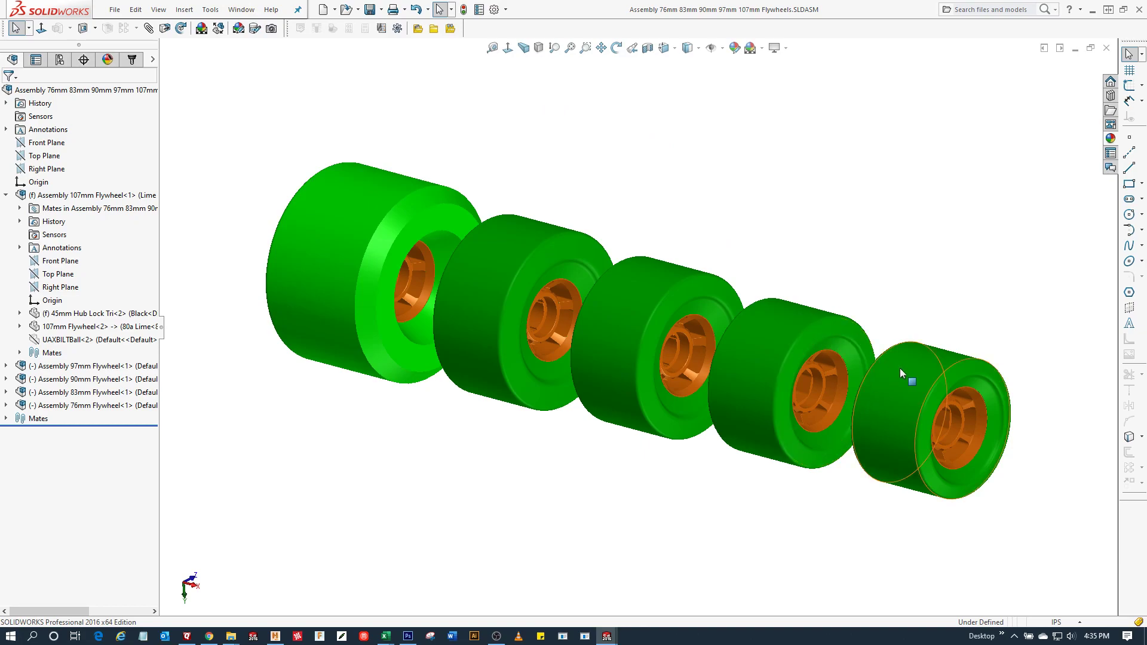
mouse_move(903, 373)
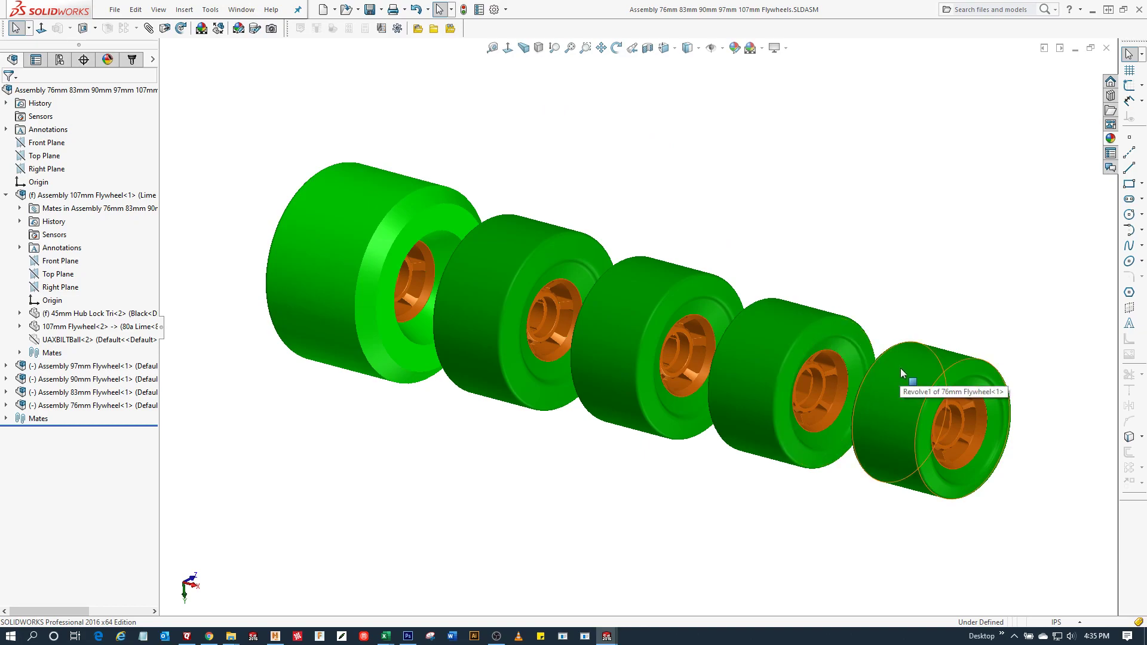
mouse_move(903, 375)
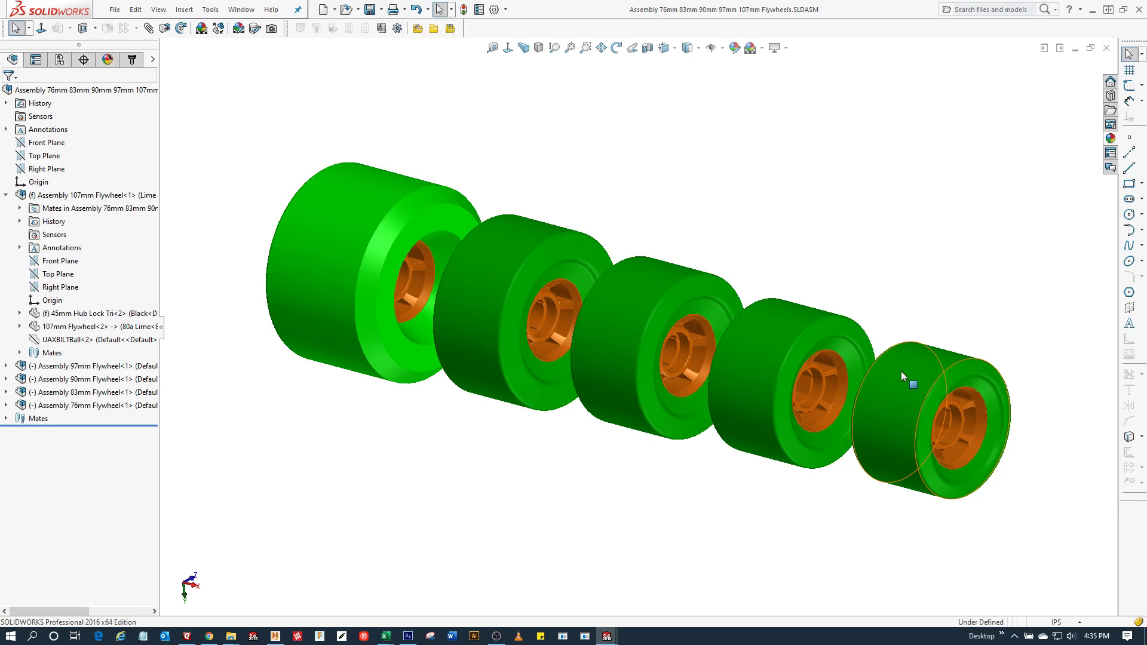
mouse_move(814, 330)
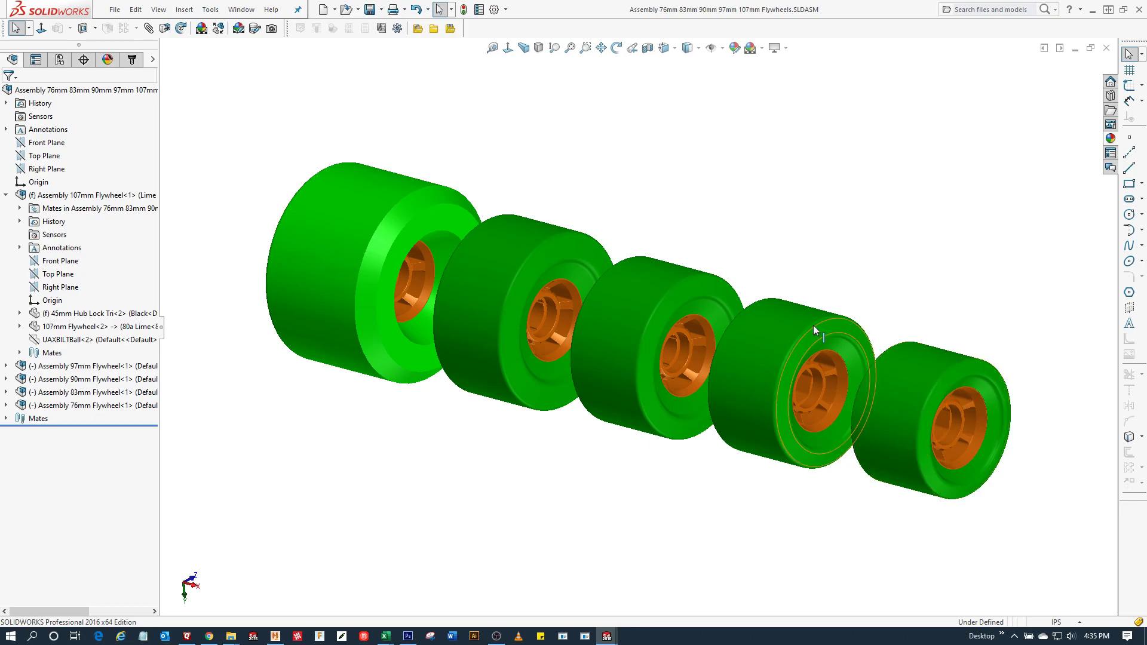
mouse_move(782, 326)
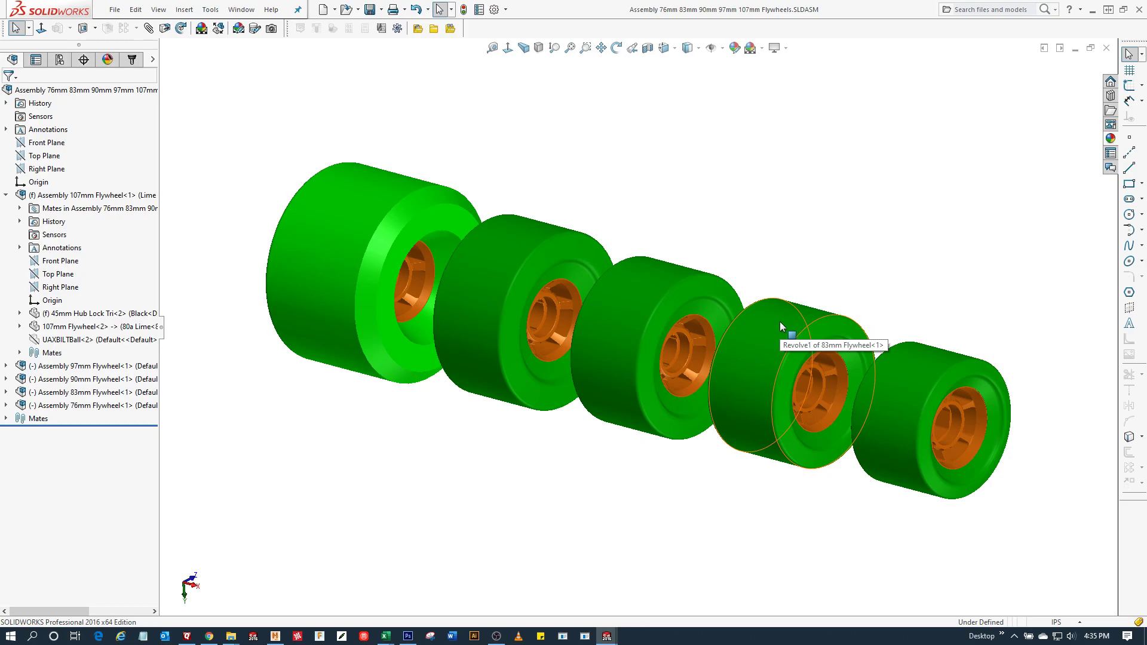
mouse_move(654, 285)
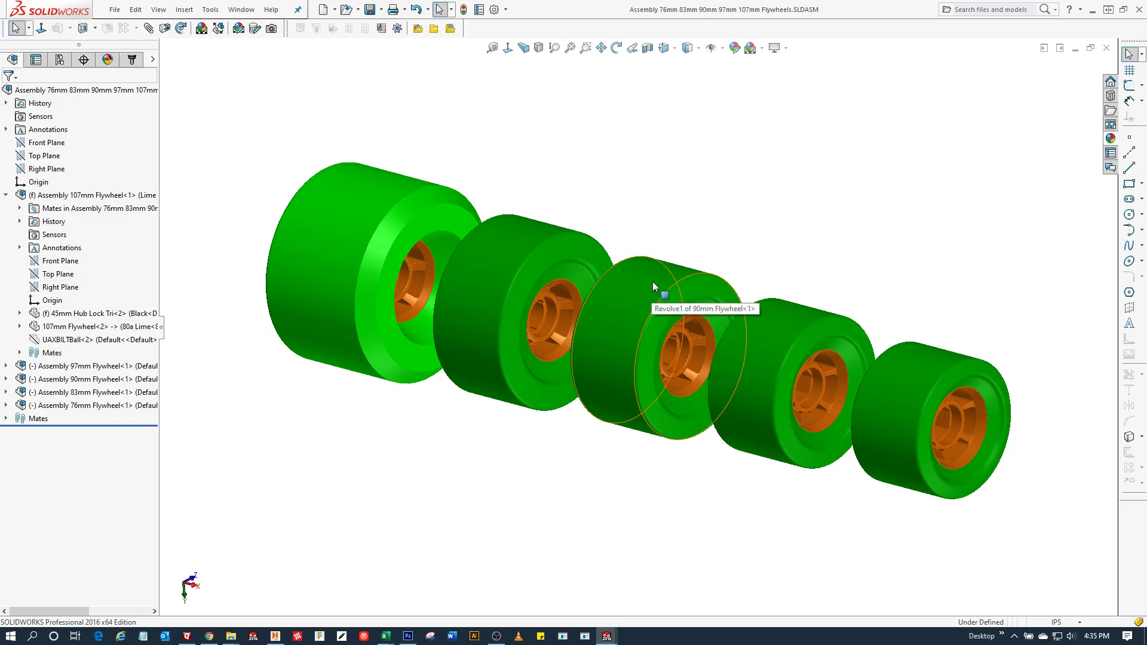
mouse_move(533, 242)
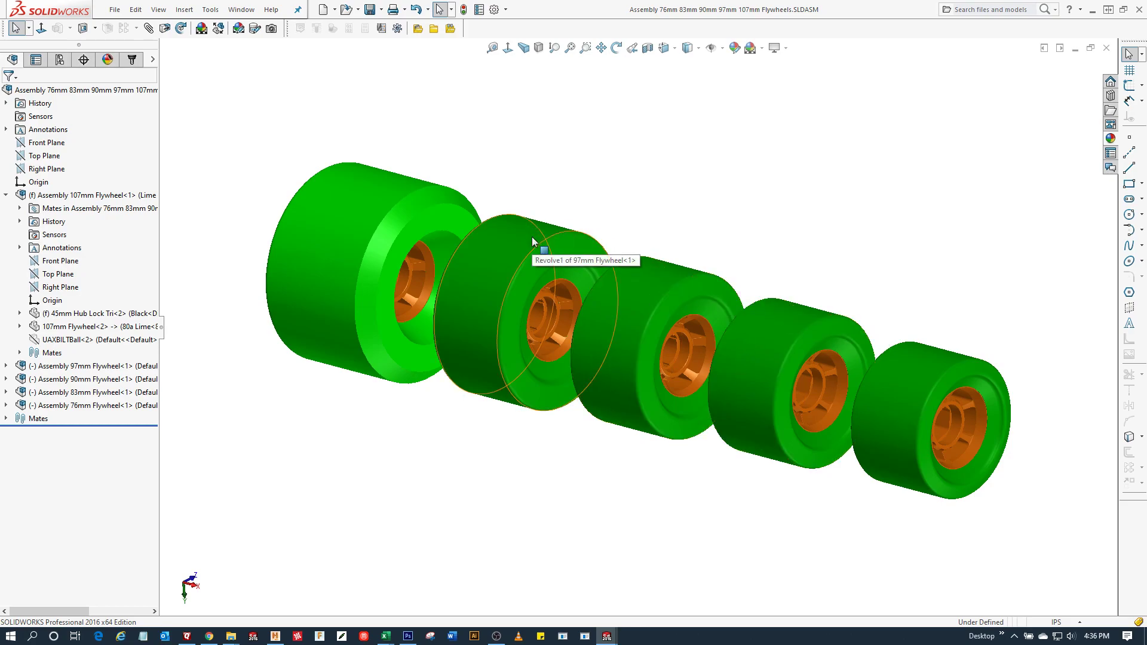
mouse_move(385, 192)
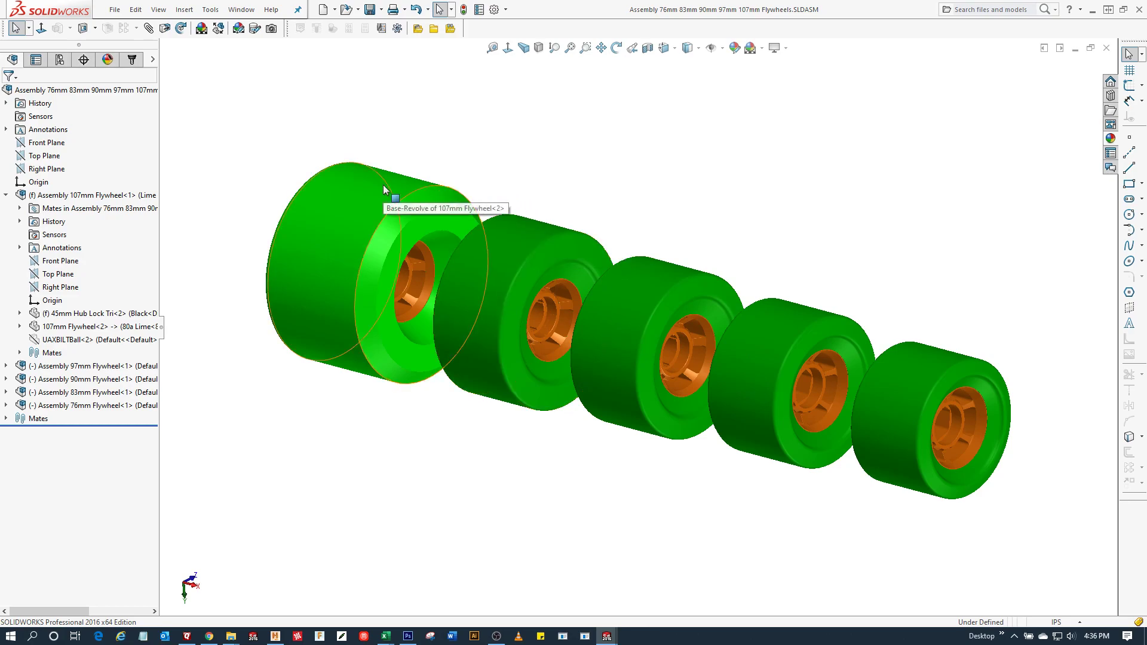
mouse_move(373, 196)
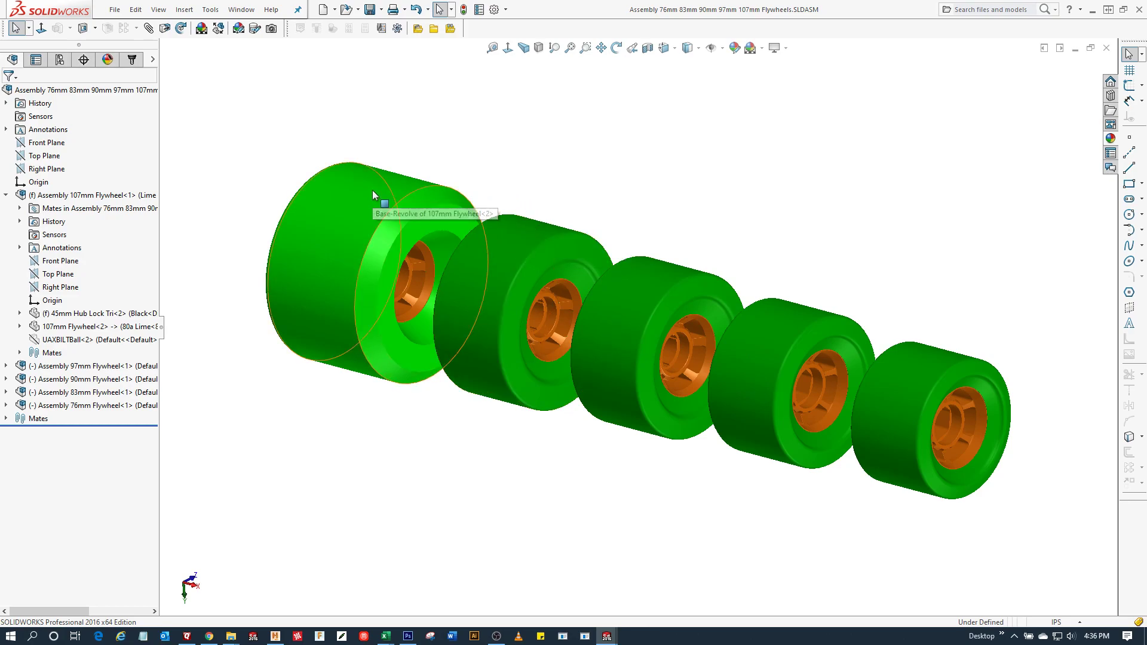
mouse_move(542, 269)
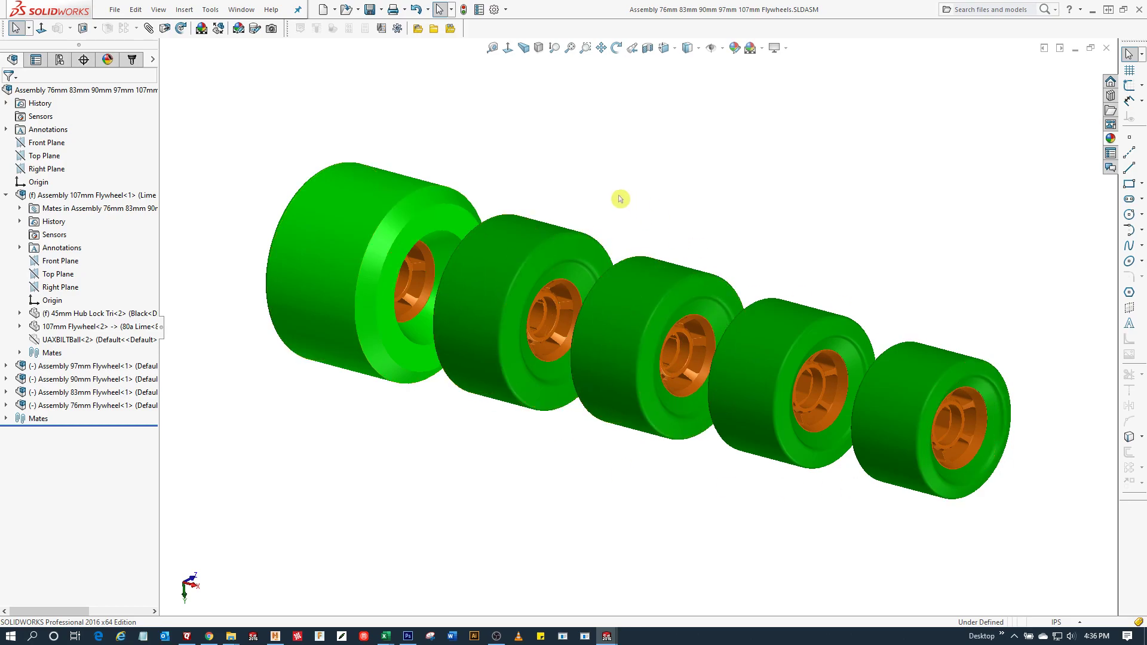
mouse_move(623, 195)
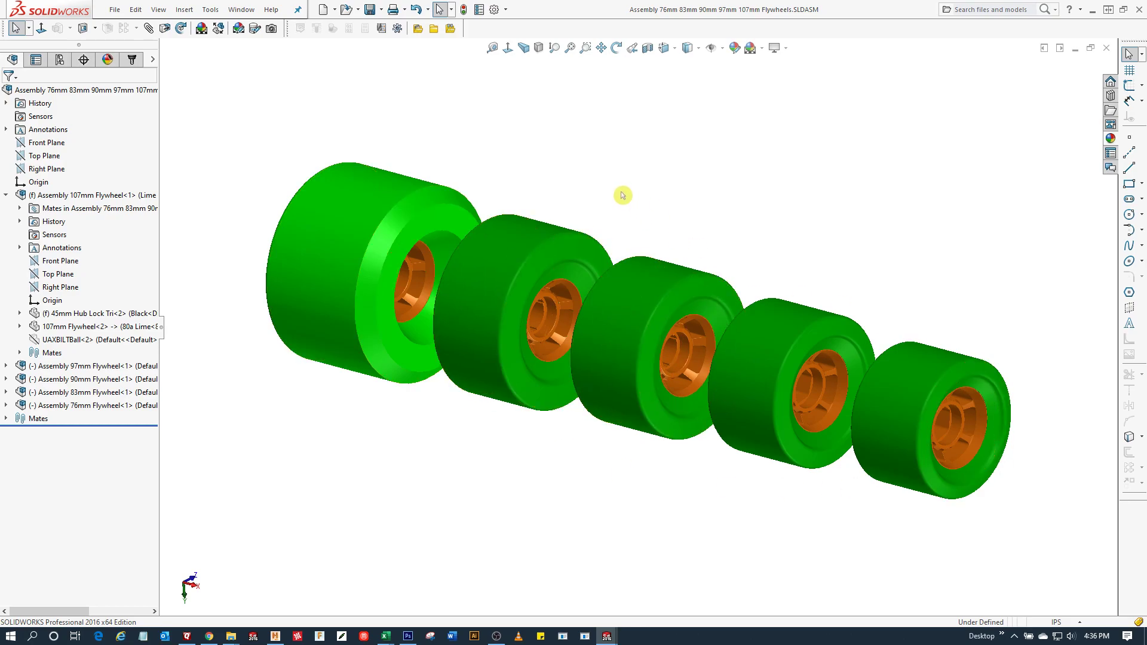
mouse_move(241, 9)
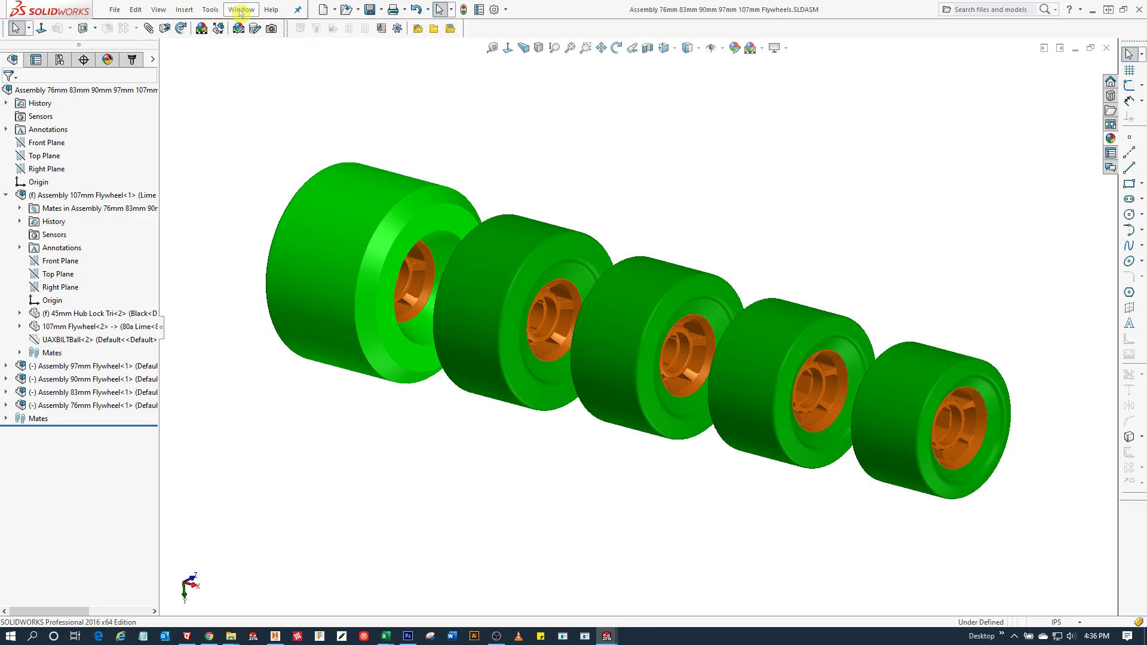
left_click(241, 10)
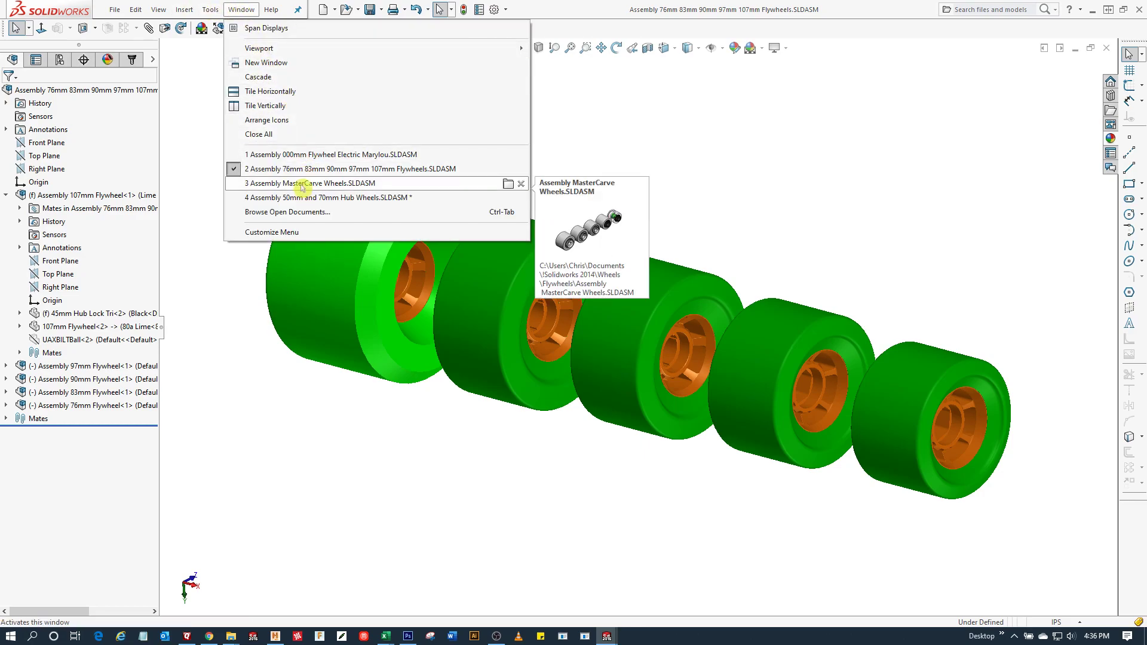
left_click(310, 182)
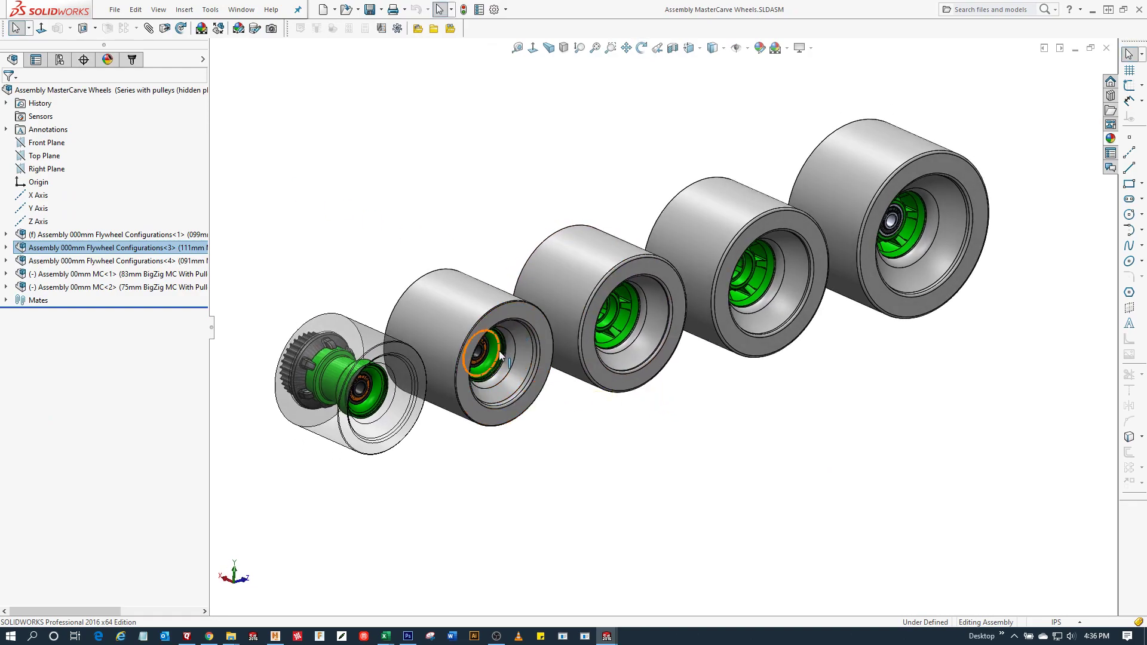
mouse_move(498, 359)
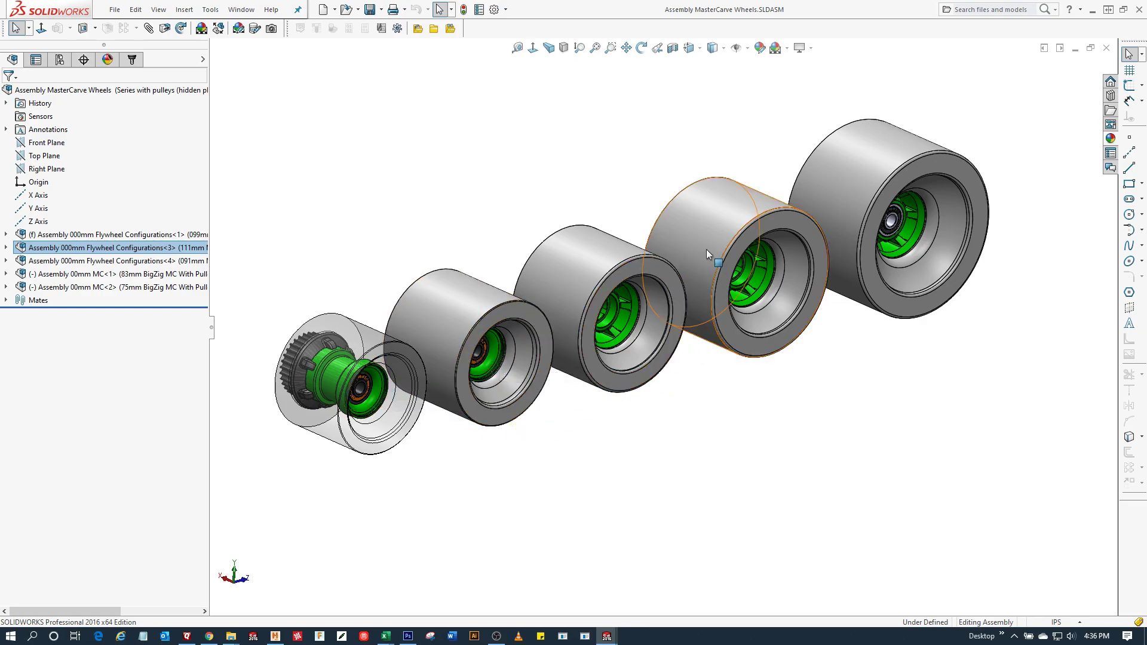
left_click(577, 465)
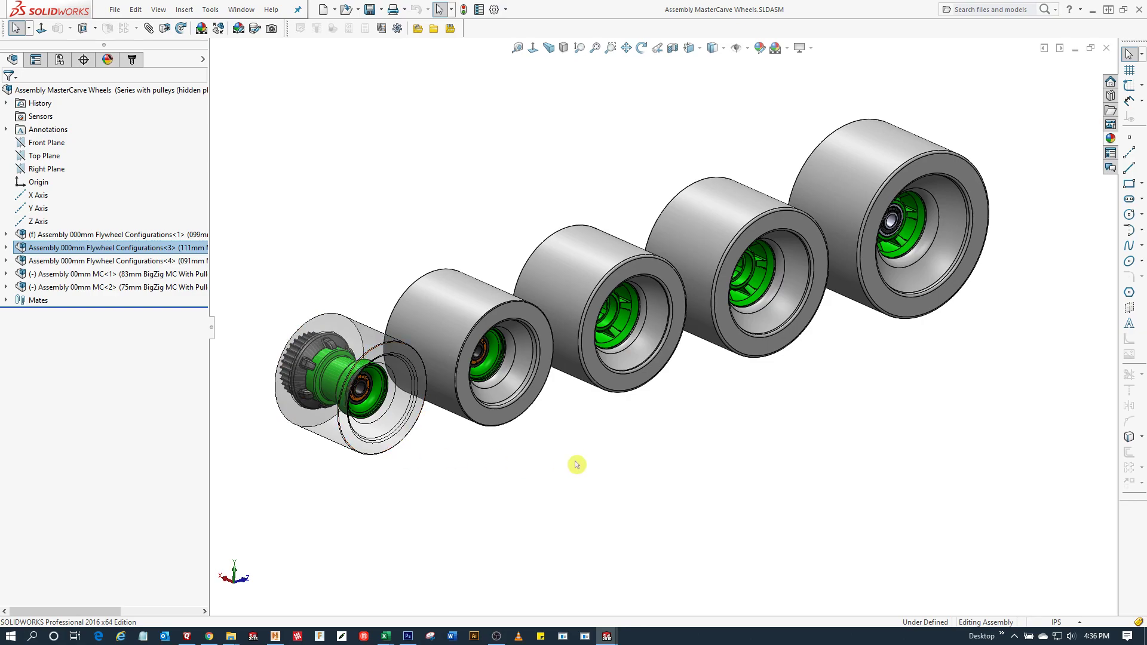
mouse_move(664, 456)
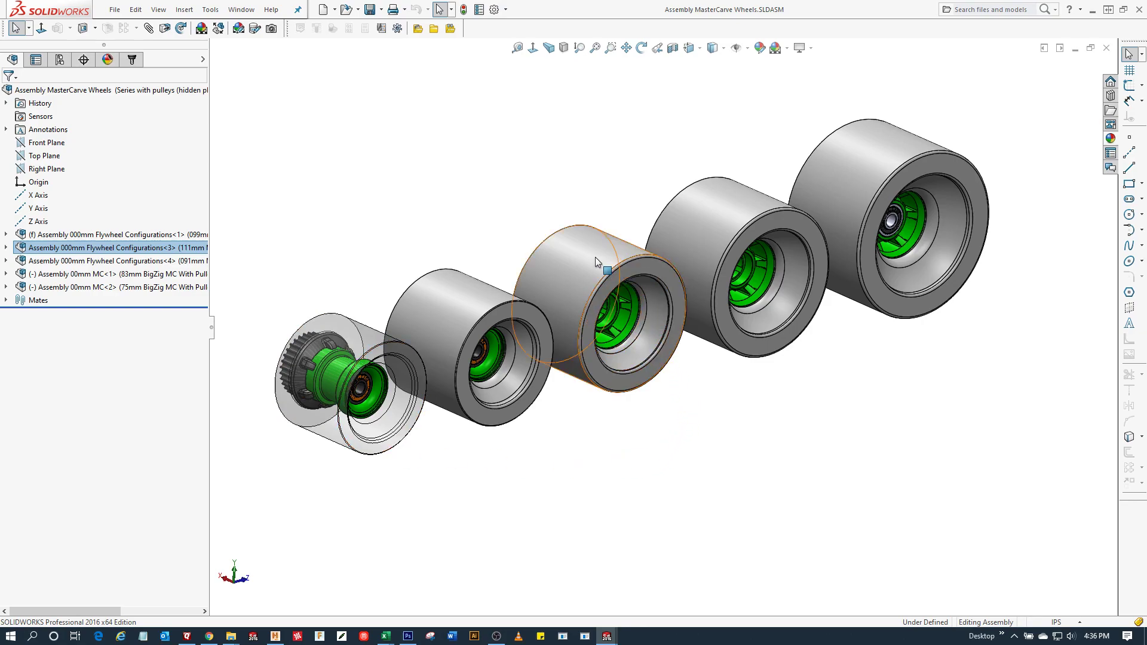
mouse_move(596, 263)
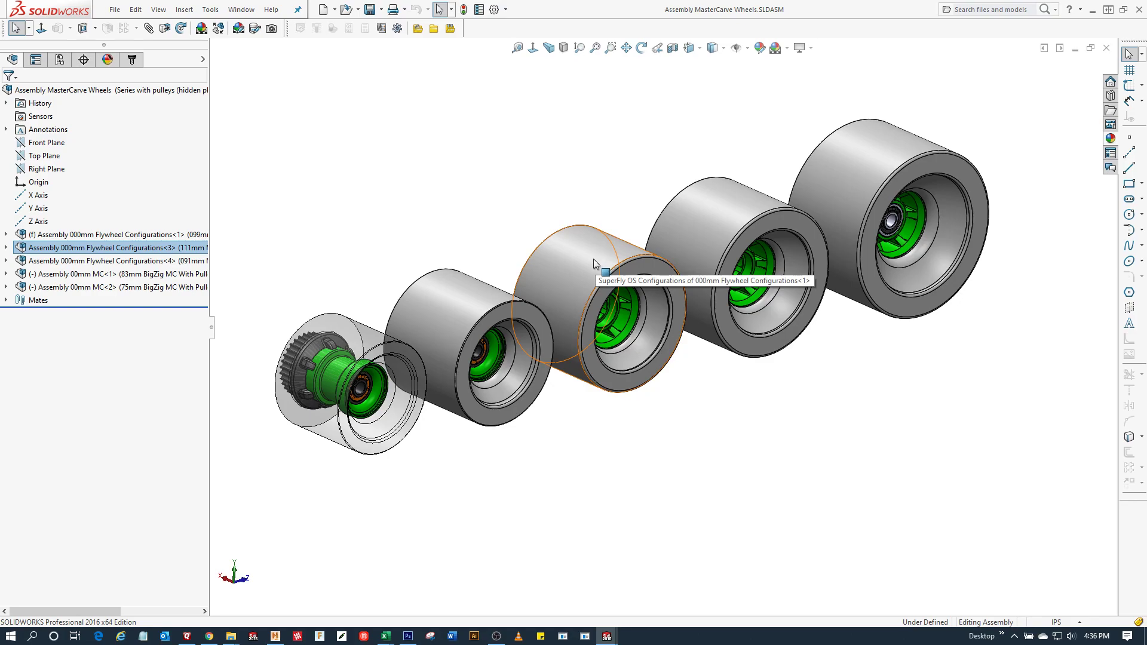
mouse_move(465, 308)
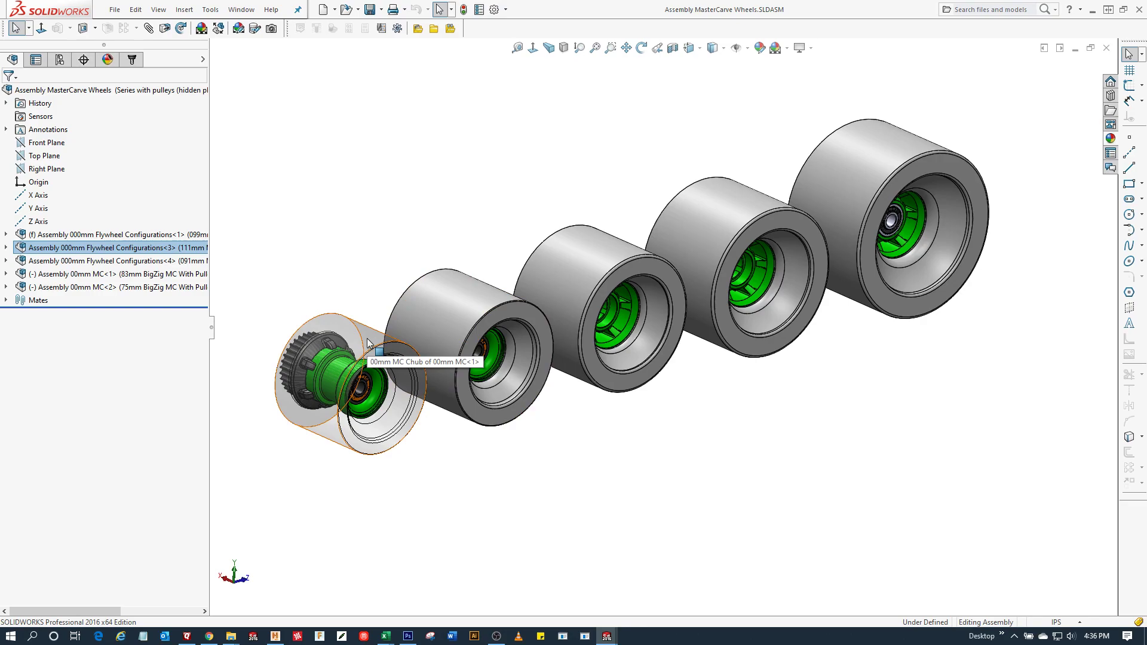
mouse_move(369, 266)
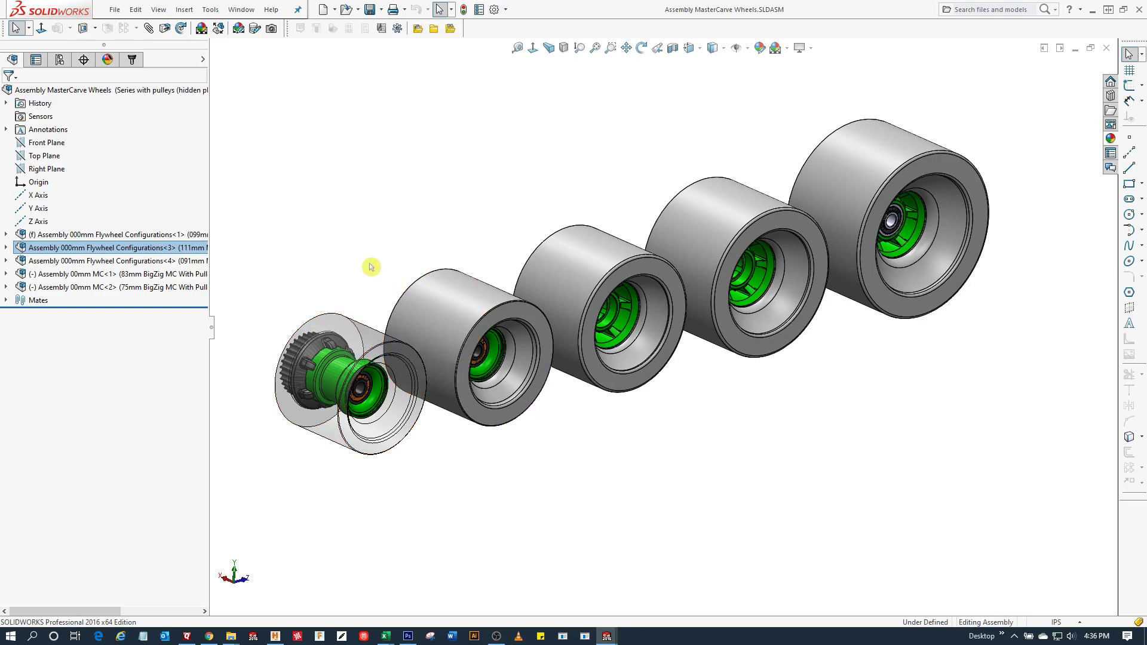
mouse_move(447, 305)
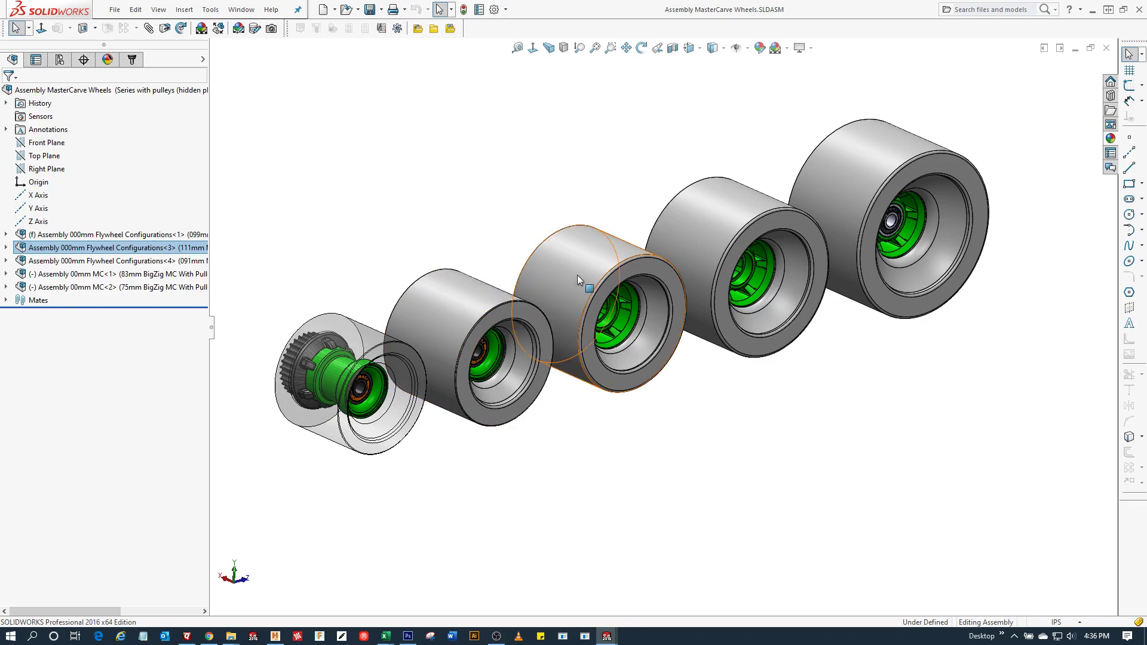
mouse_move(580, 276)
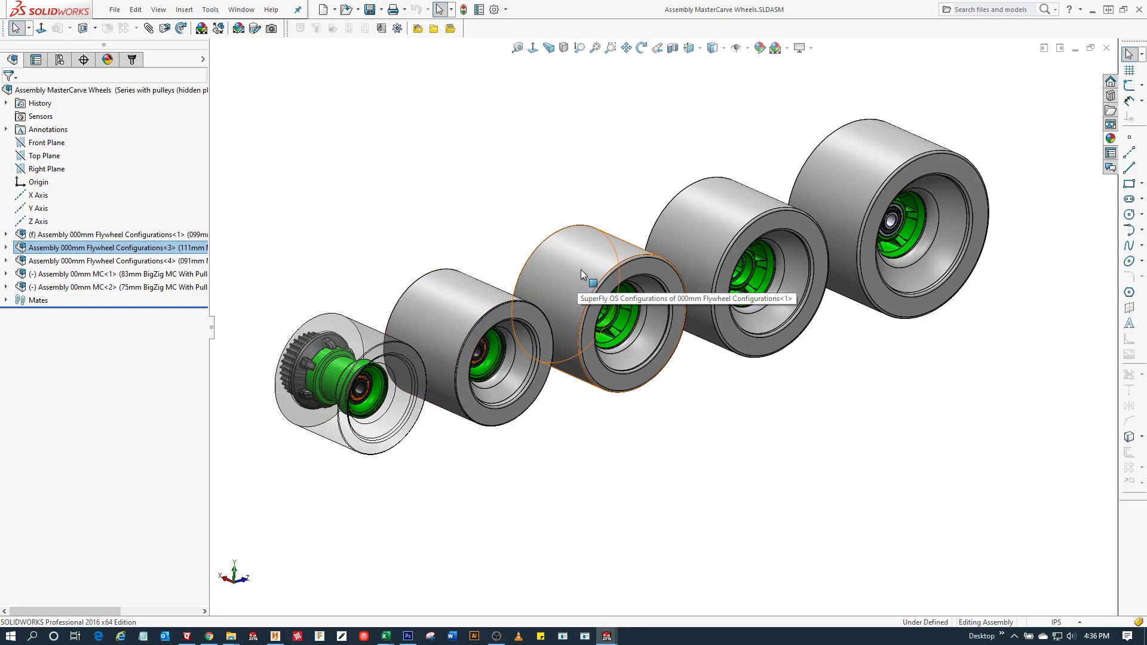
mouse_move(681, 234)
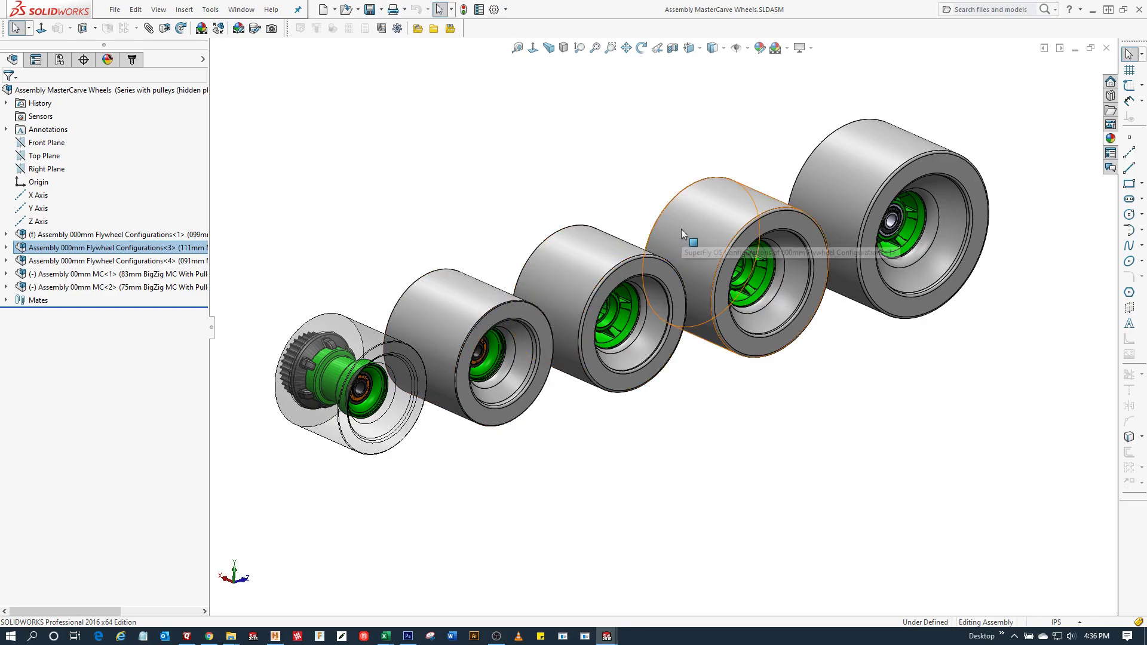
mouse_move(684, 235)
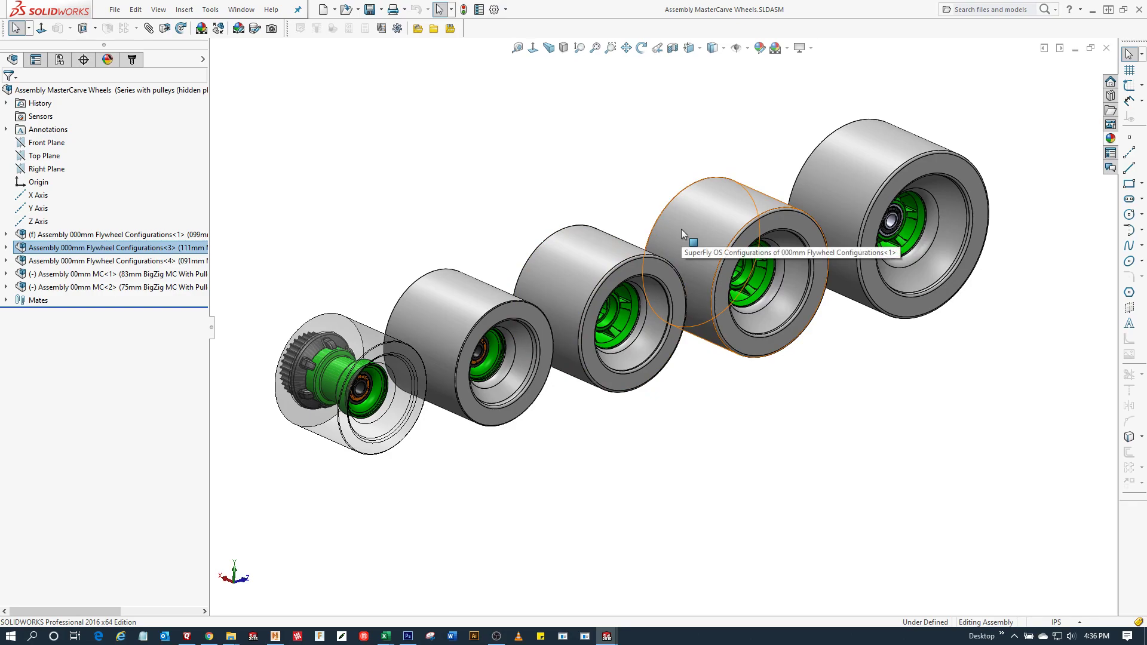
mouse_move(696, 224)
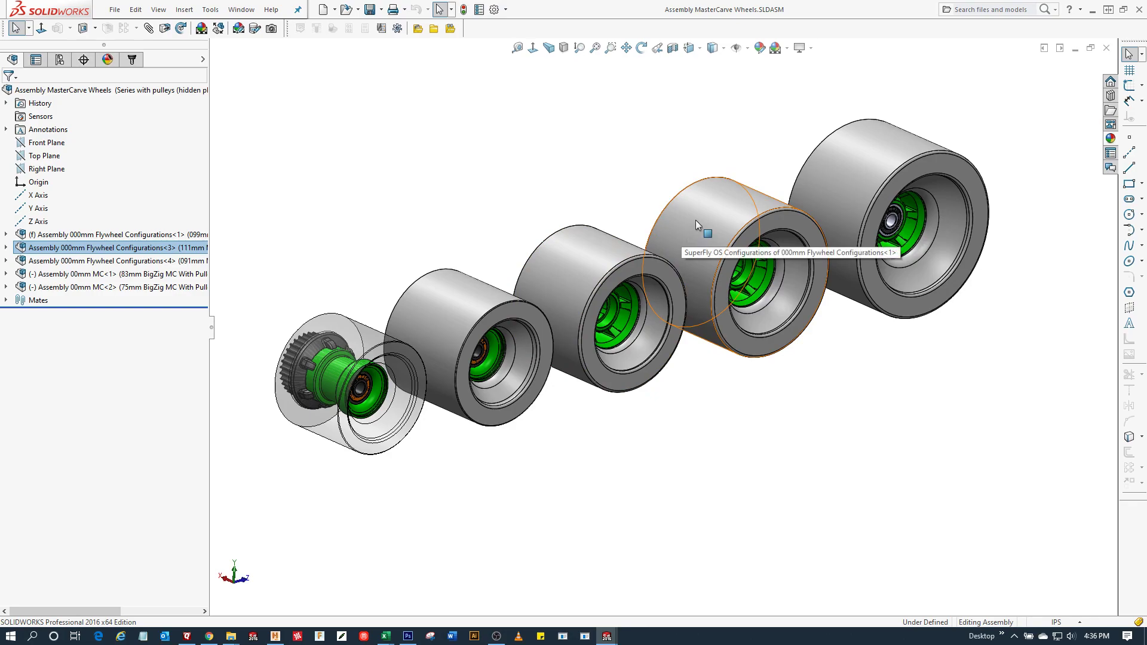
mouse_move(860, 170)
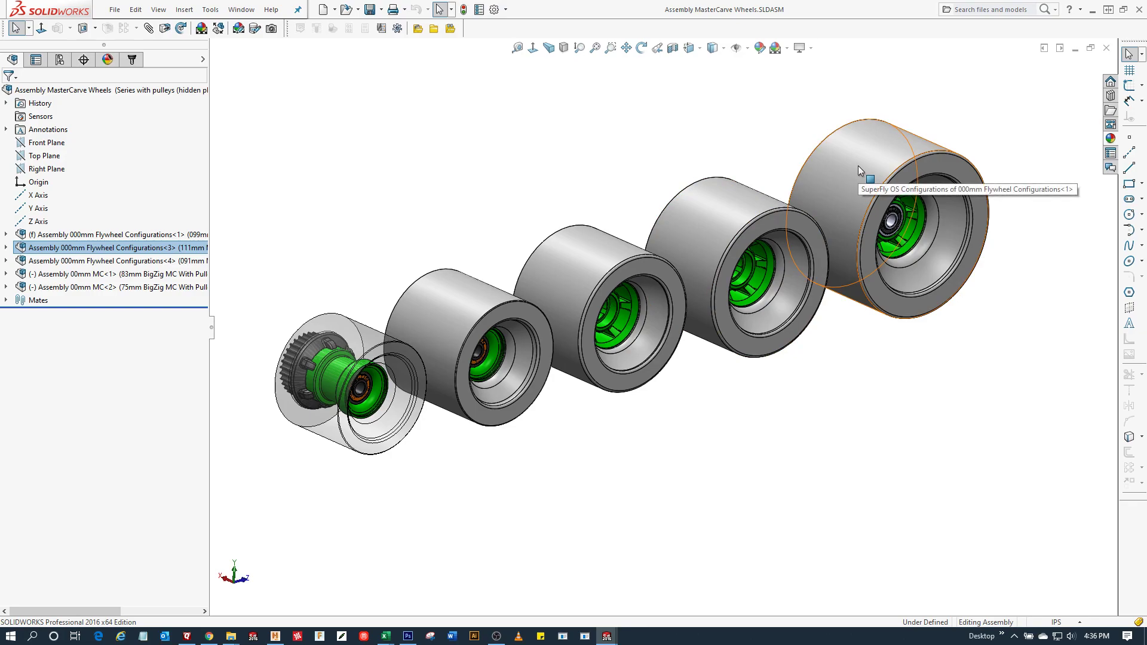
mouse_move(717, 203)
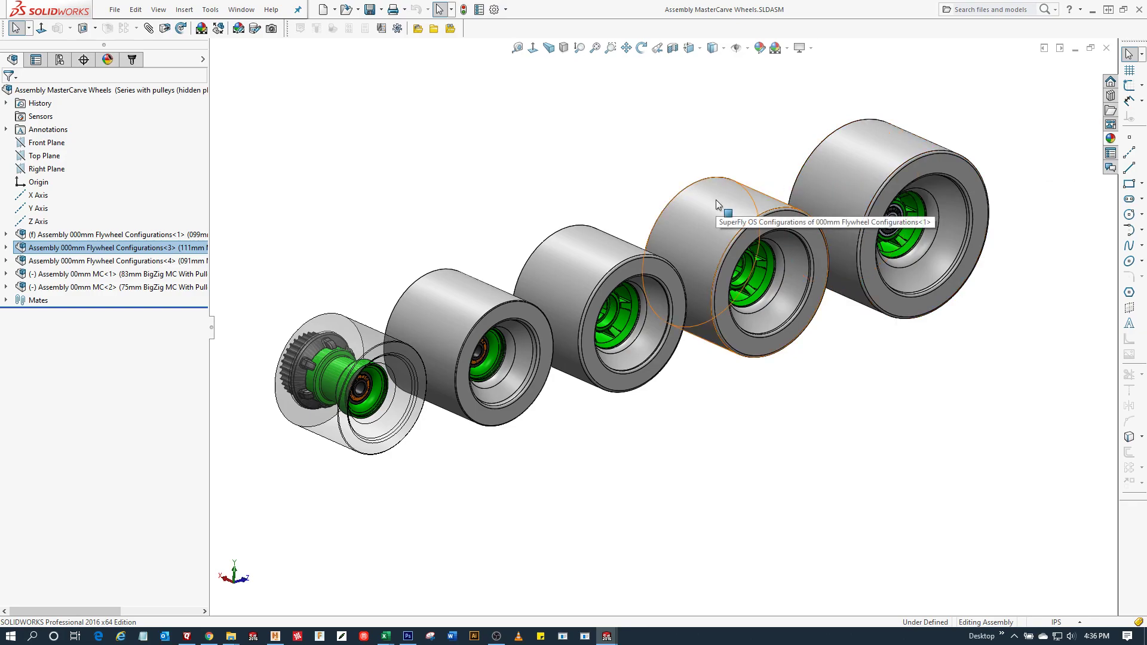
mouse_move(830, 177)
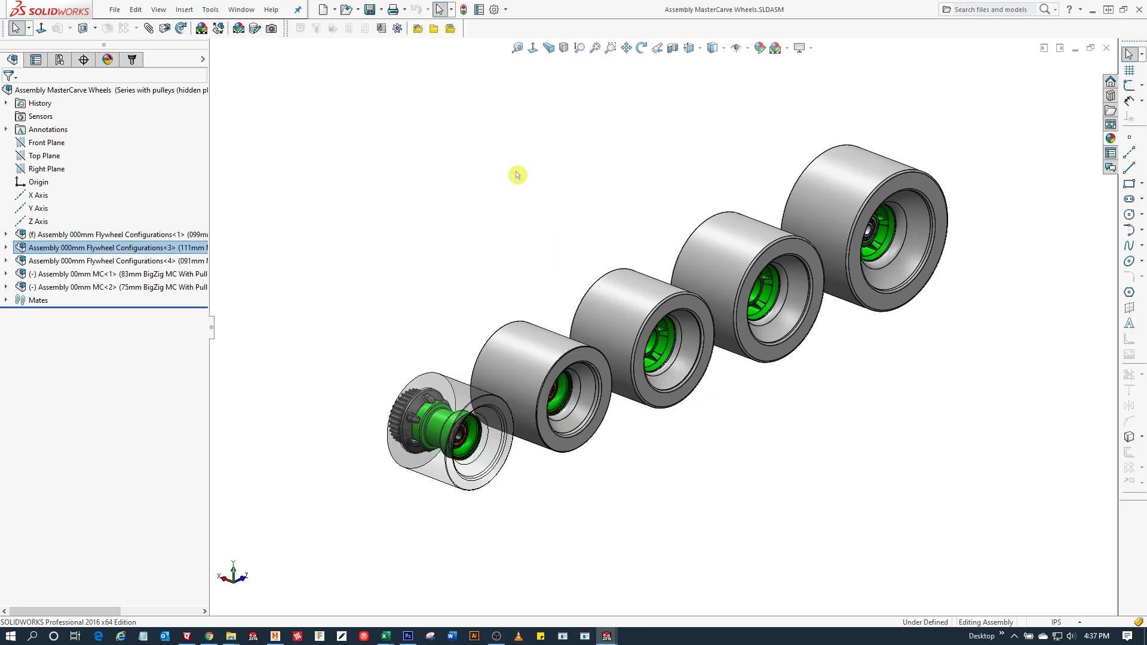
mouse_move(563, 203)
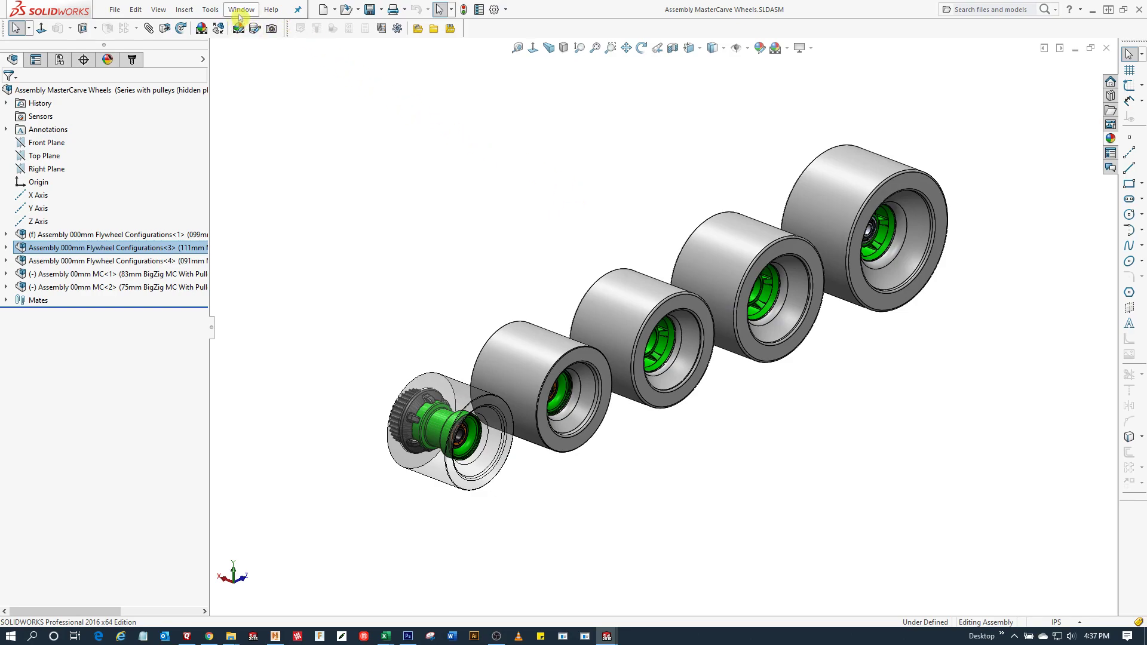
left_click(241, 9)
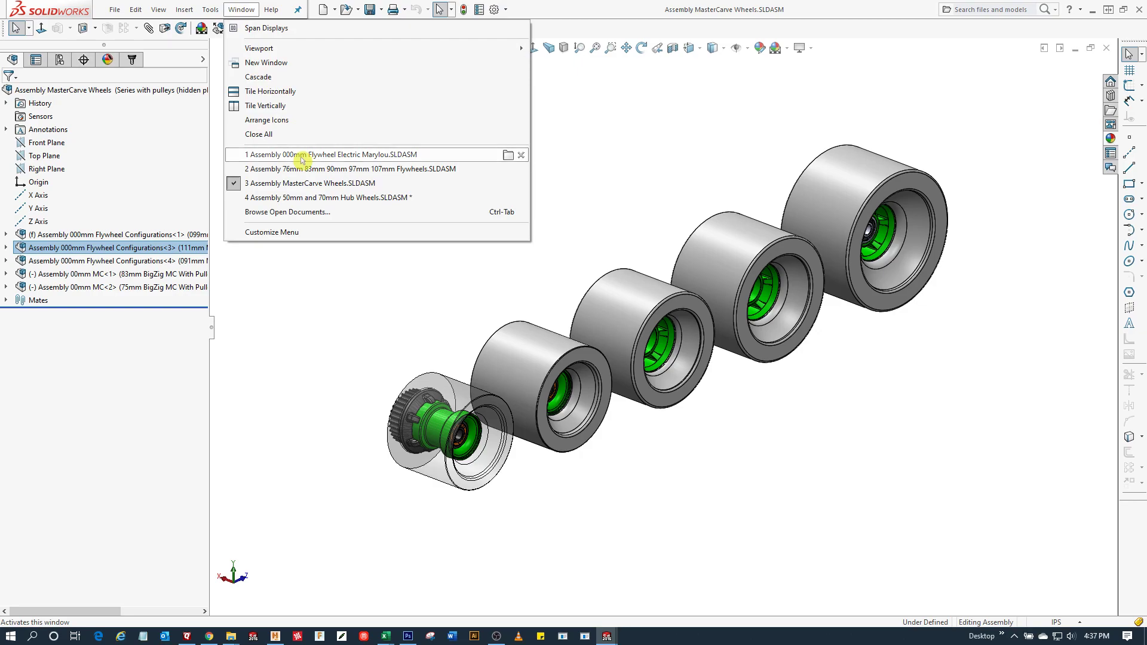
left_click(332, 154)
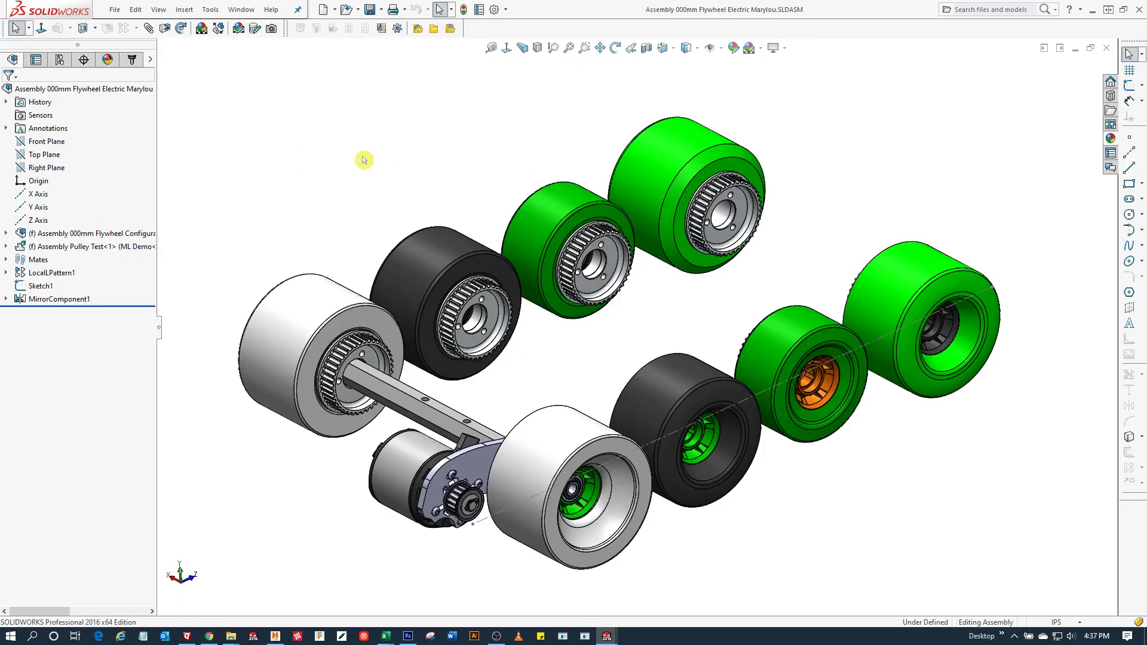
mouse_move(717, 358)
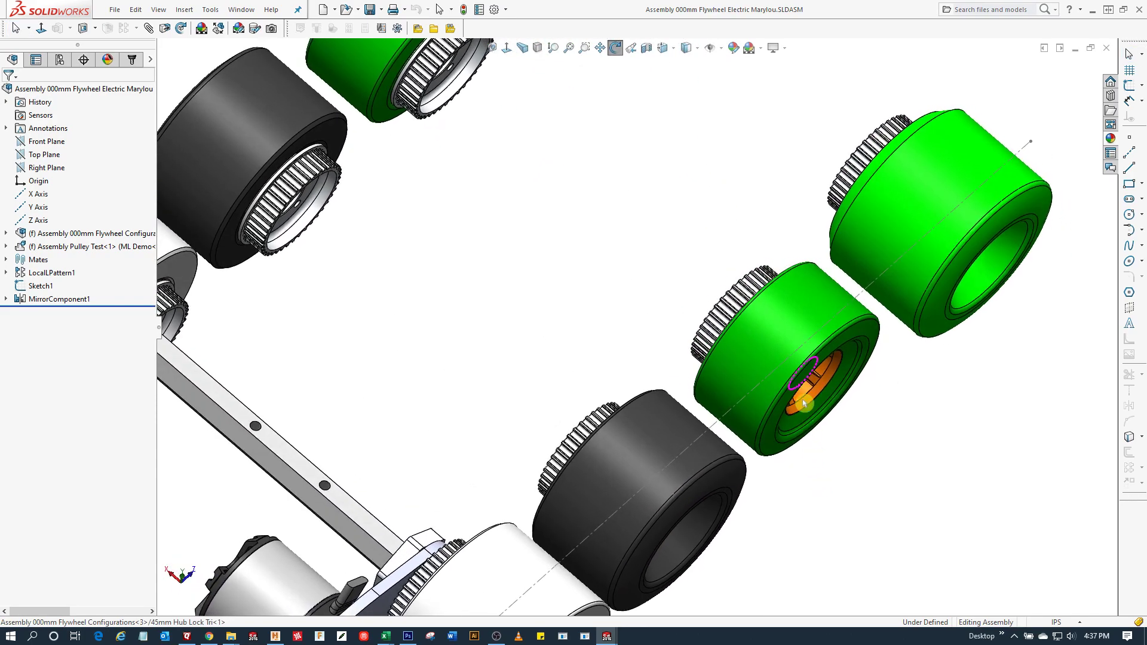
mouse_move(789, 339)
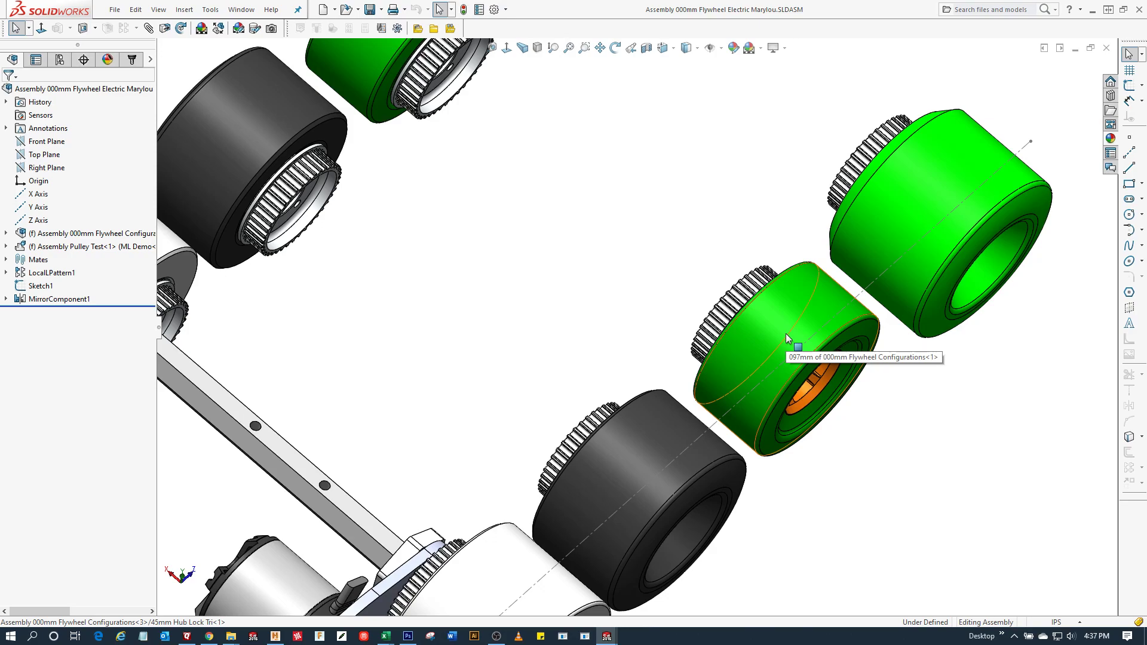
mouse_move(783, 326)
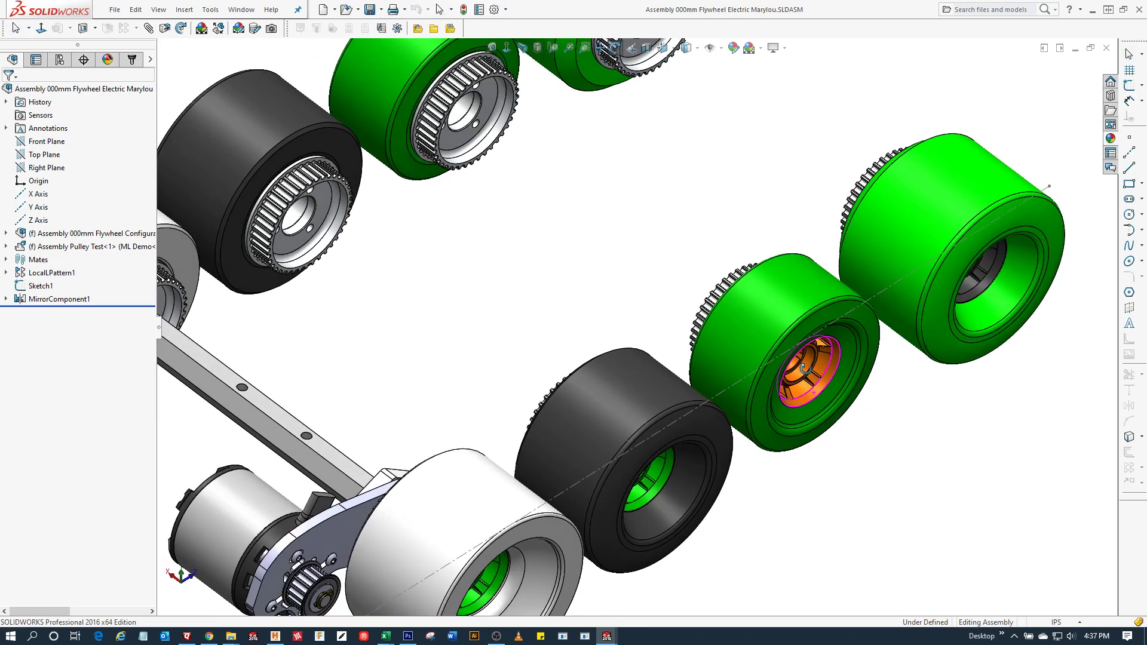
mouse_move(620, 222)
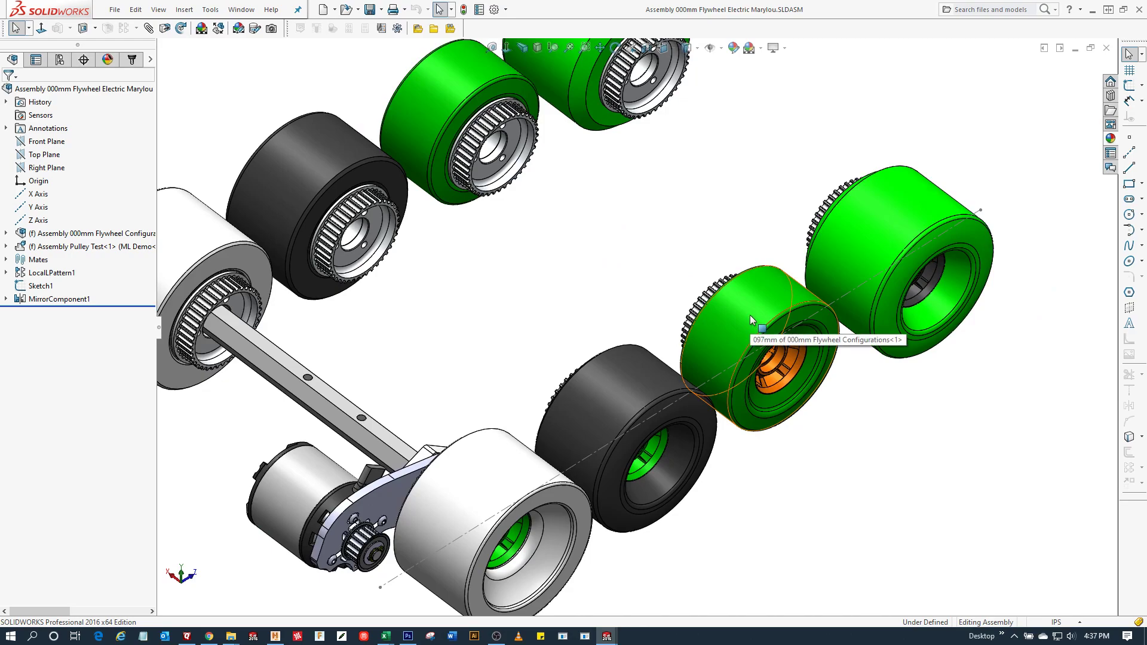
mouse_move(739, 313)
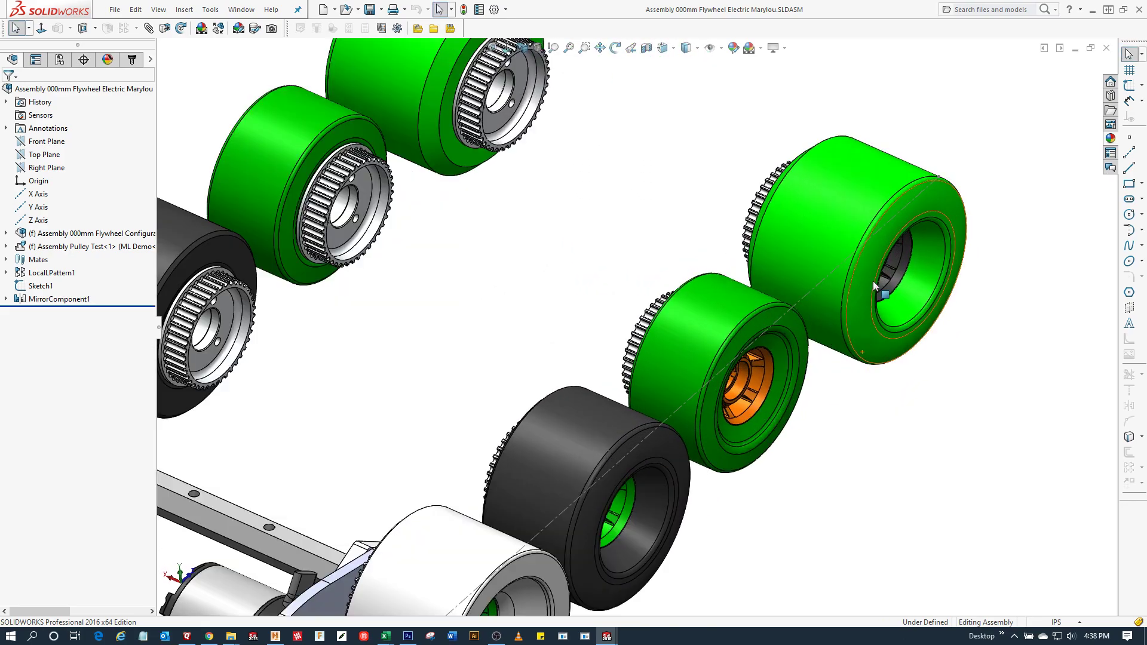
mouse_move(874, 286)
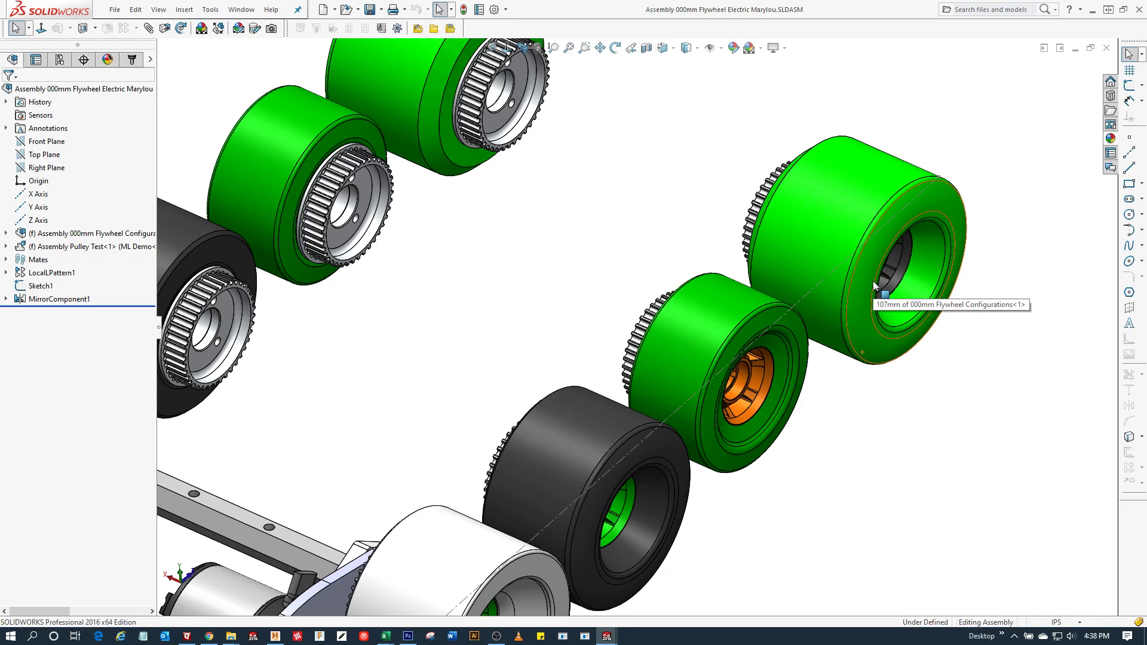
mouse_move(874, 292)
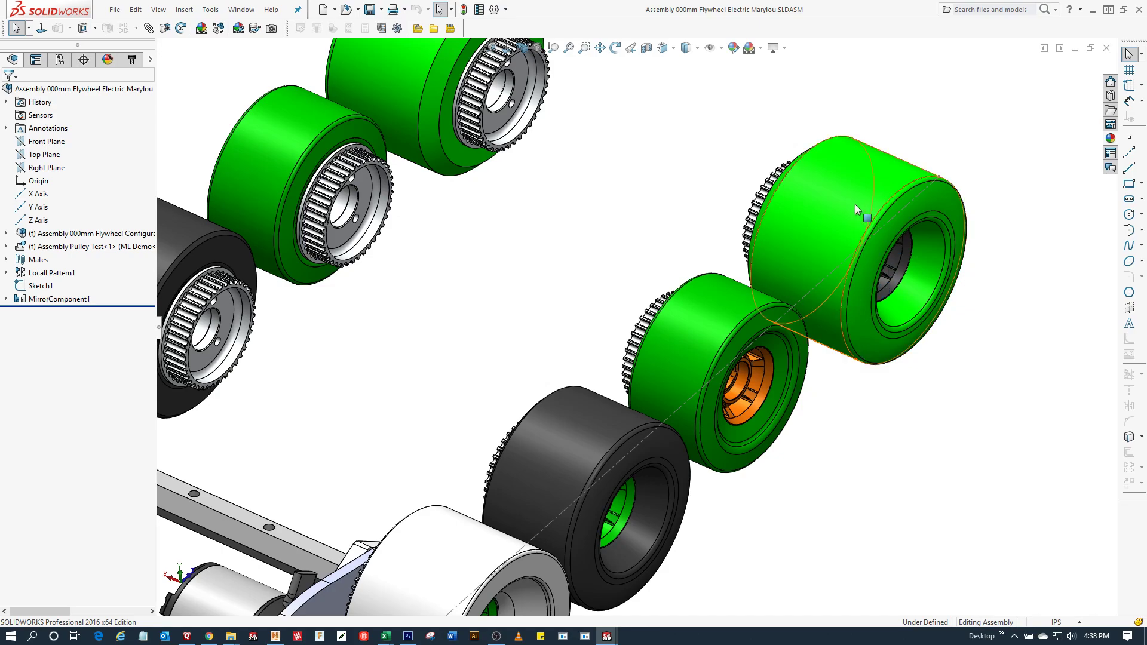
mouse_move(850, 209)
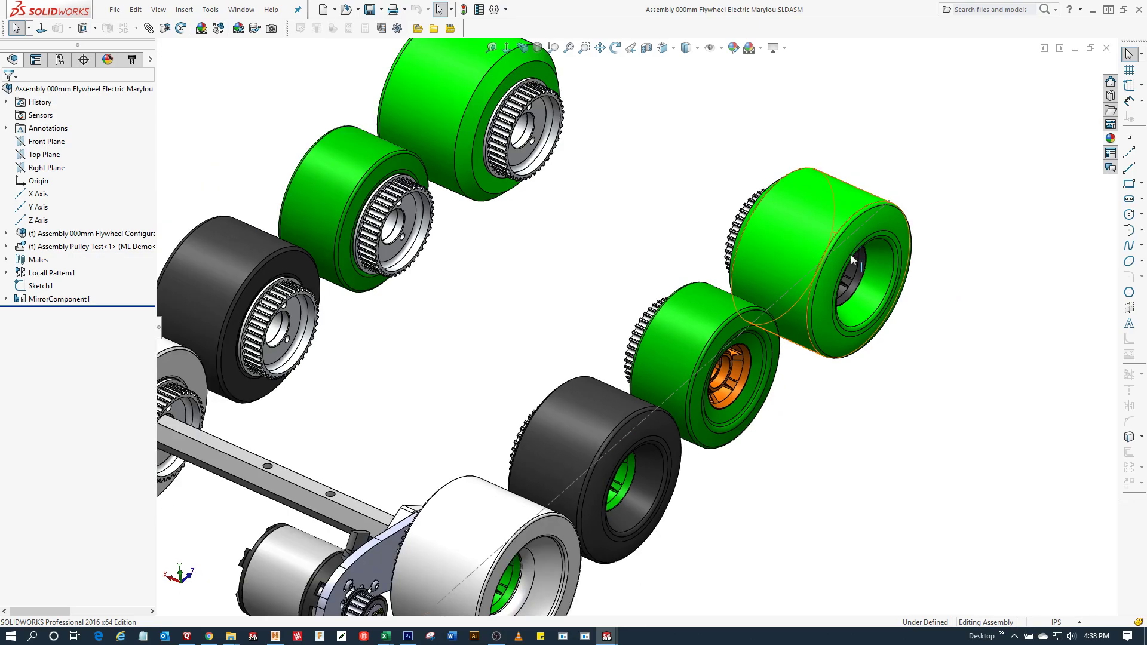
mouse_move(851, 273)
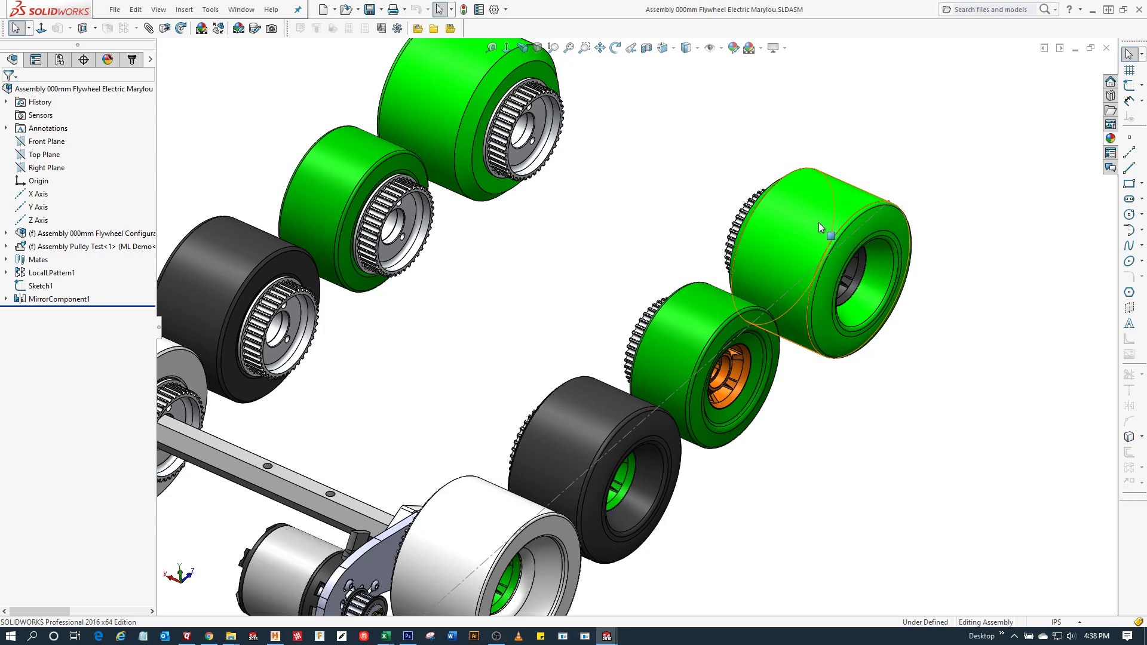
mouse_move(821, 228)
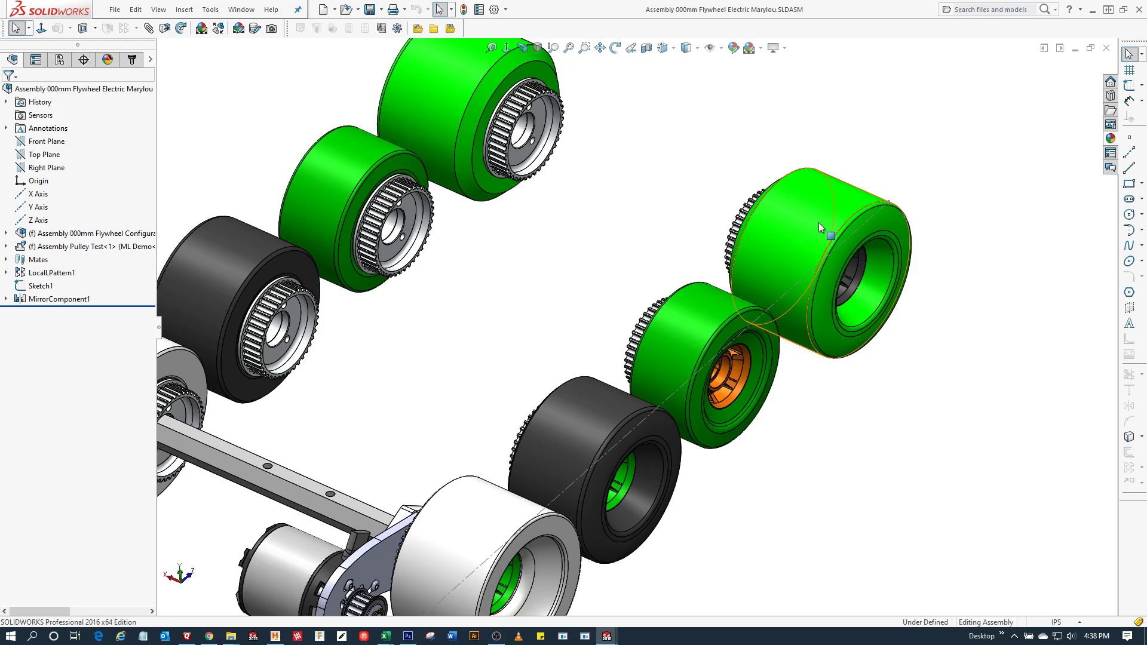
mouse_move(842, 338)
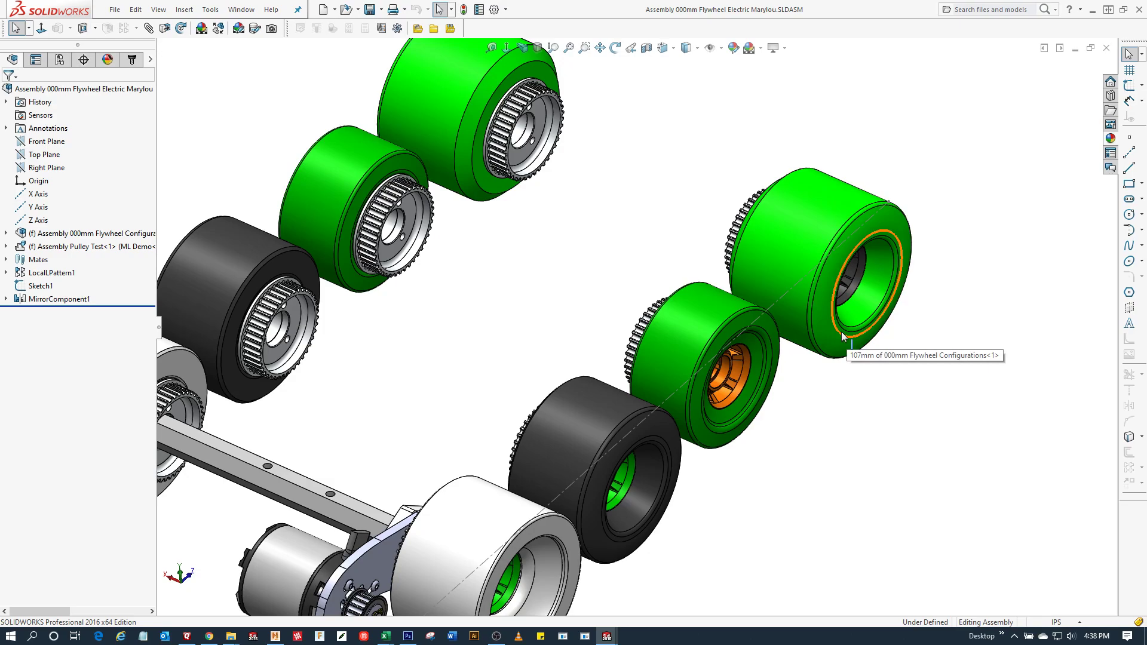
mouse_move(841, 337)
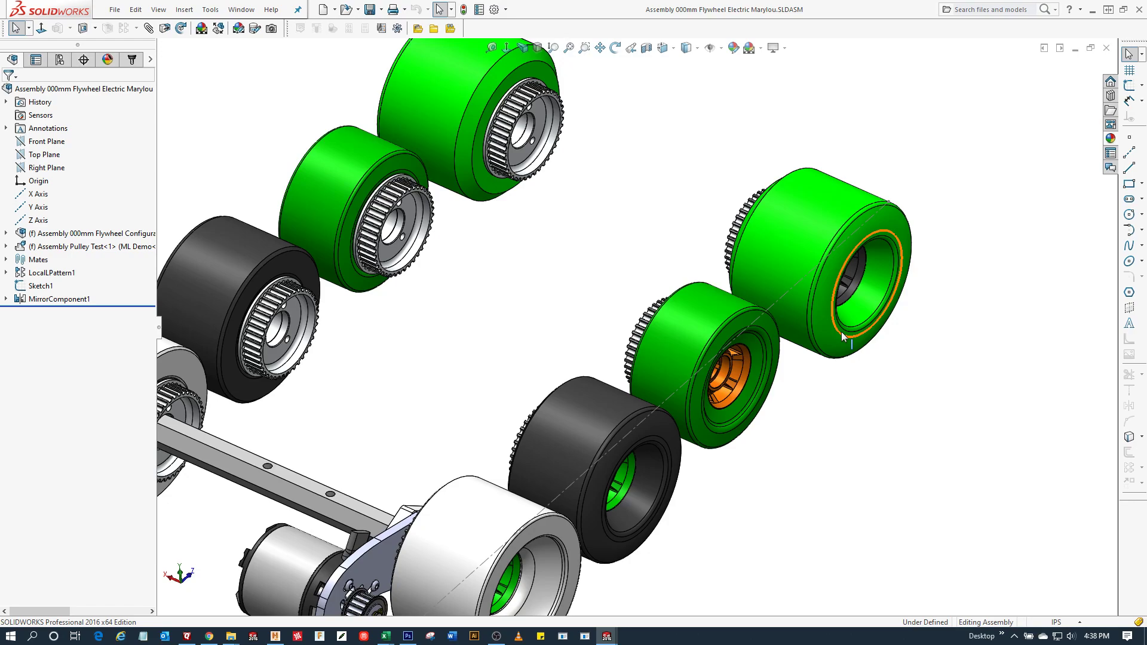
mouse_move(847, 364)
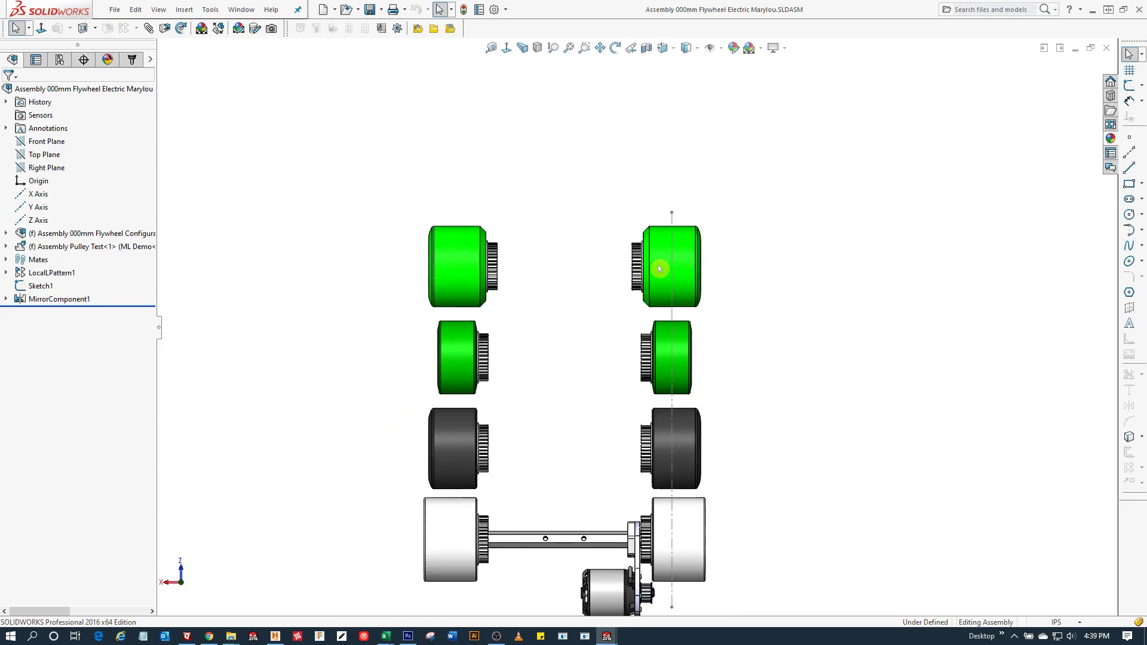
mouse_move(615, 273)
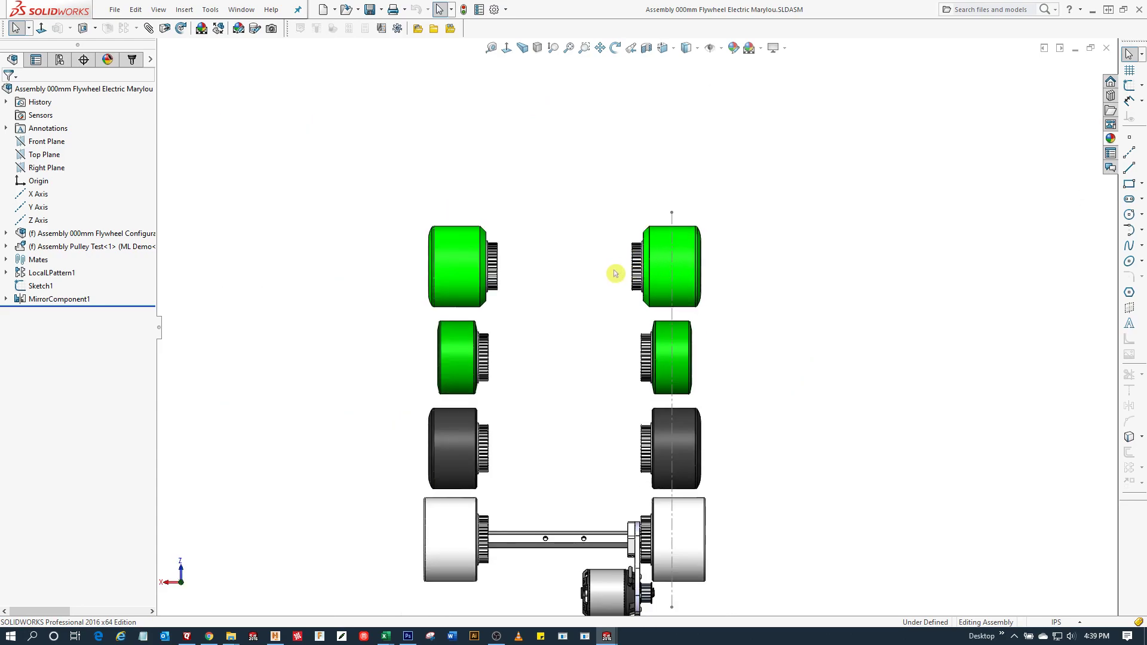
Show the Flywheel Electric Marylou assembly in Front view, zoomed to fit.
left_click(669, 448)
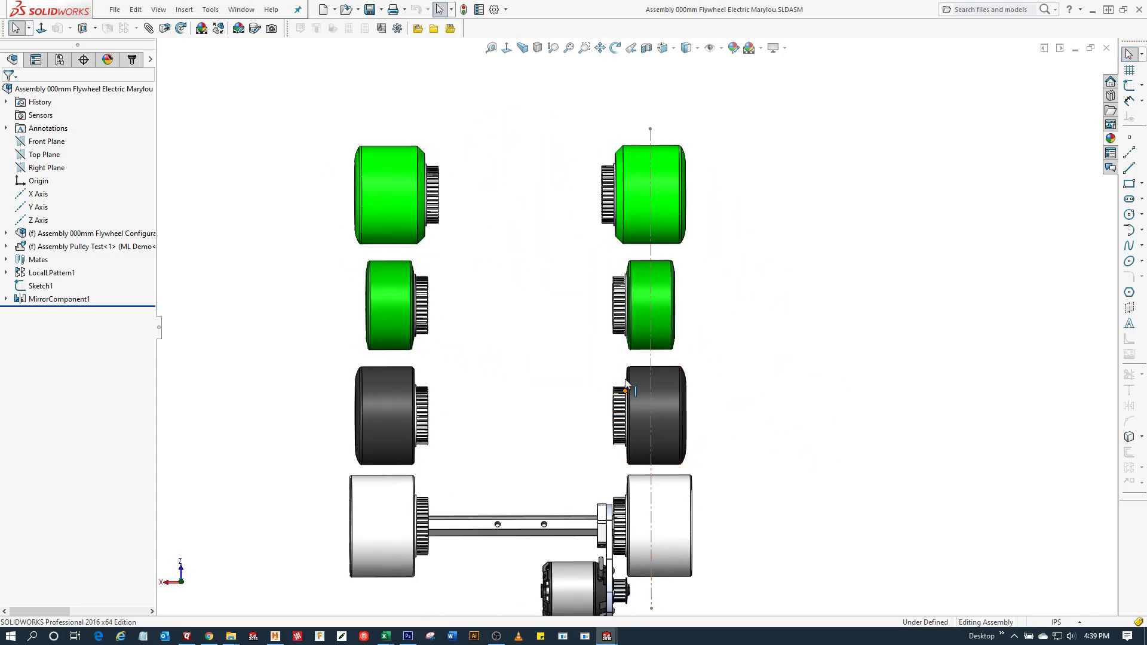
left_click(659, 196)
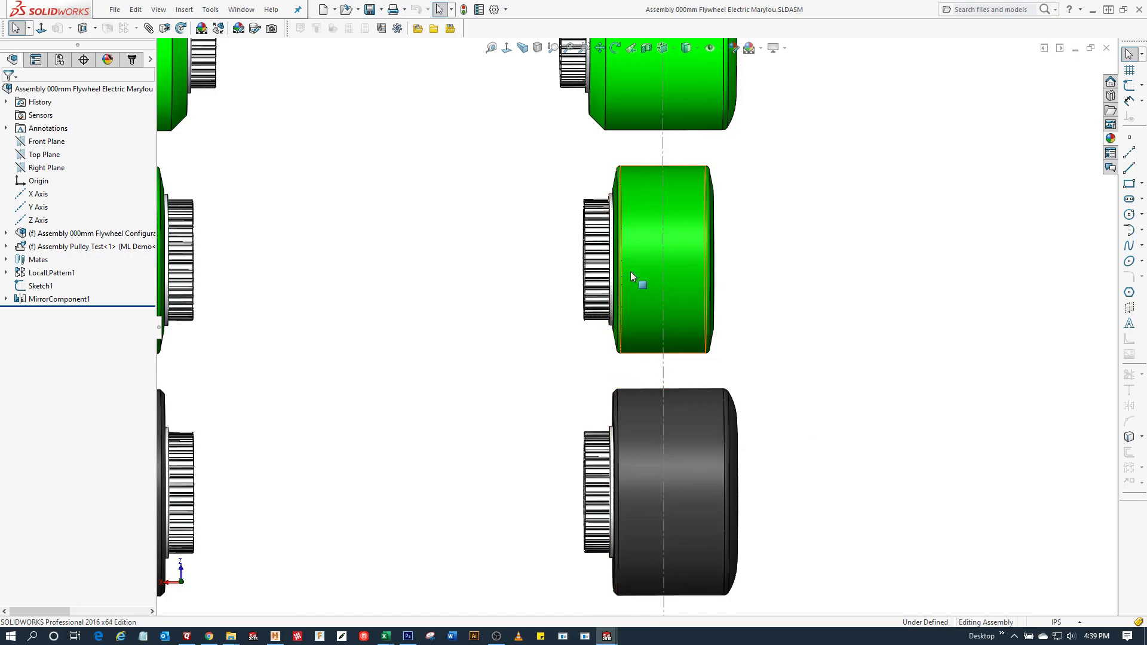
mouse_move(644, 252)
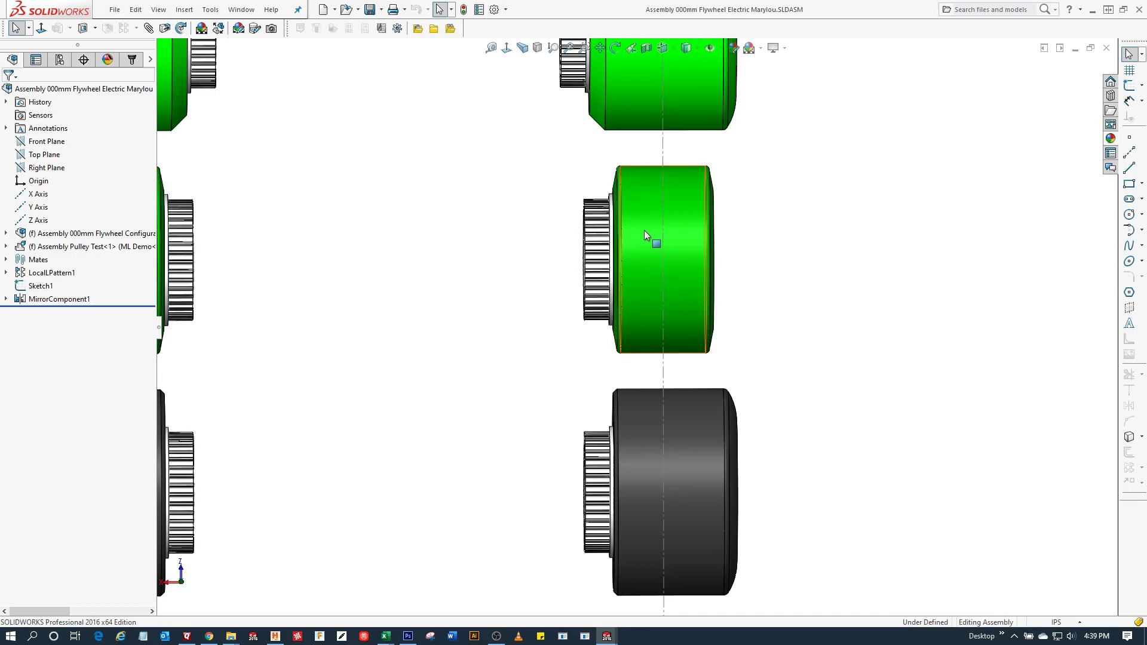
mouse_move(650, 237)
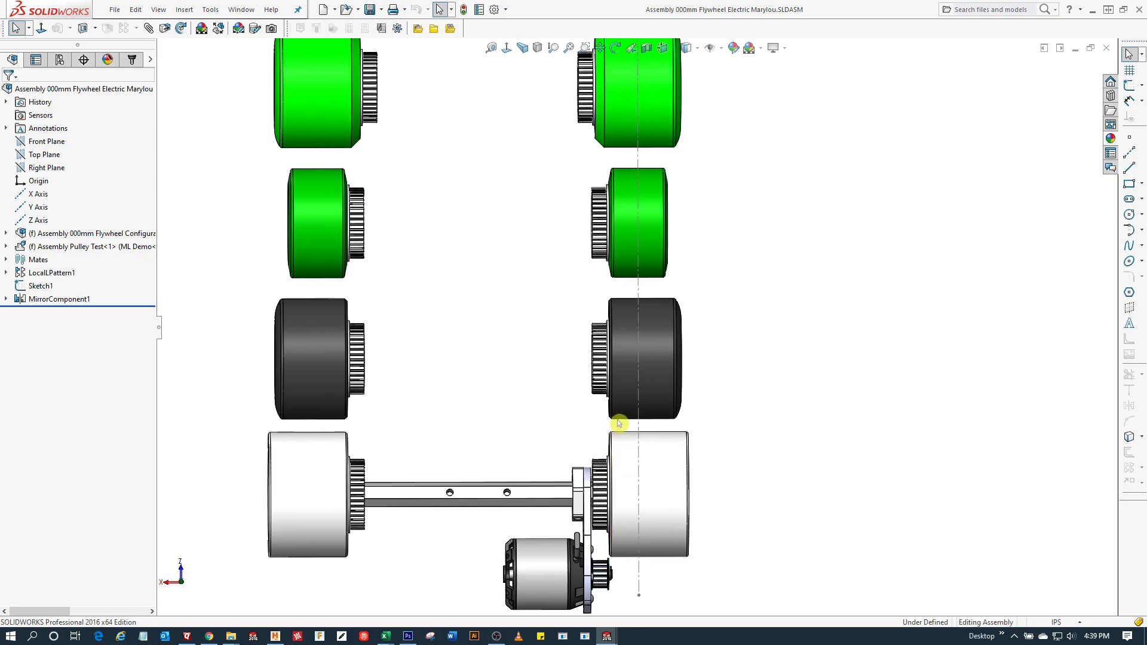
left_click(618, 436)
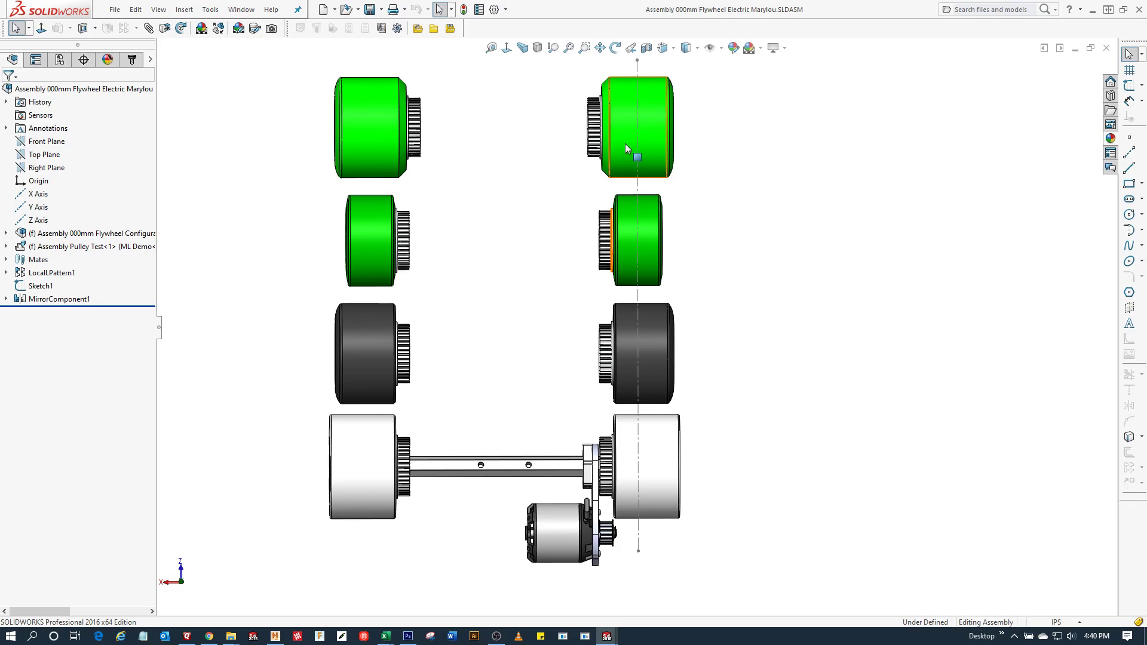
mouse_move(628, 149)
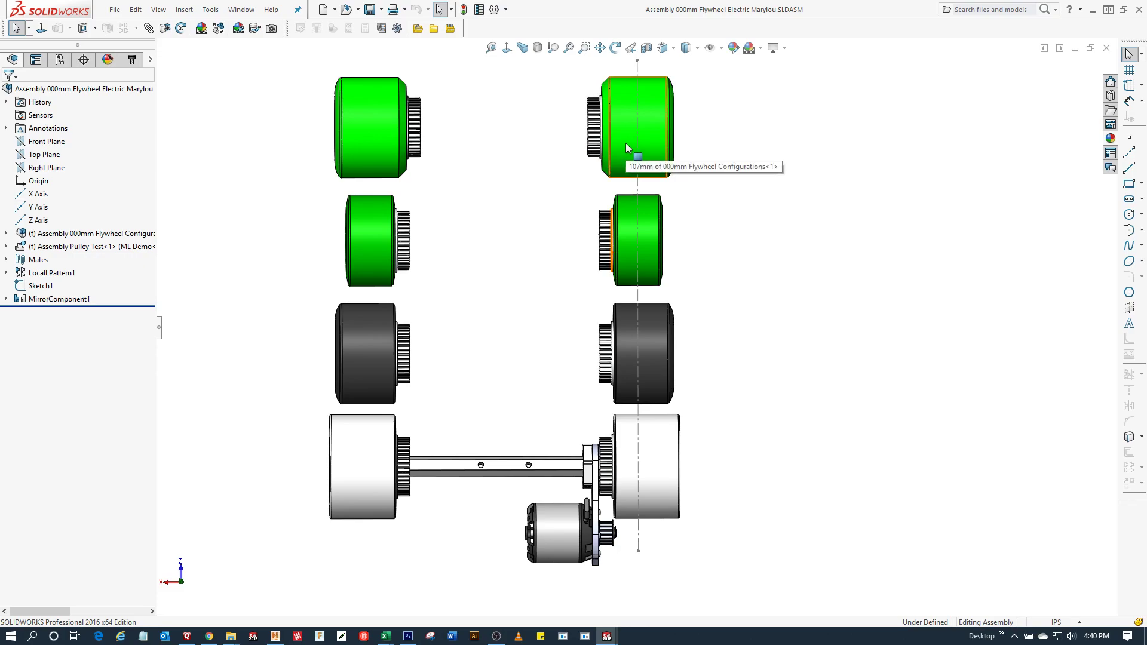
mouse_move(645, 329)
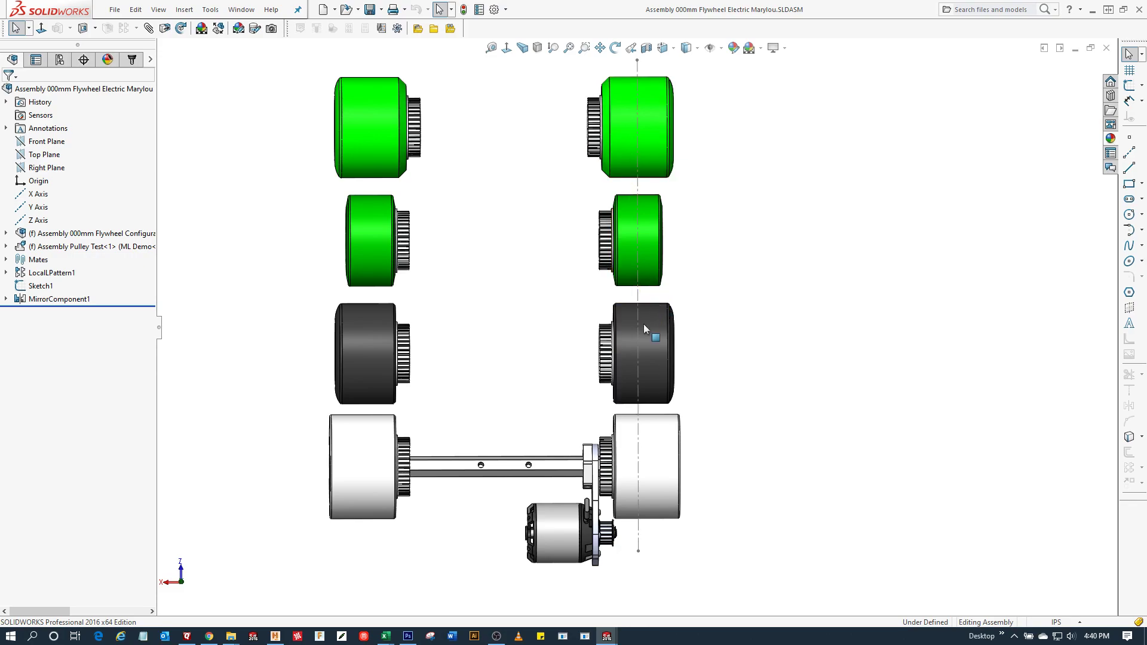
mouse_move(646, 338)
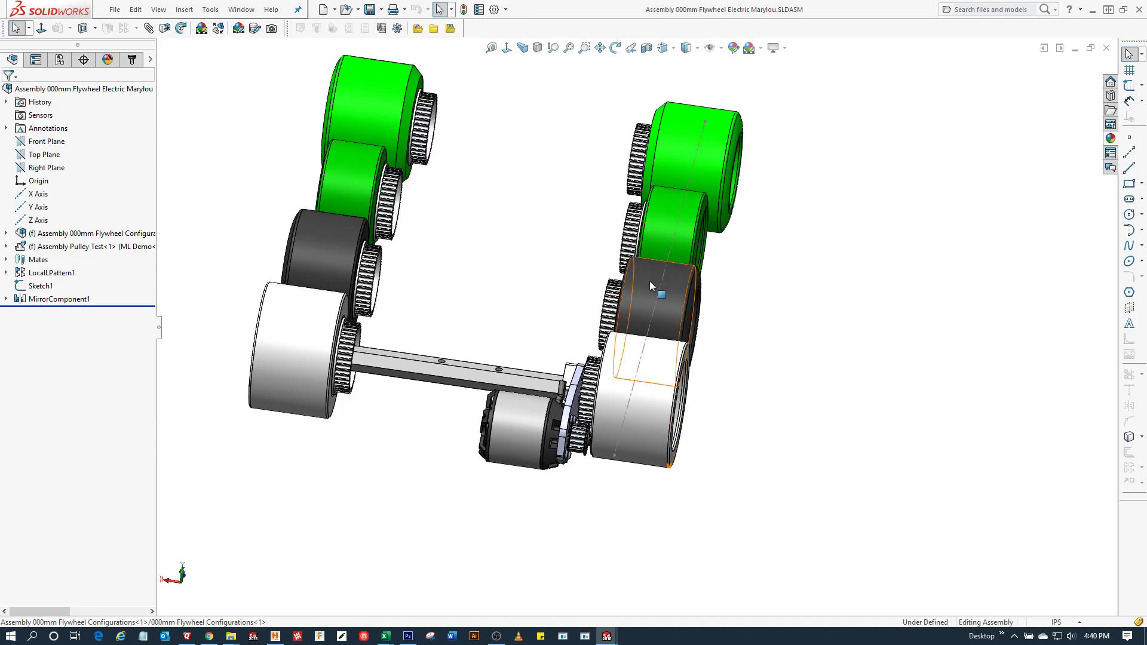
mouse_move(623, 364)
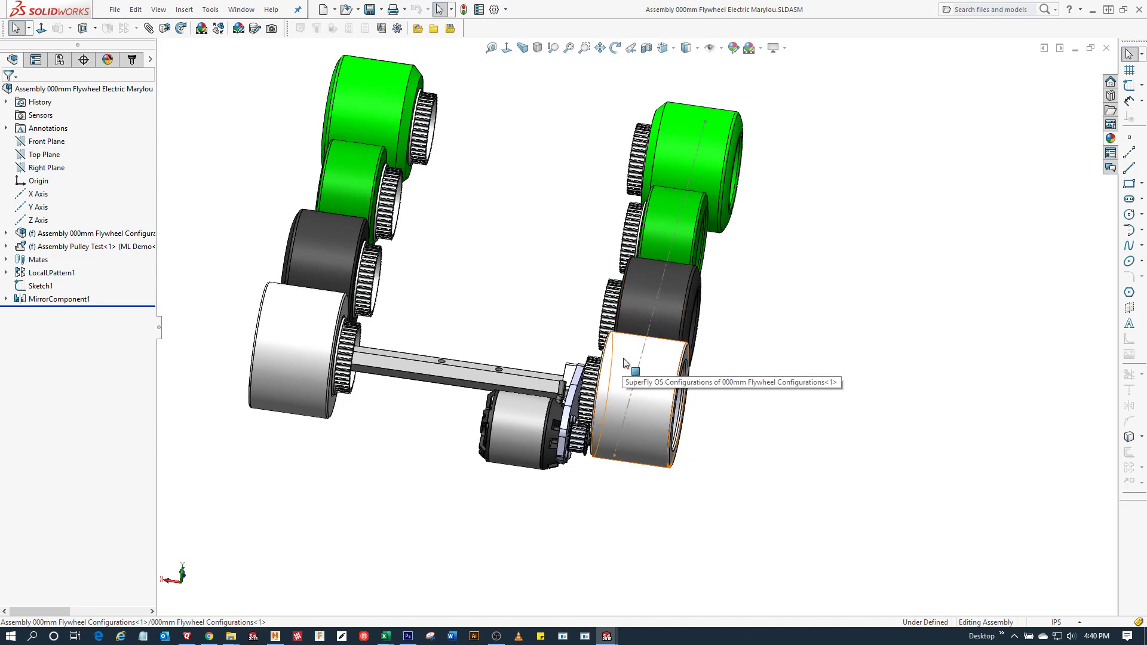
mouse_move(632, 369)
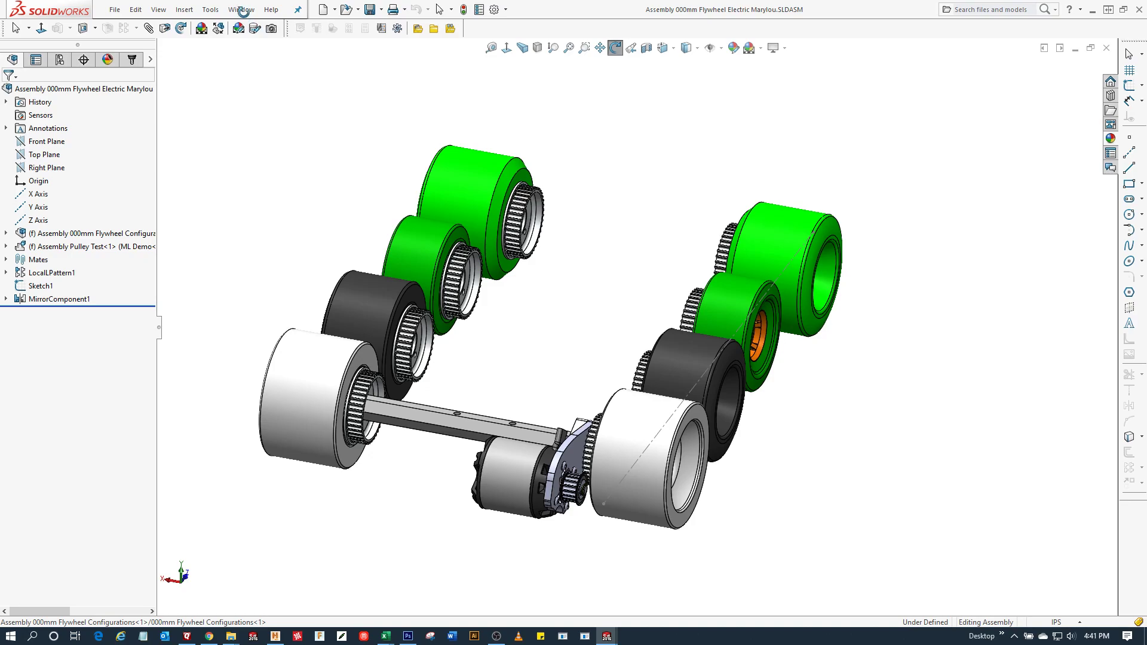
Show the Window menu's list of open assembly documents.
left_click(240, 9)
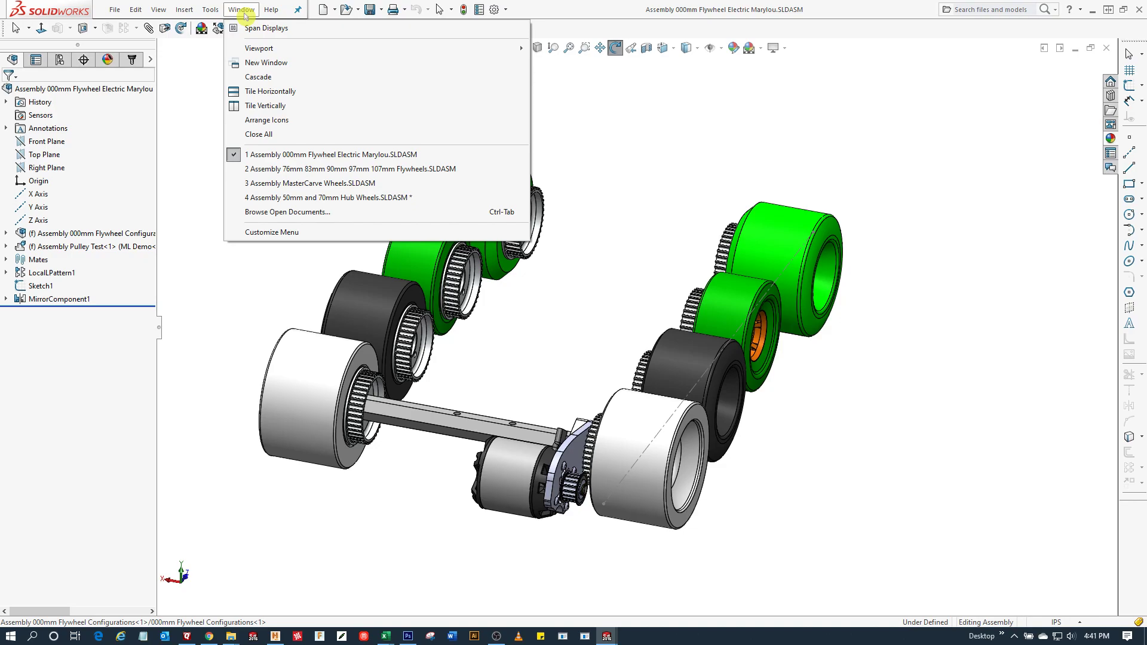
mouse_move(315, 169)
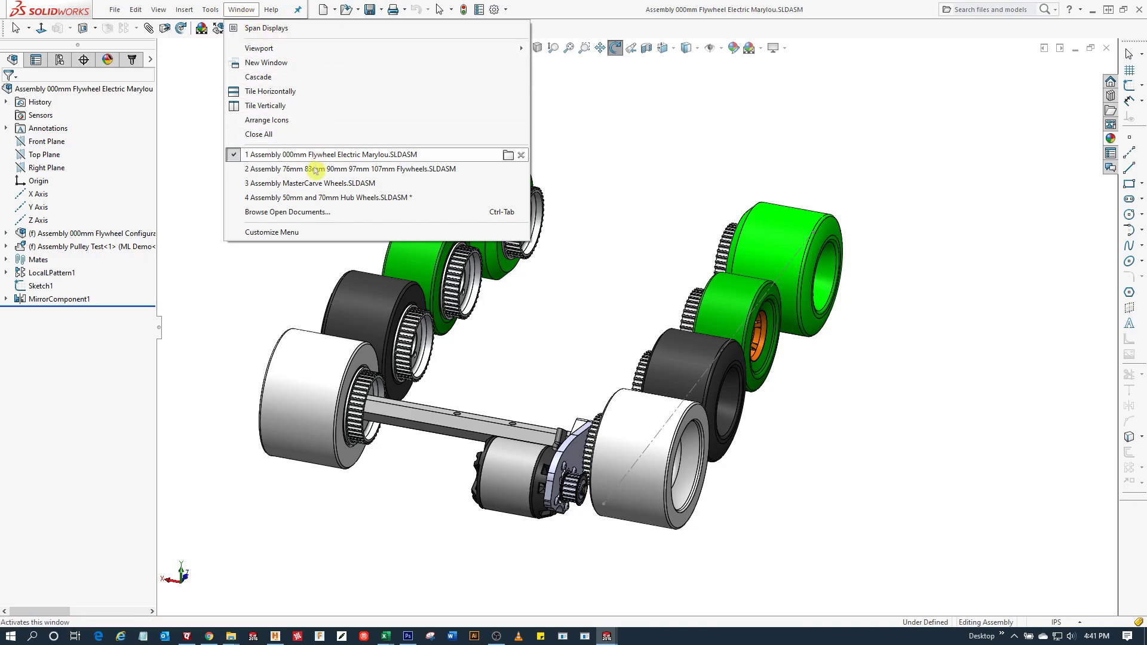
Activate Assembly MasterCarve Wheels.SLDASM from the open documents list.
left_click(310, 183)
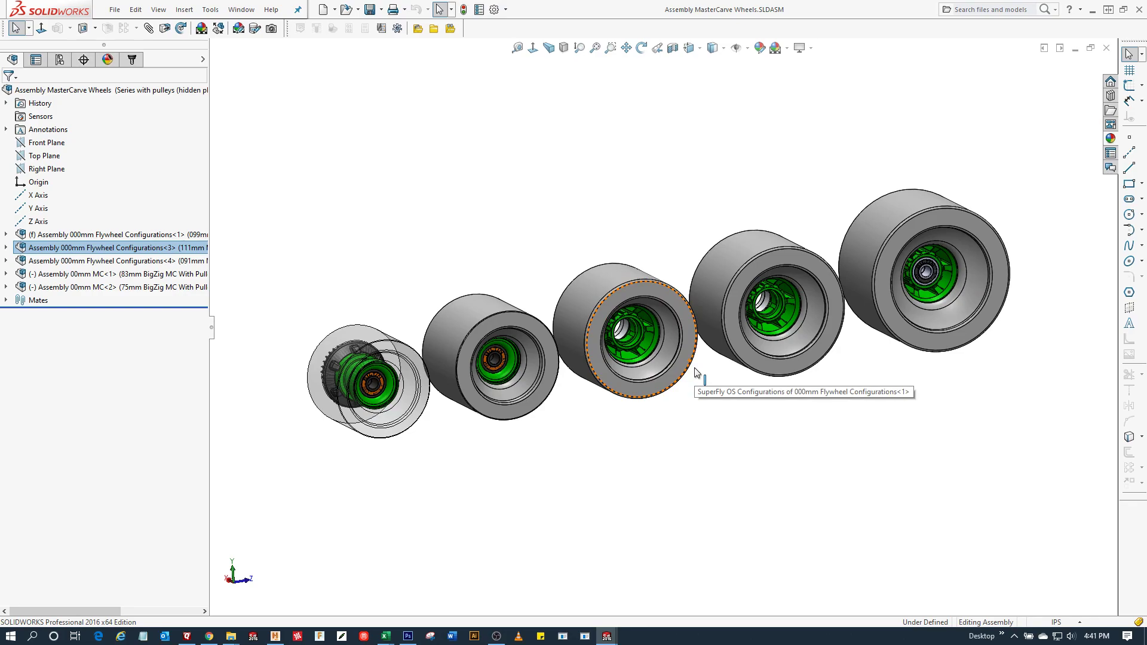
mouse_move(700, 377)
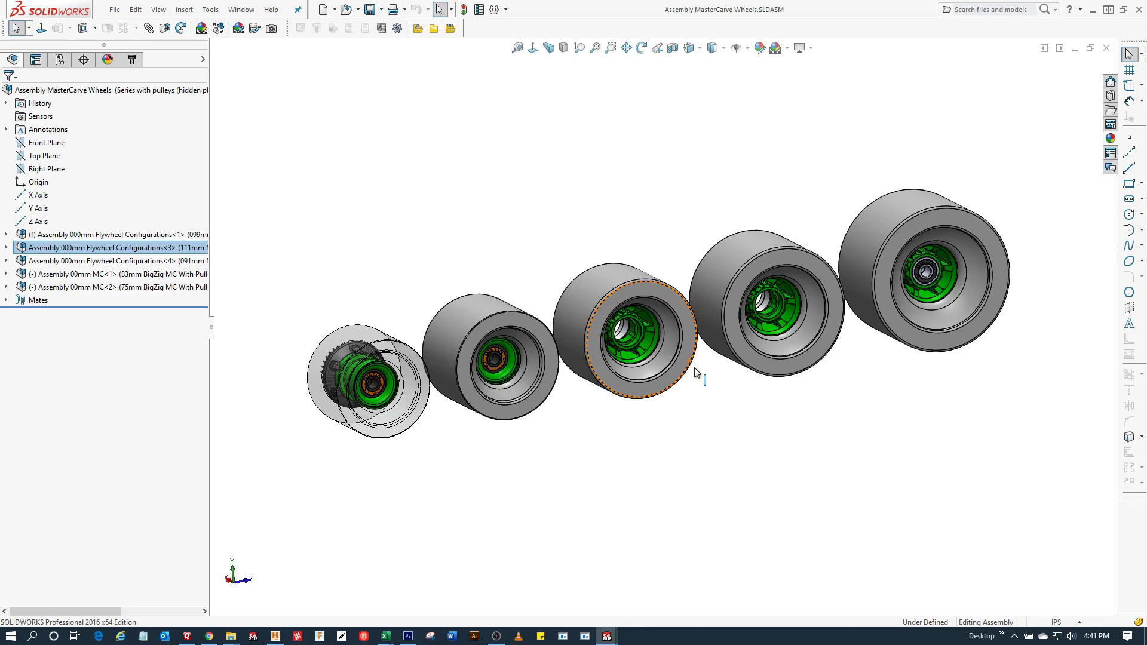
mouse_move(690, 424)
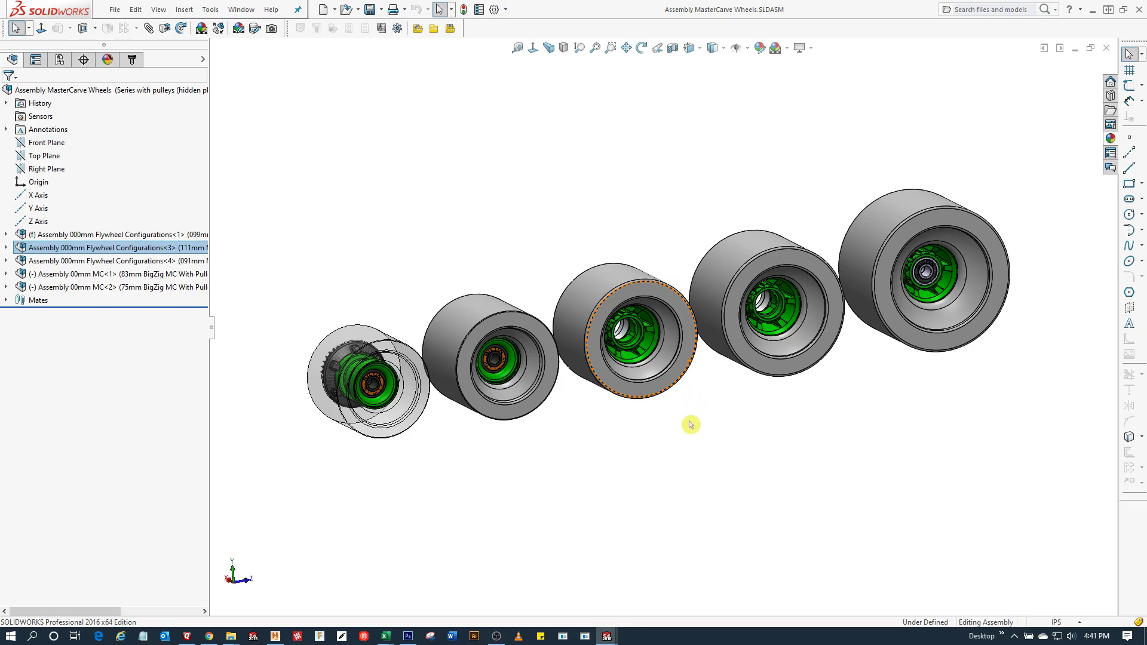
mouse_move(690, 425)
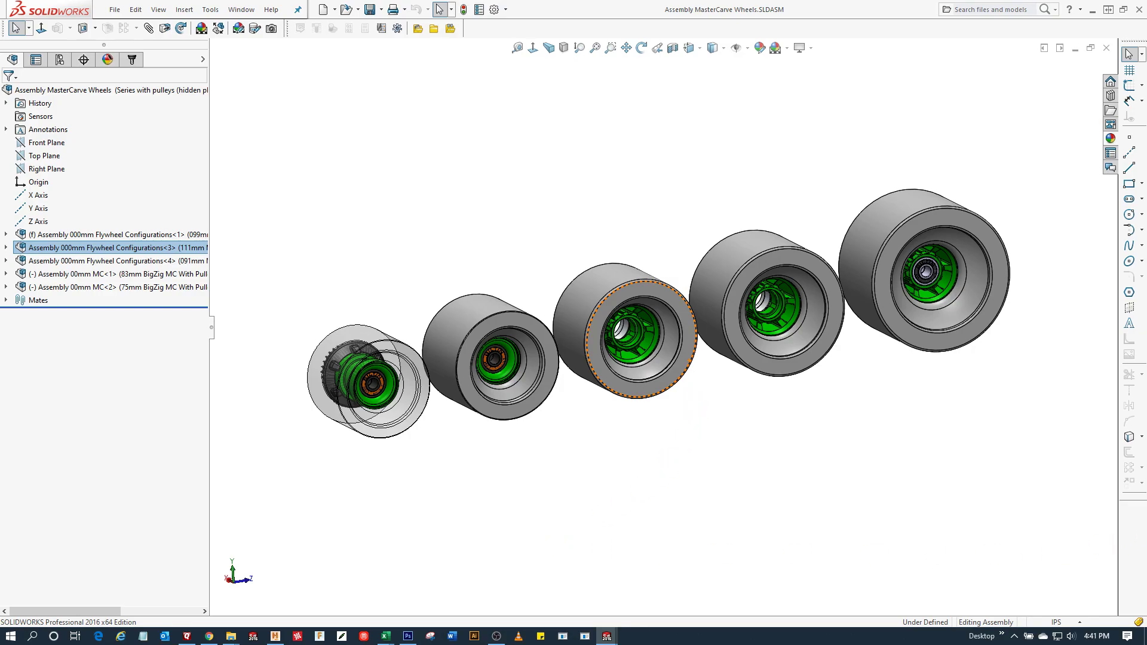